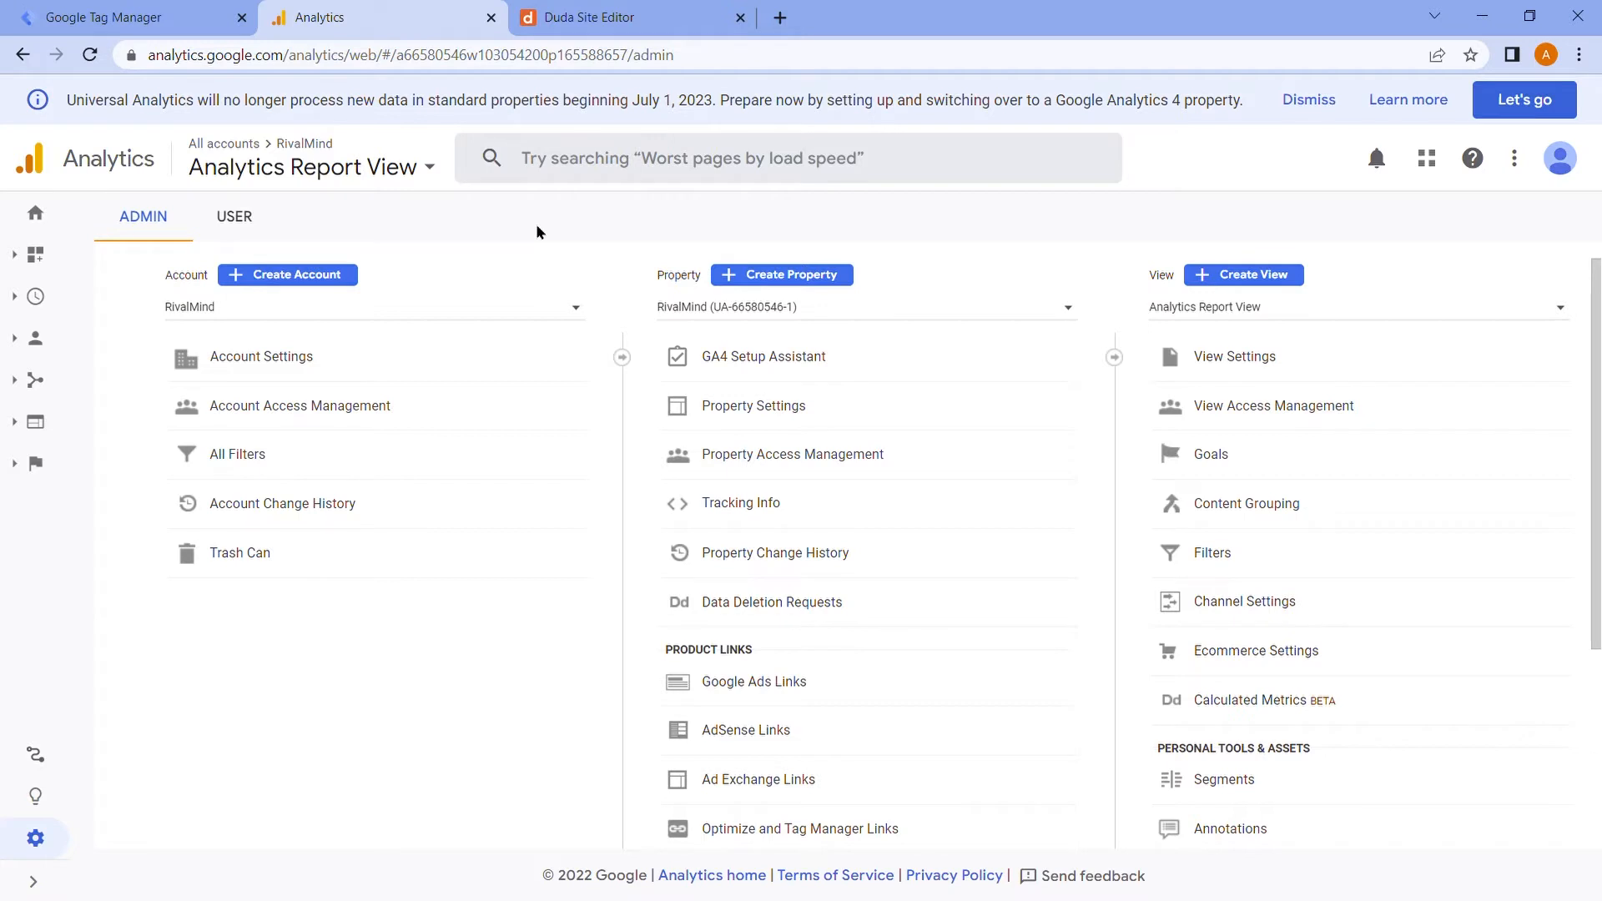
{"action": "mouse_move", "coordinate": [551, 230]}
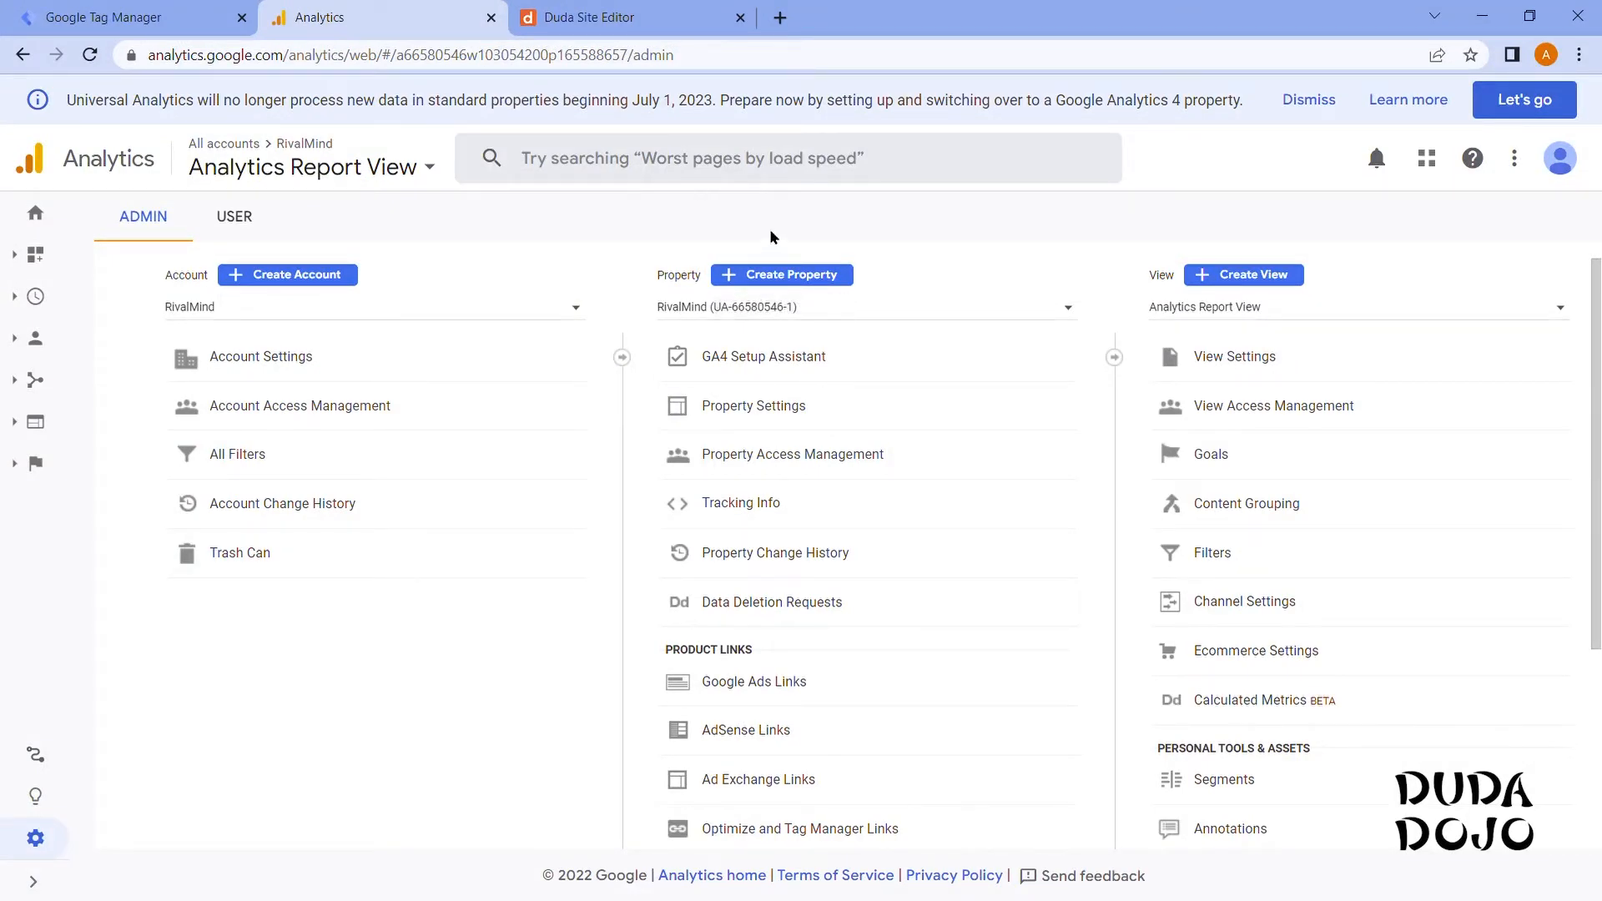
{"action": "mouse_move", "coordinate": [812, 324]}
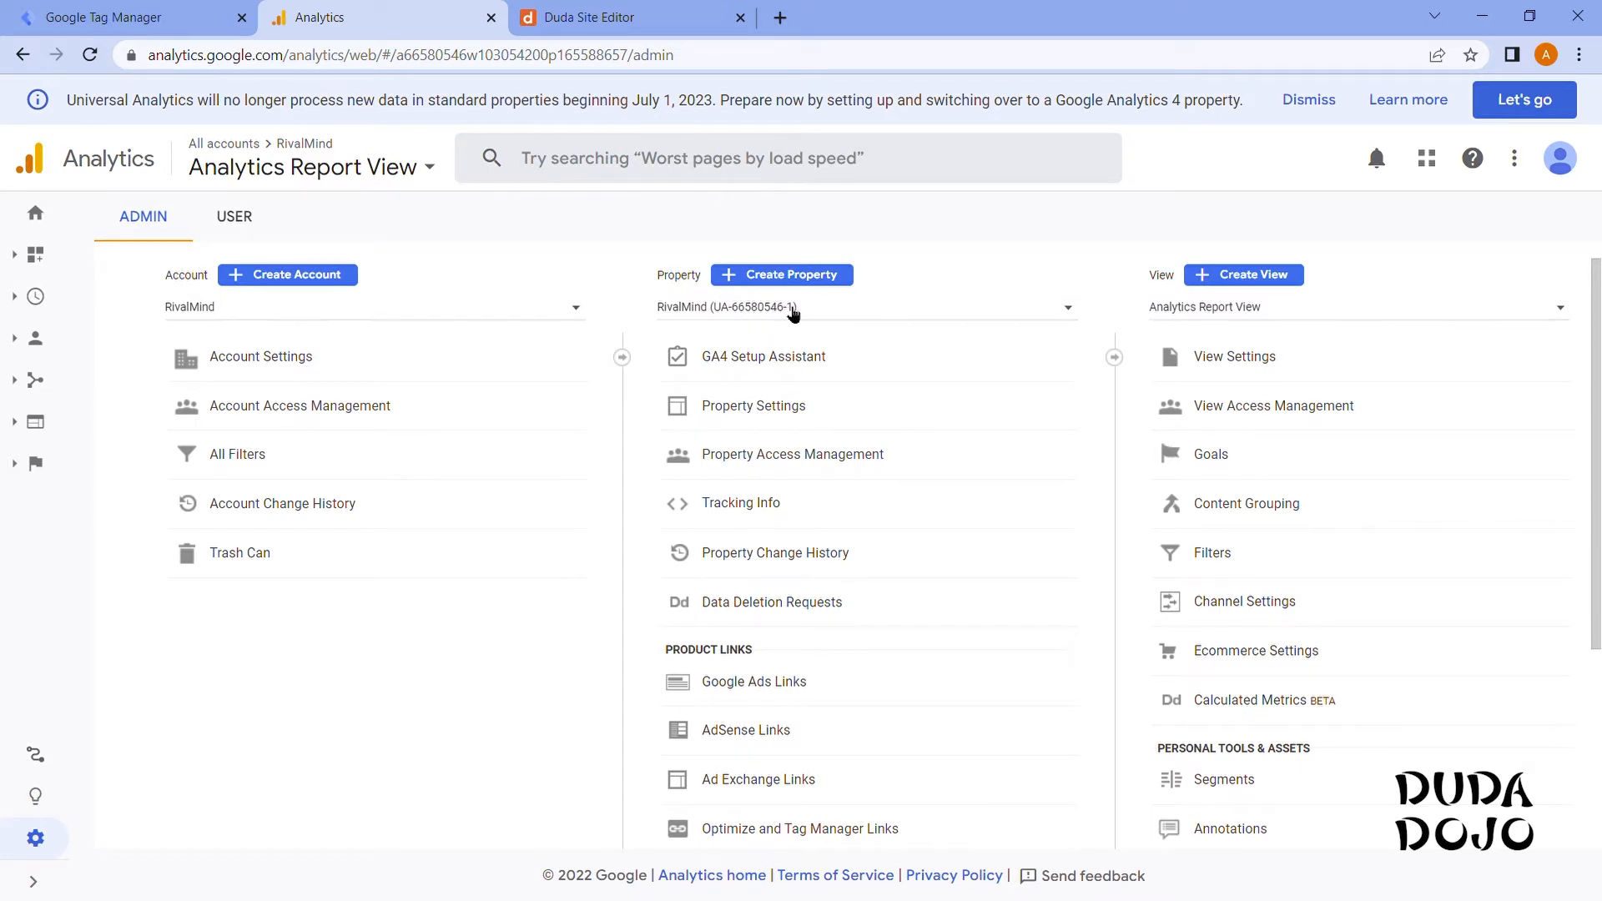
{"action": "mouse_move", "coordinate": [816, 312]}
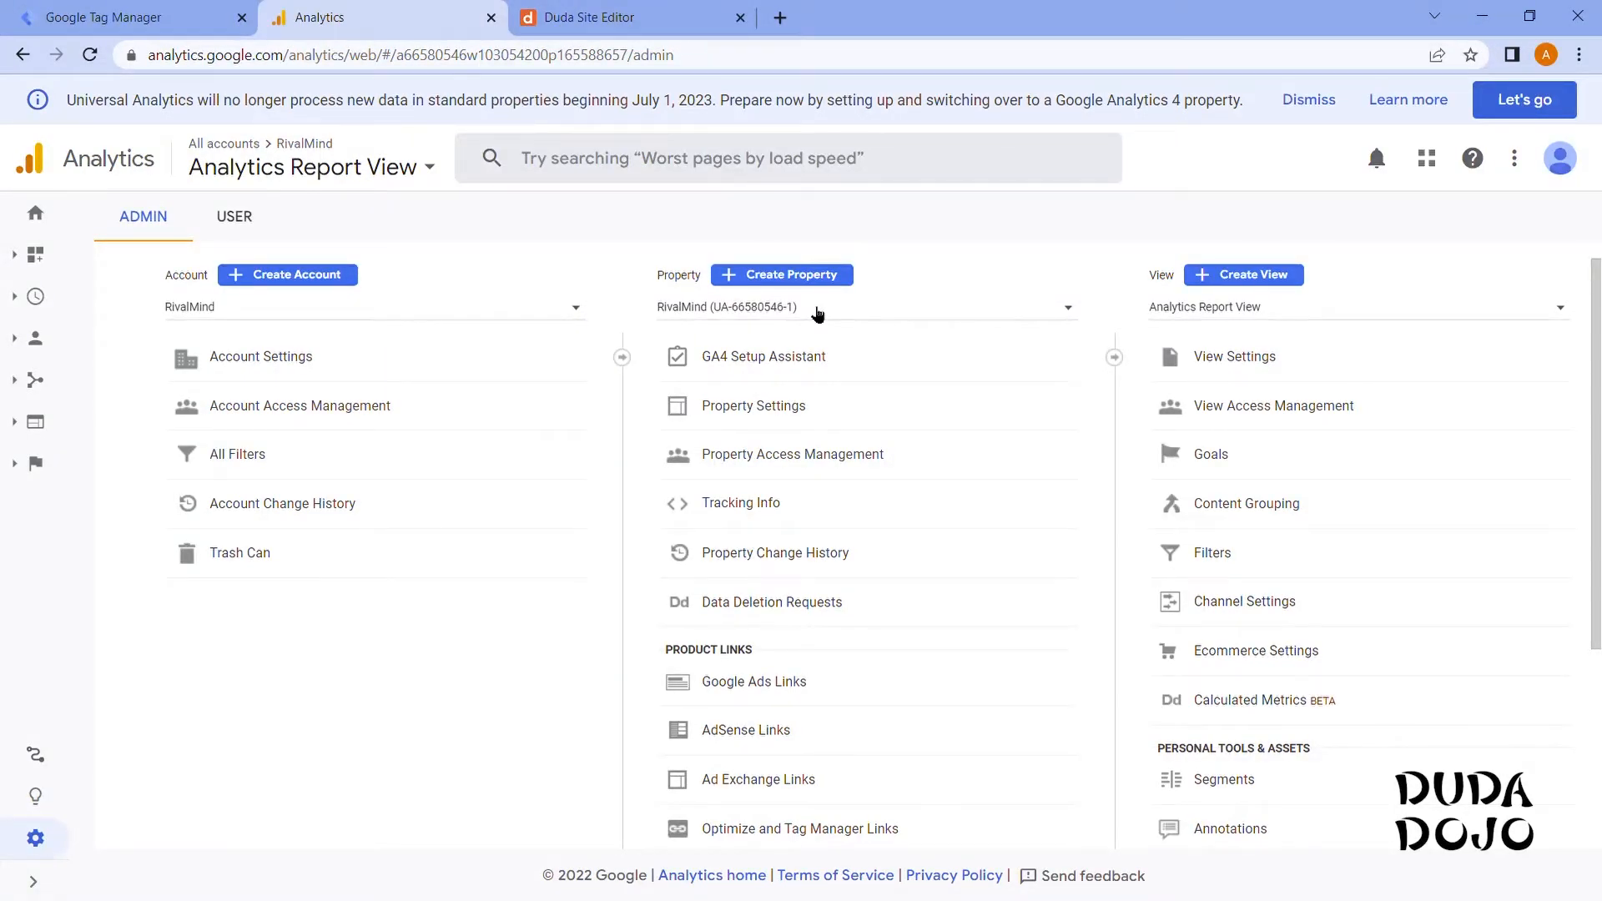
{"action": "mouse_move", "coordinate": [782, 273]}
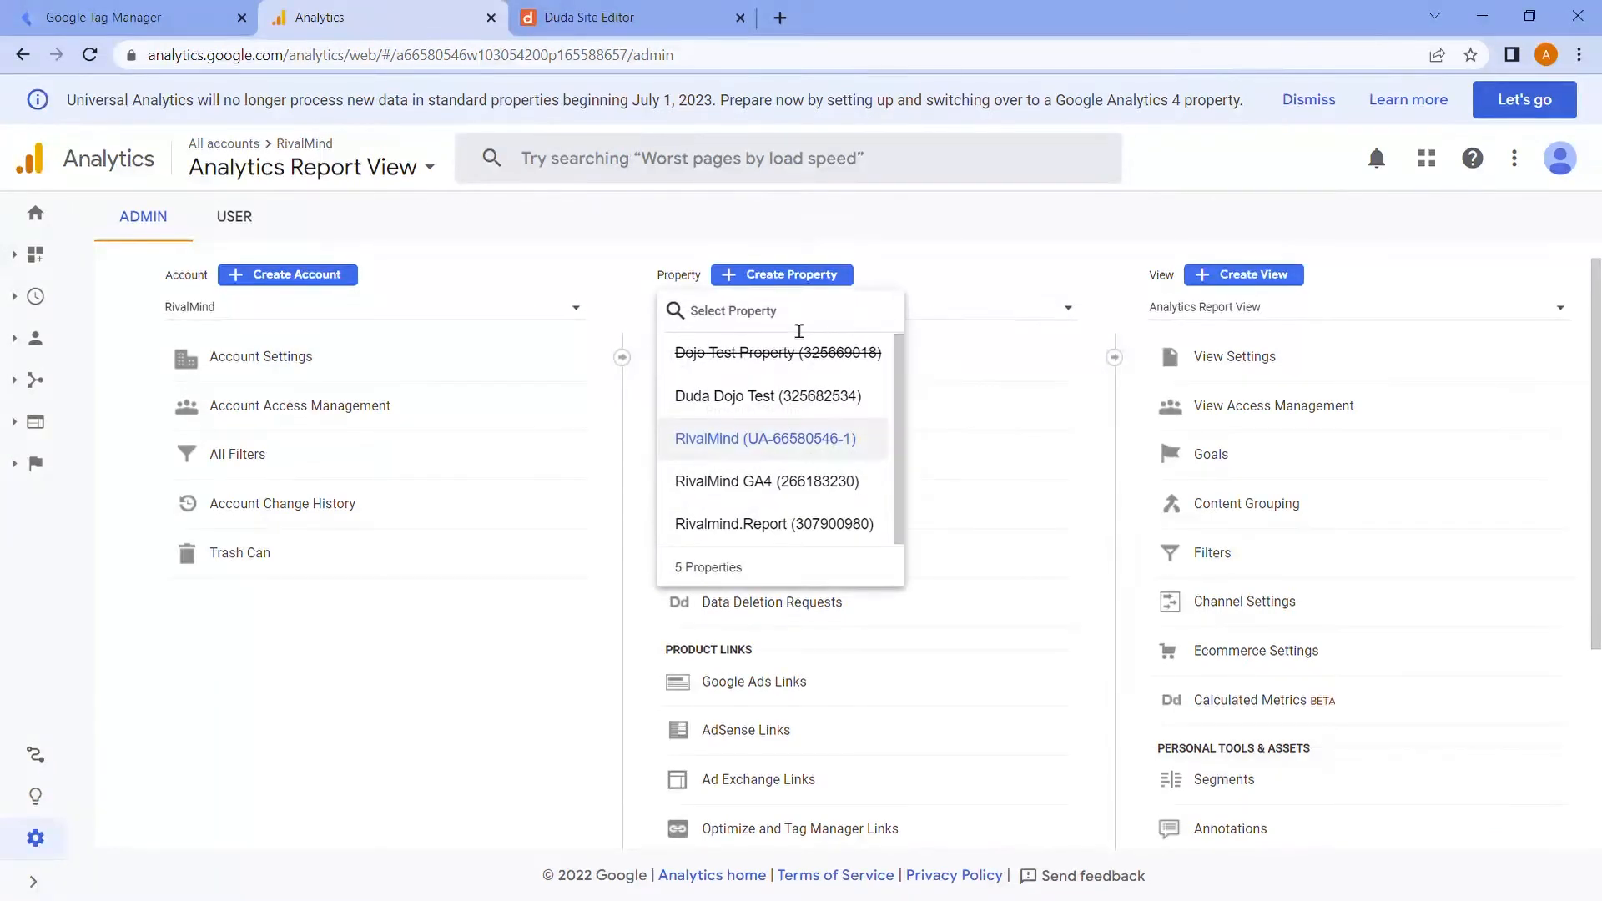
Switch to the Duda Dojo Test (325682534) property and show its Data Streams list.
{"action": "left_click", "coordinate": [768, 396]}
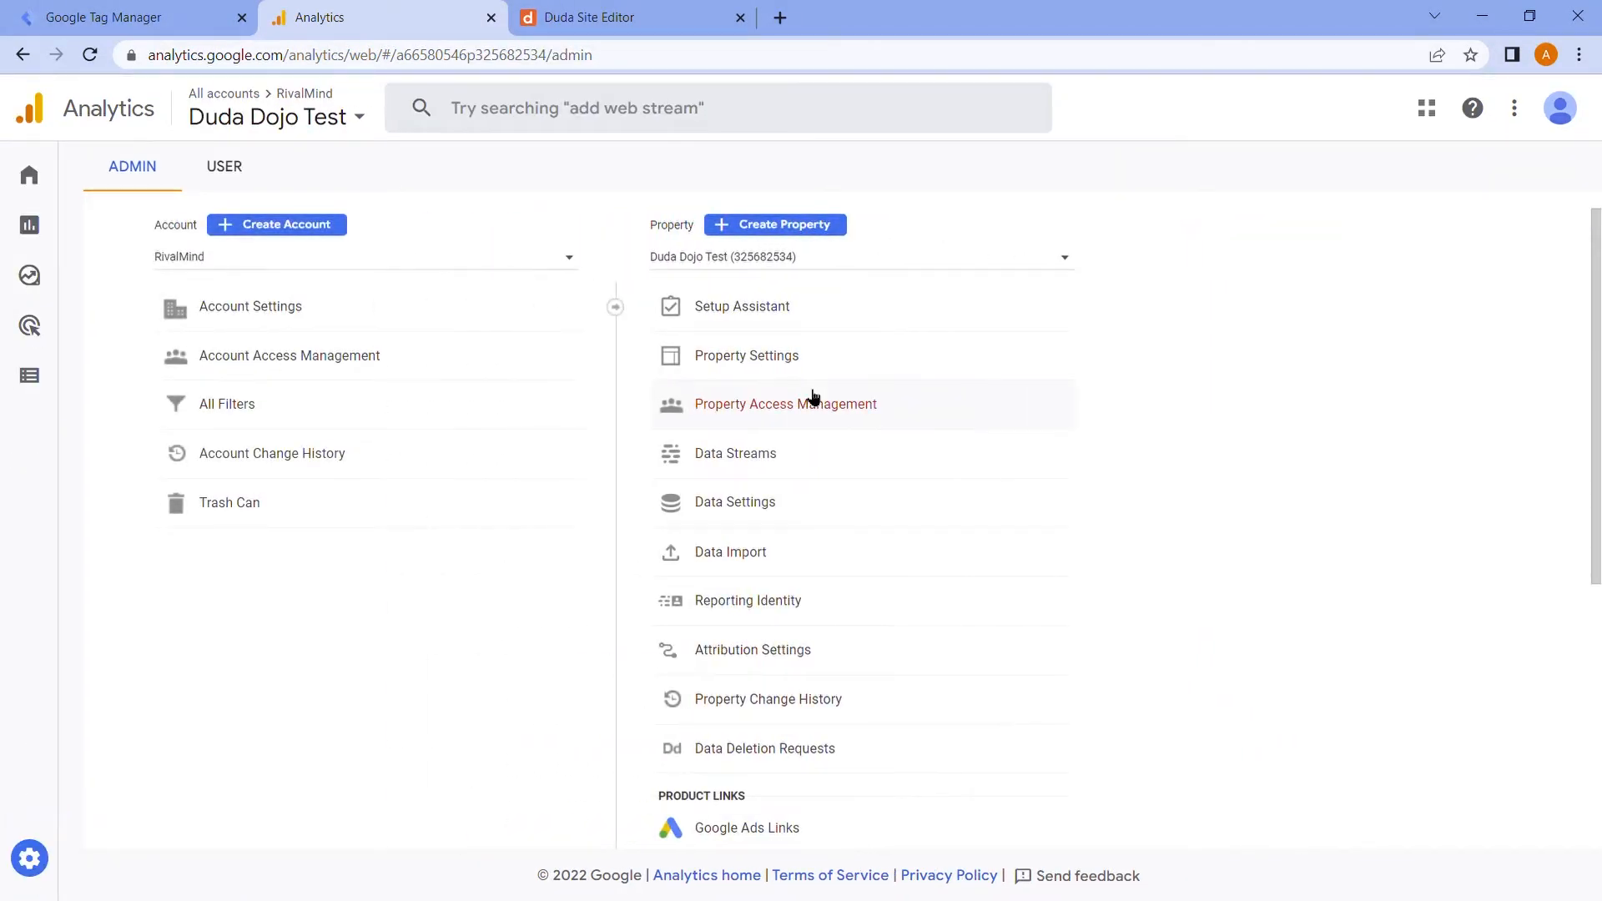
{"action": "mouse_move", "coordinate": [1154, 454]}
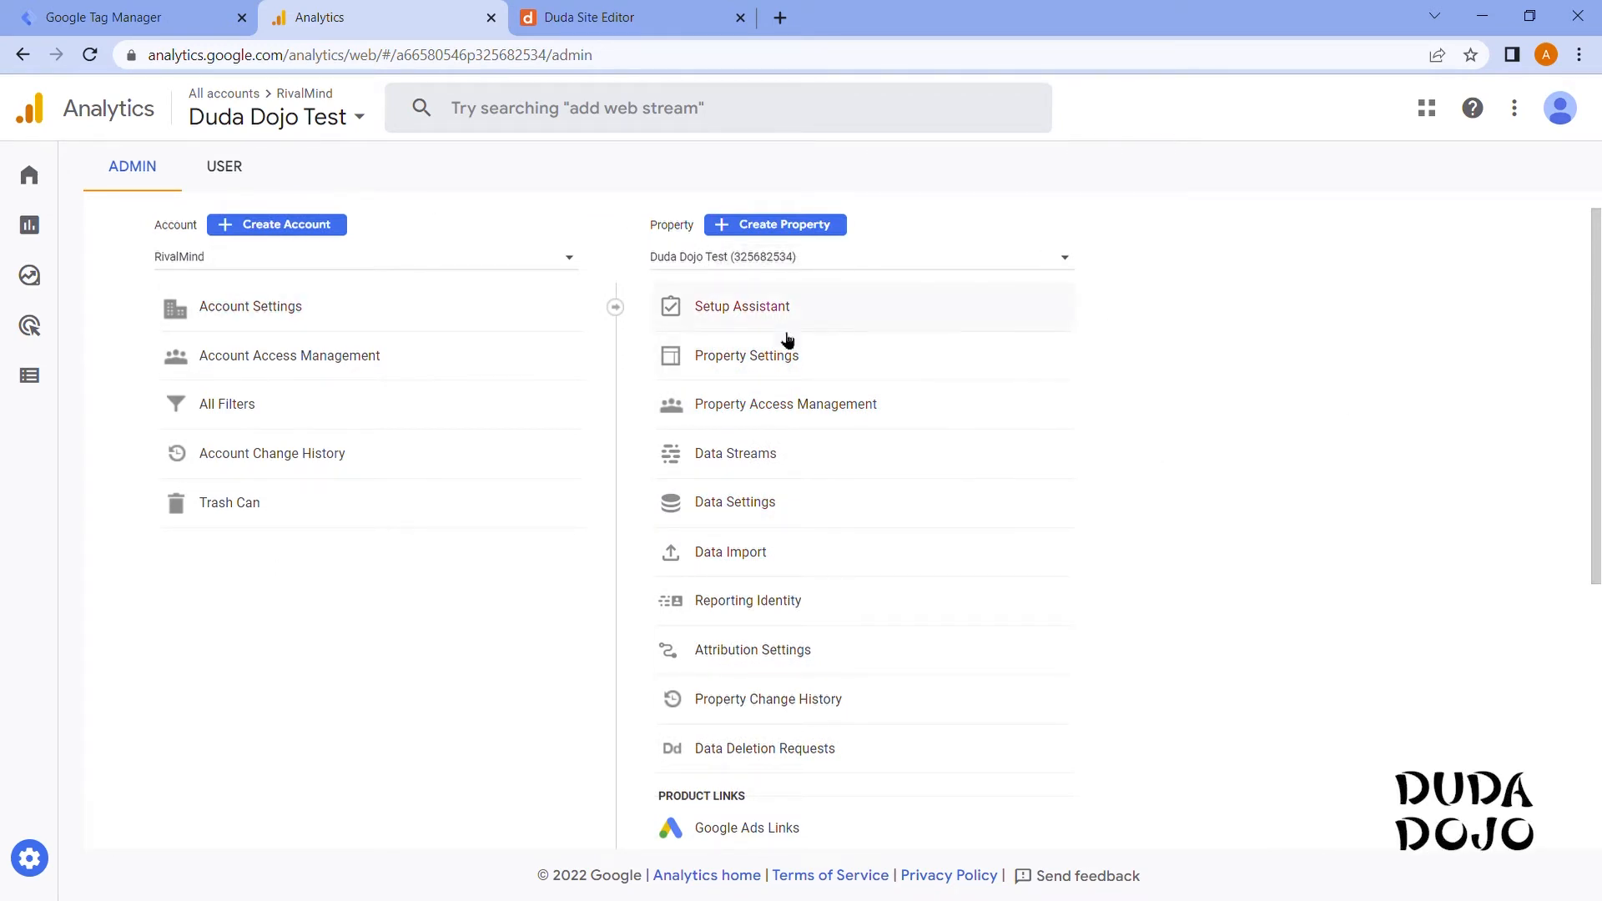
{"action": "mouse_move", "coordinate": [734, 454]}
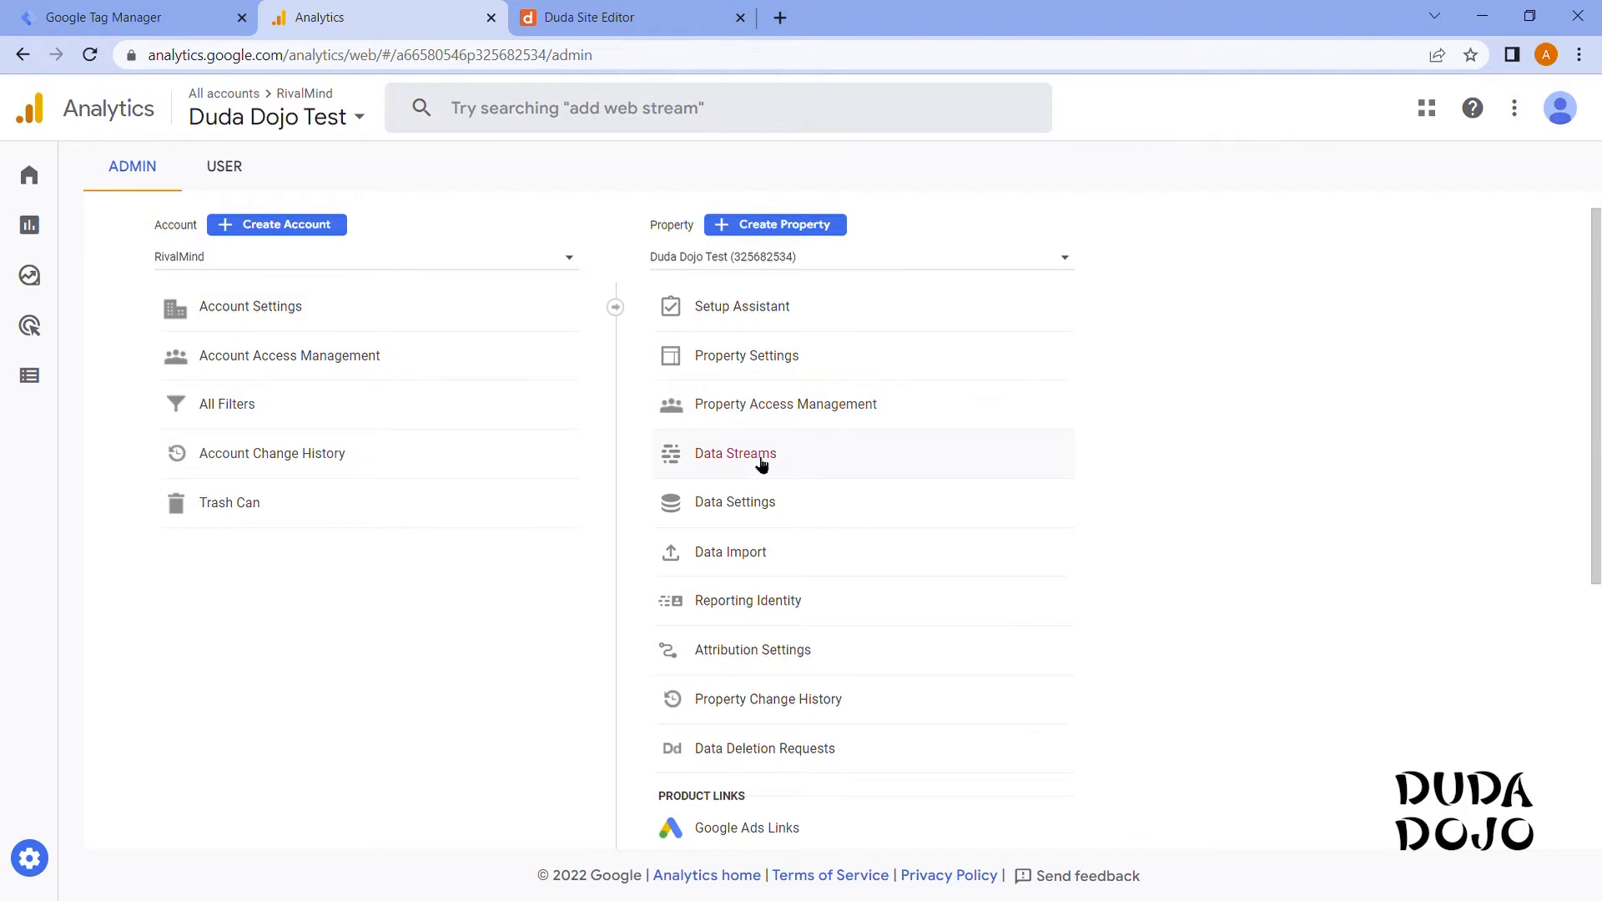
{"action": "left_click", "coordinate": [734, 454]}
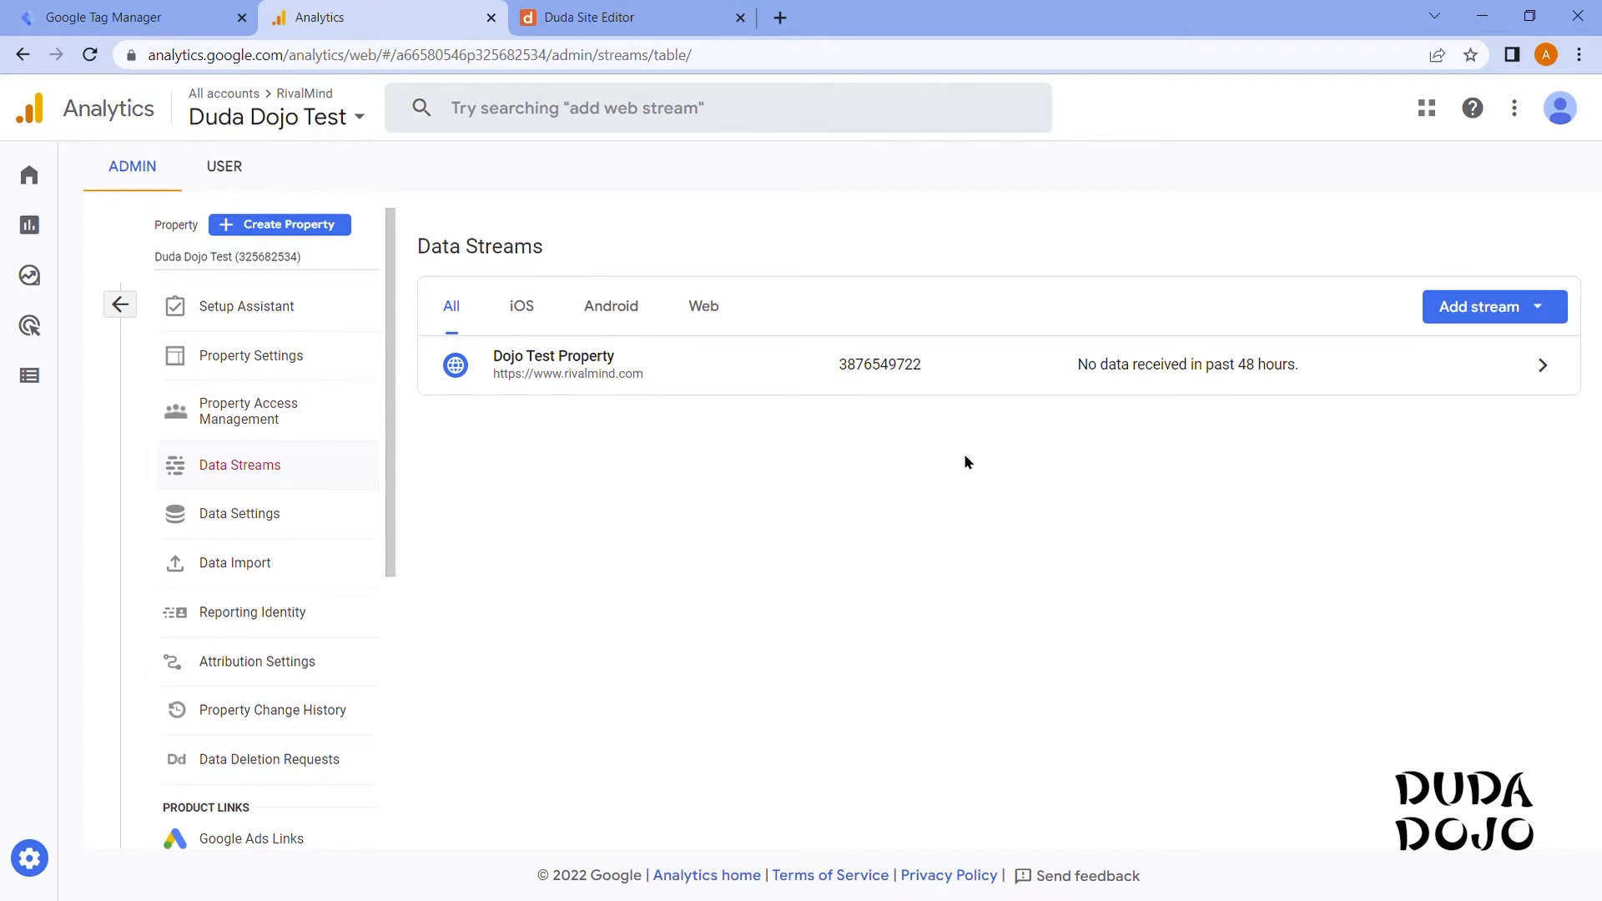
{"action": "mouse_move", "coordinate": [943, 483]}
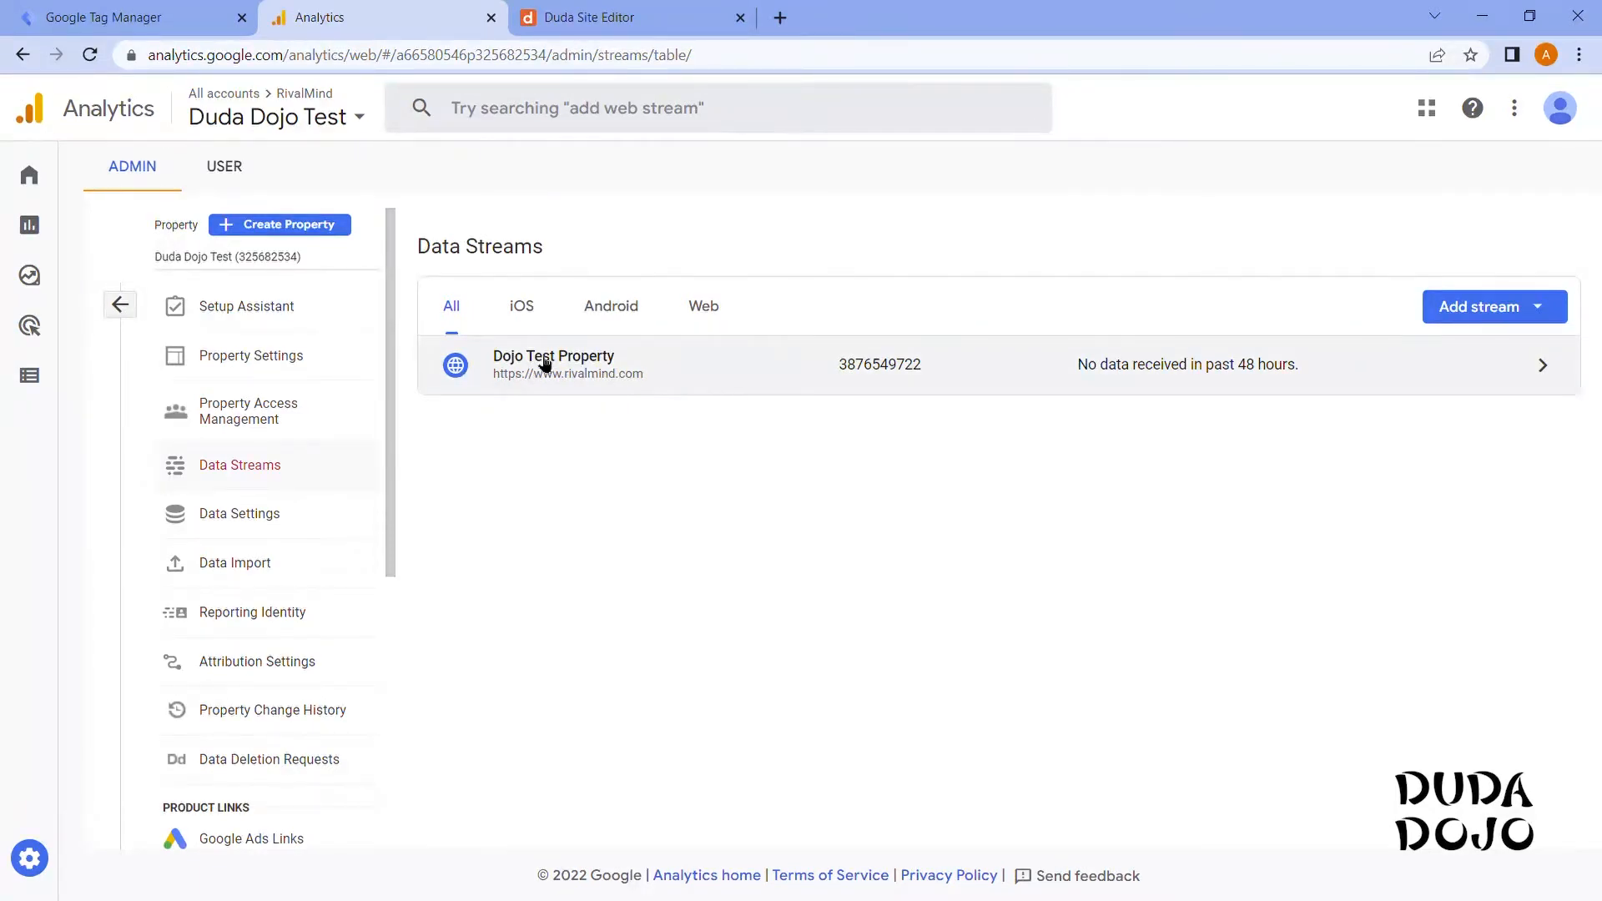
{"action": "mouse_move", "coordinate": [825, 354]}
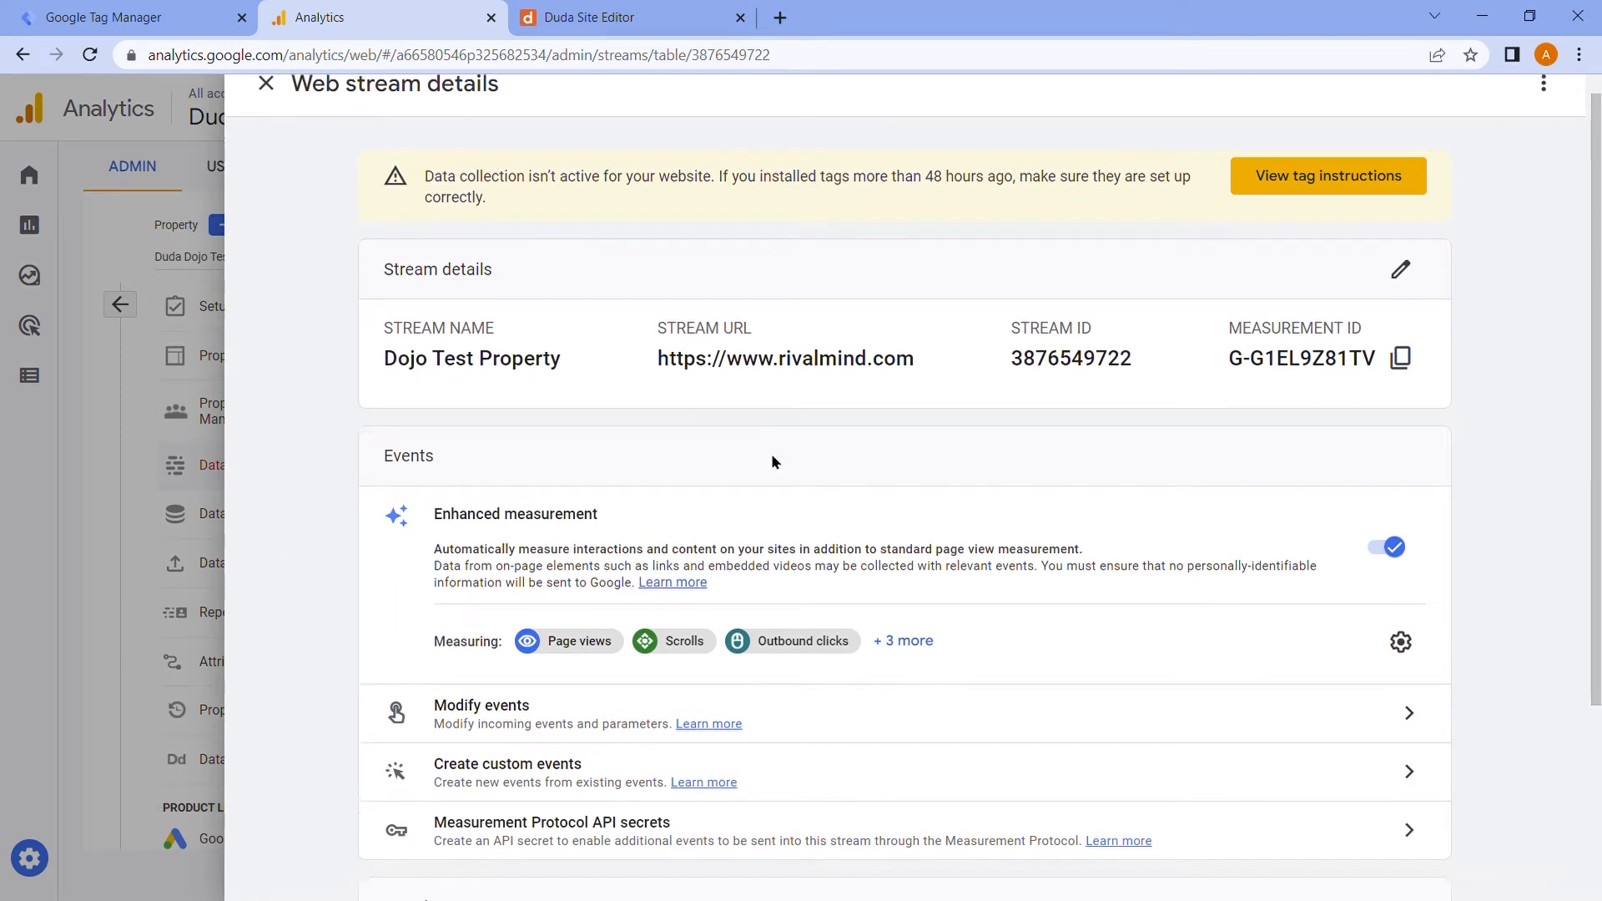
Review the web stream's measurement ID G-G1EL9Z81TV, then move to the Tag Manager workspace.
{"action": "scroll", "scroll_direction": "down", "scroll_amount": 3}
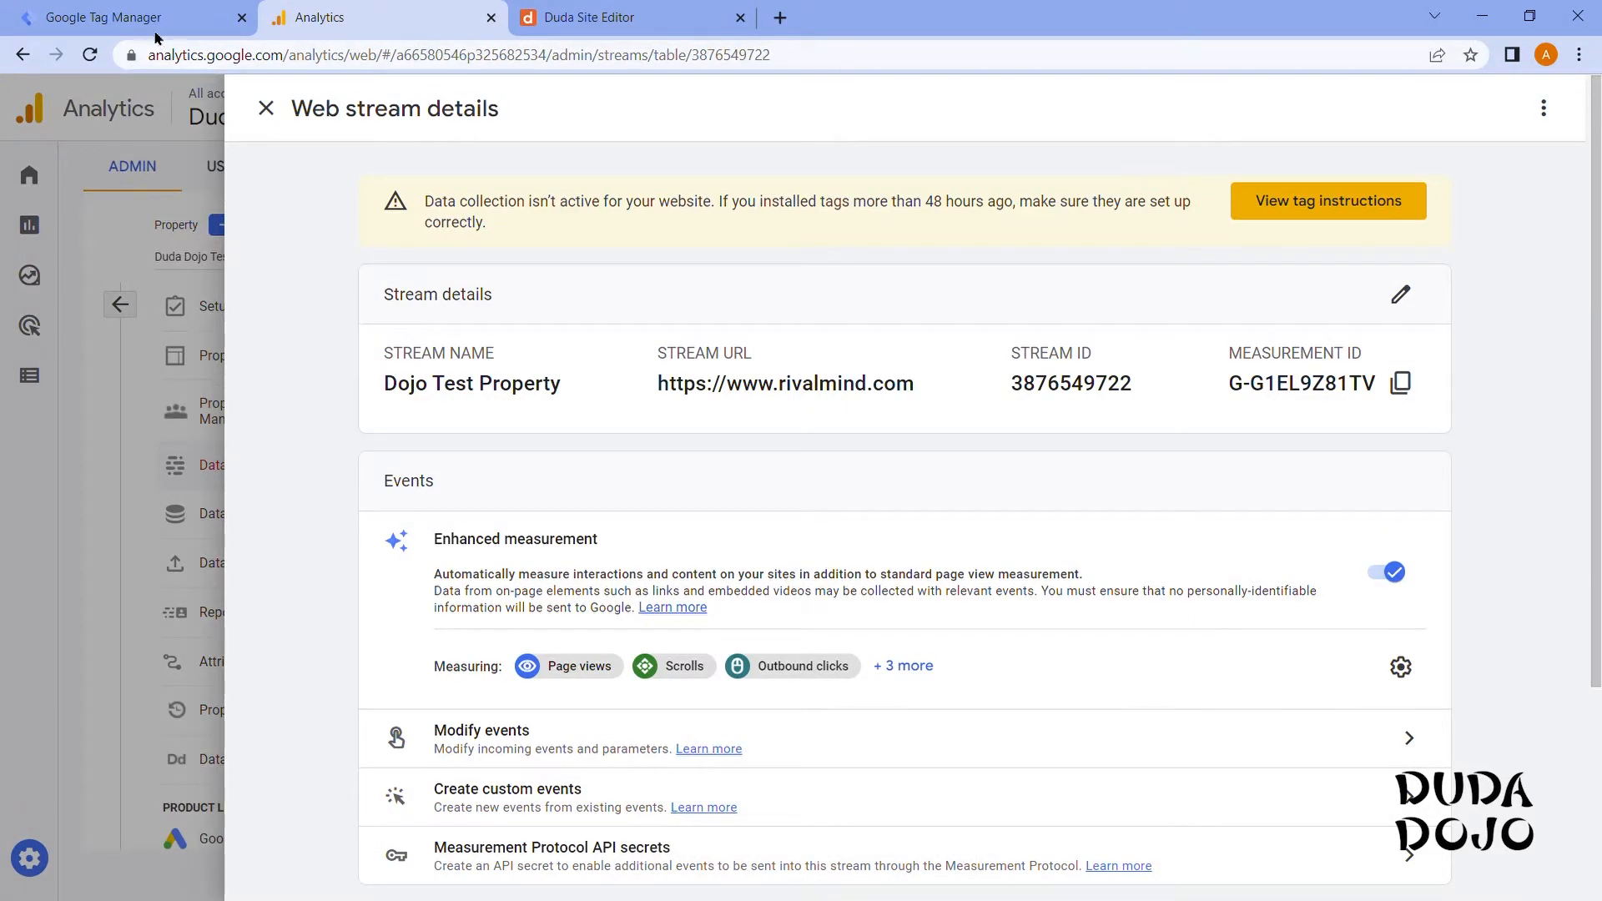
{"action": "left_click", "coordinate": [102, 16]}
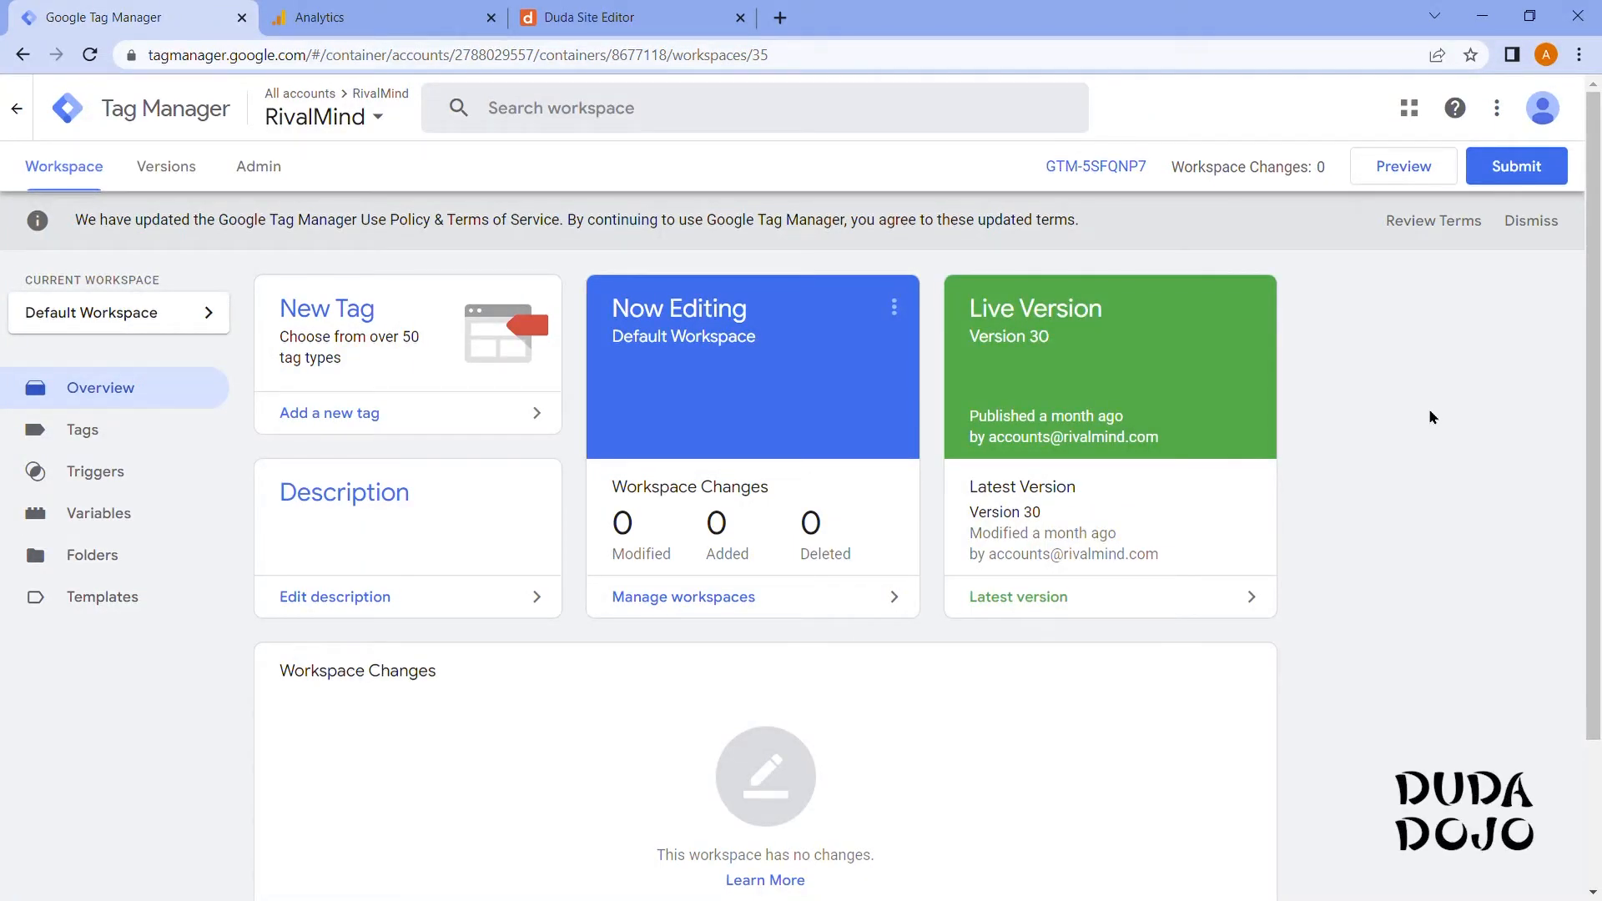
{"action": "mouse_move", "coordinate": [1452, 416]}
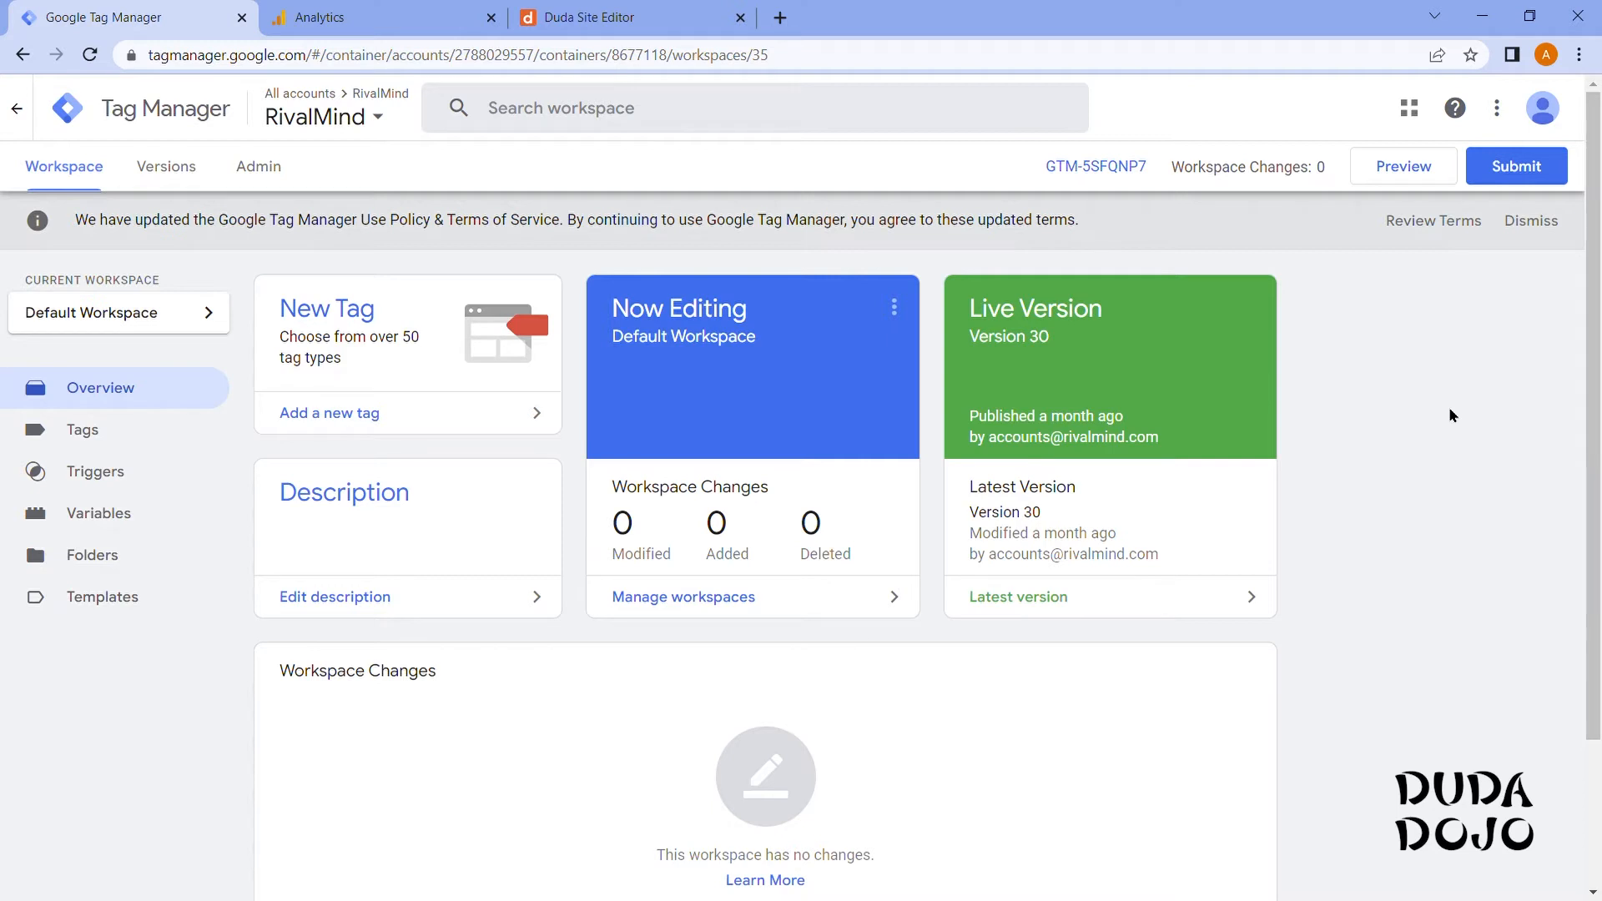
{"action": "mouse_move", "coordinate": [1445, 405]}
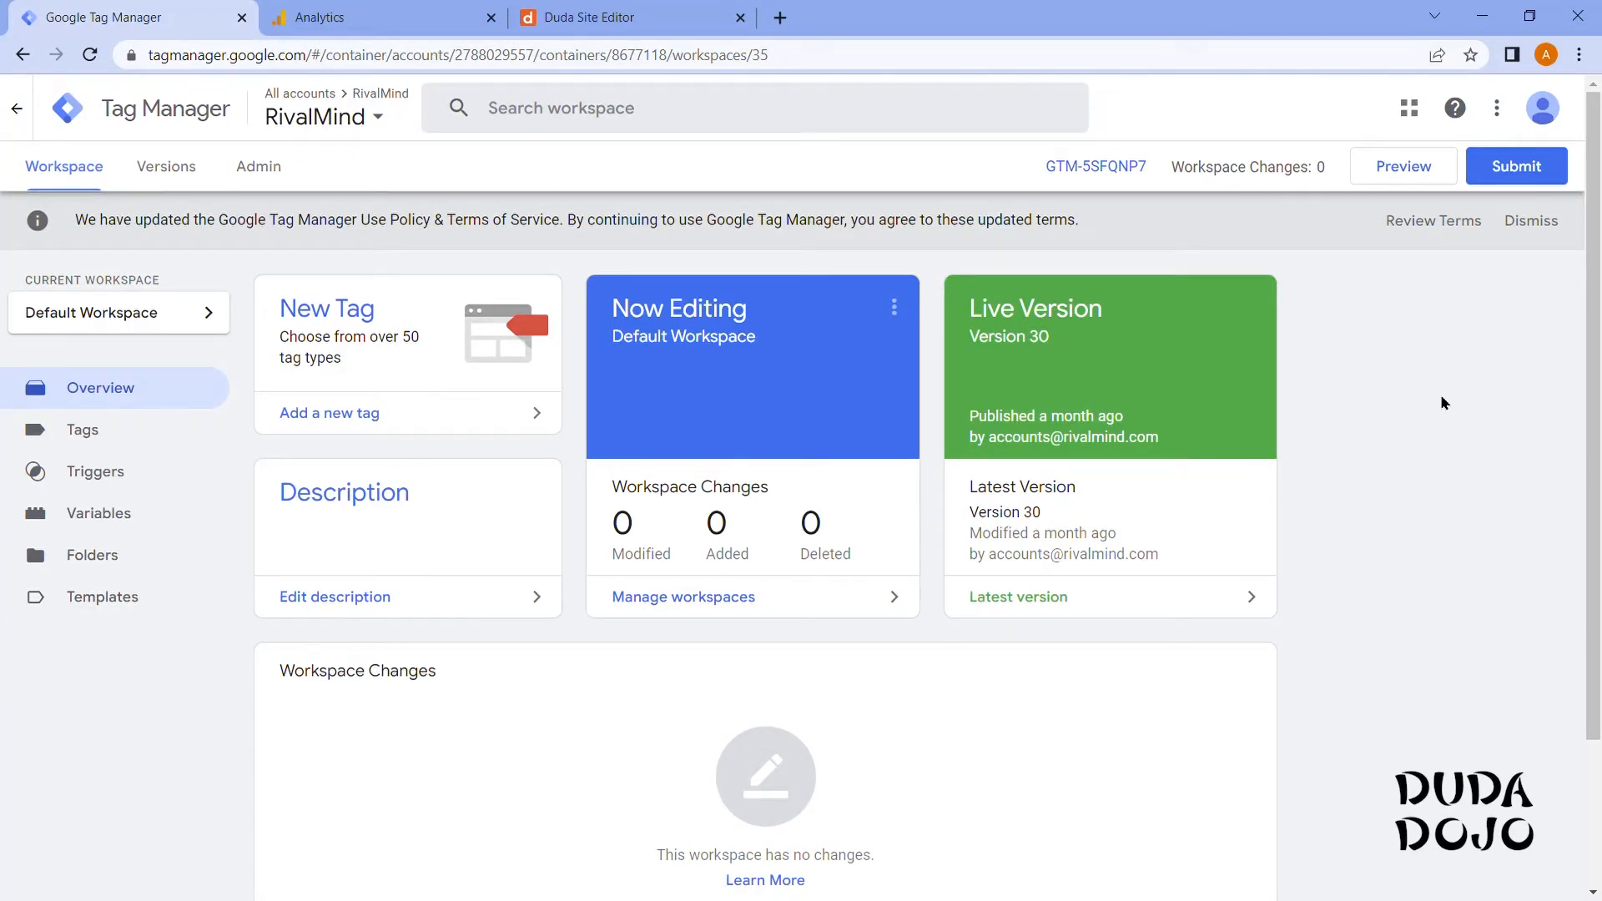
{"action": "mouse_move", "coordinate": [1452, 411]}
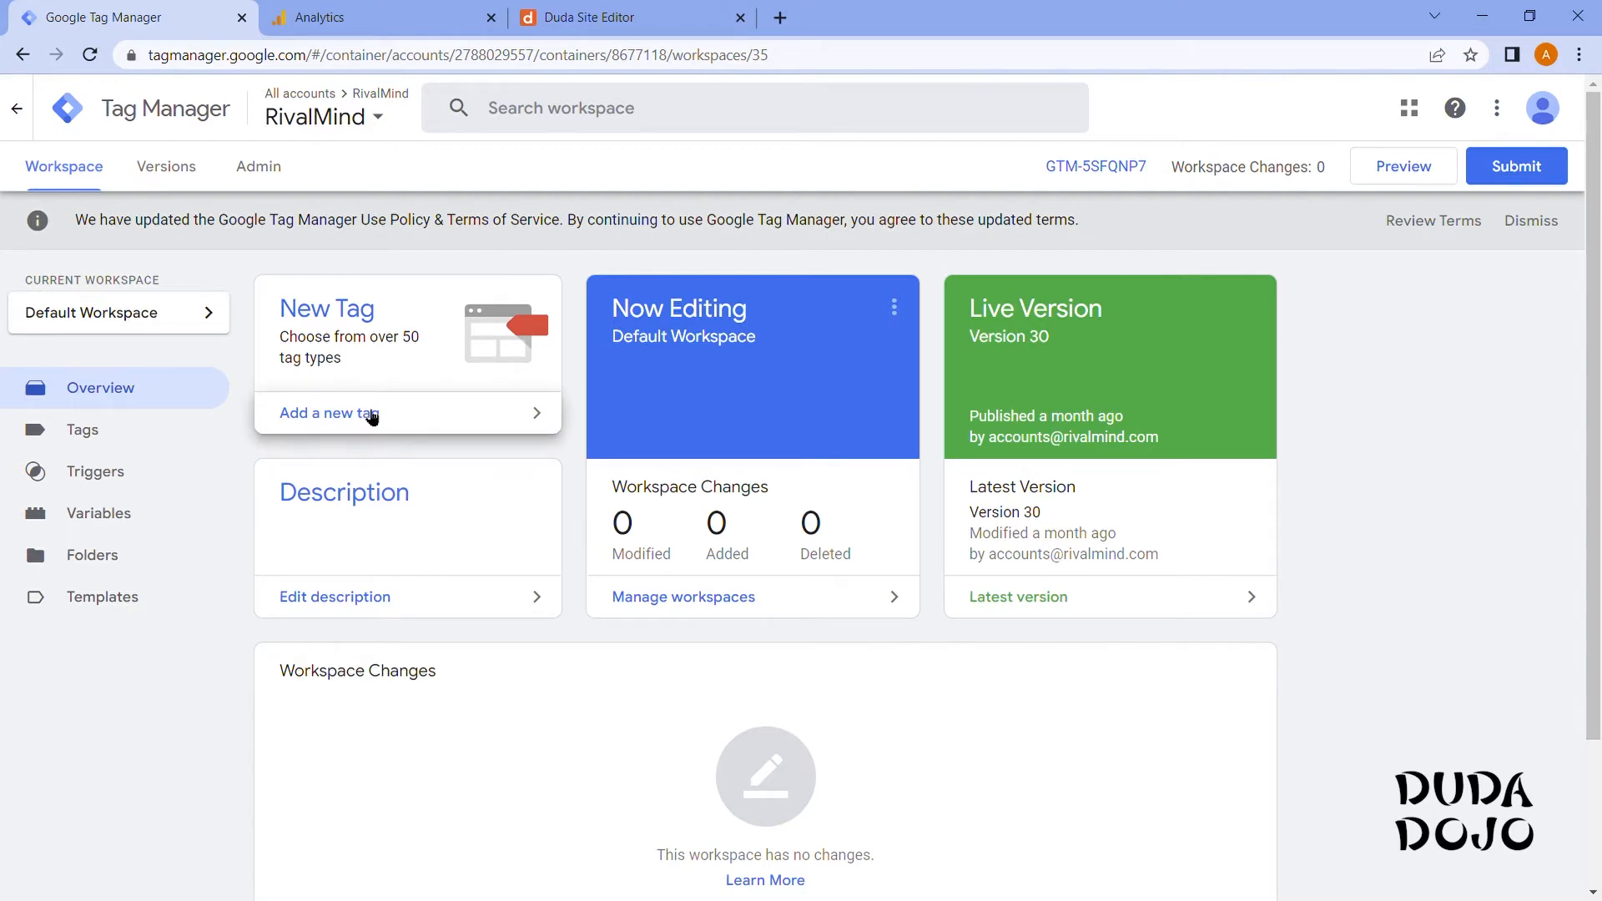
Create a new tag and name it GA4.
{"action": "left_click", "coordinate": [329, 413]}
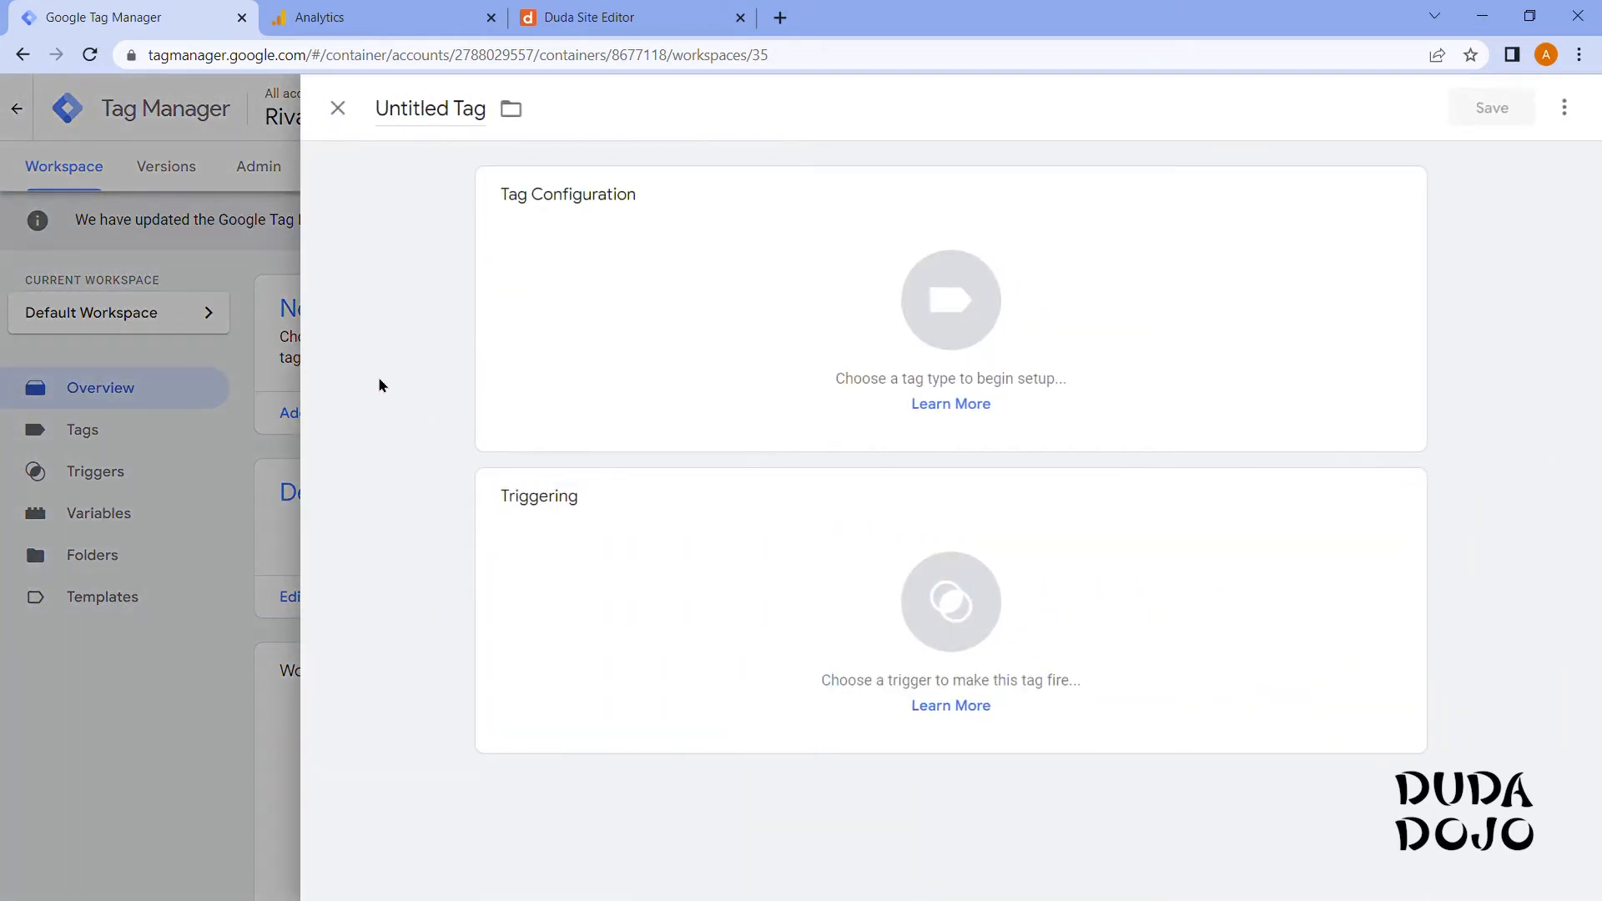
{"action": "left_click", "coordinate": [428, 108]}
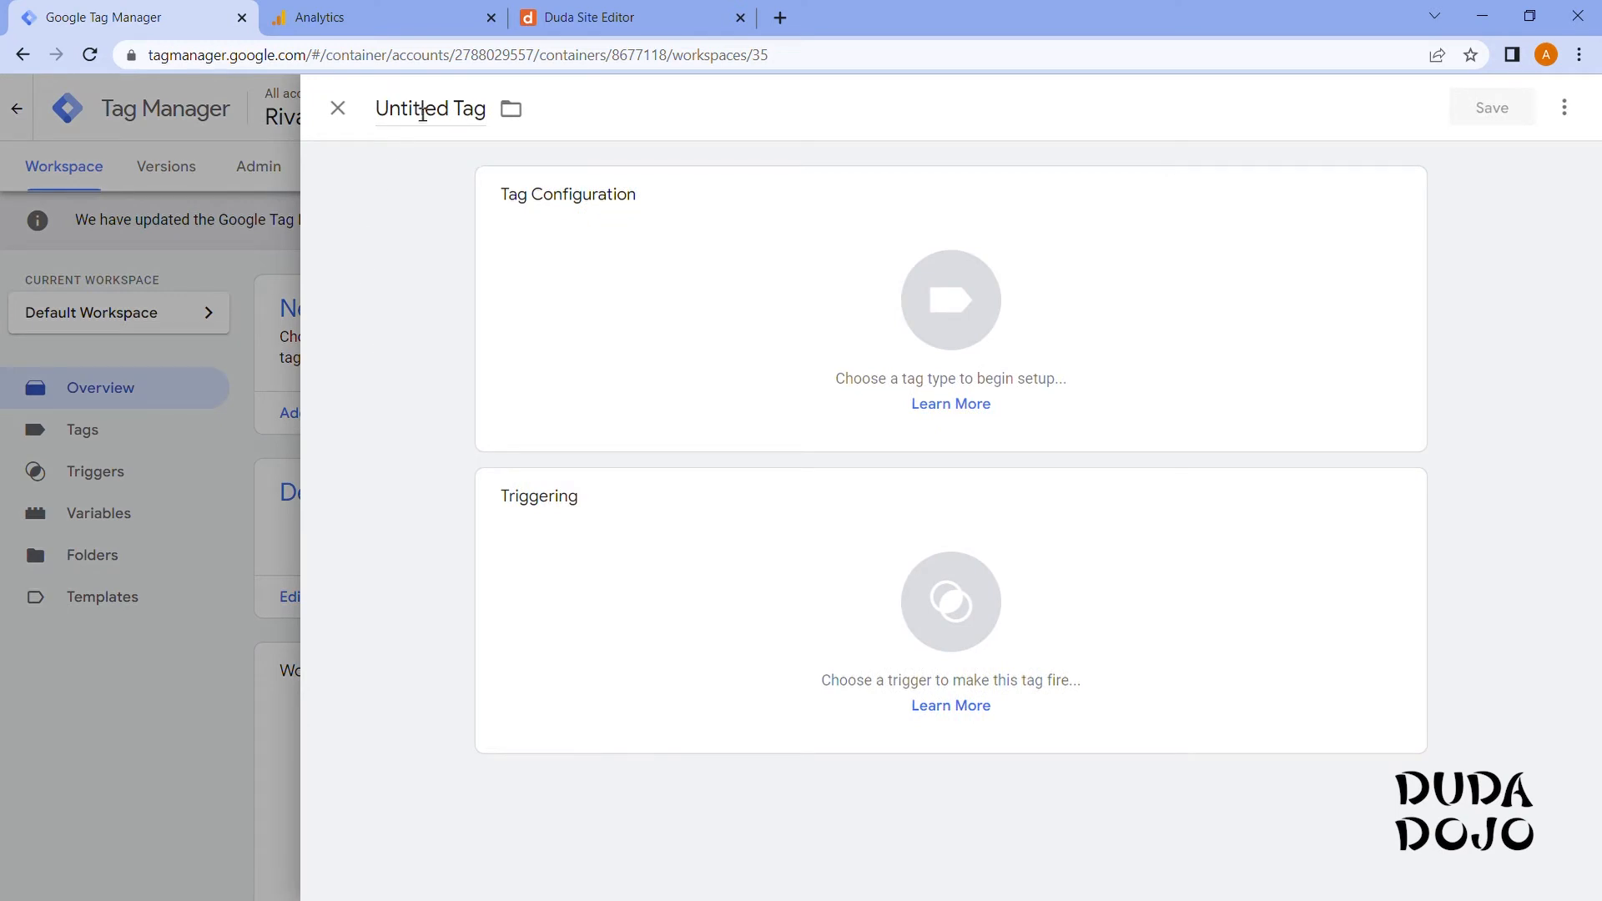
{"action": "double_click", "coordinate": [429, 109]}
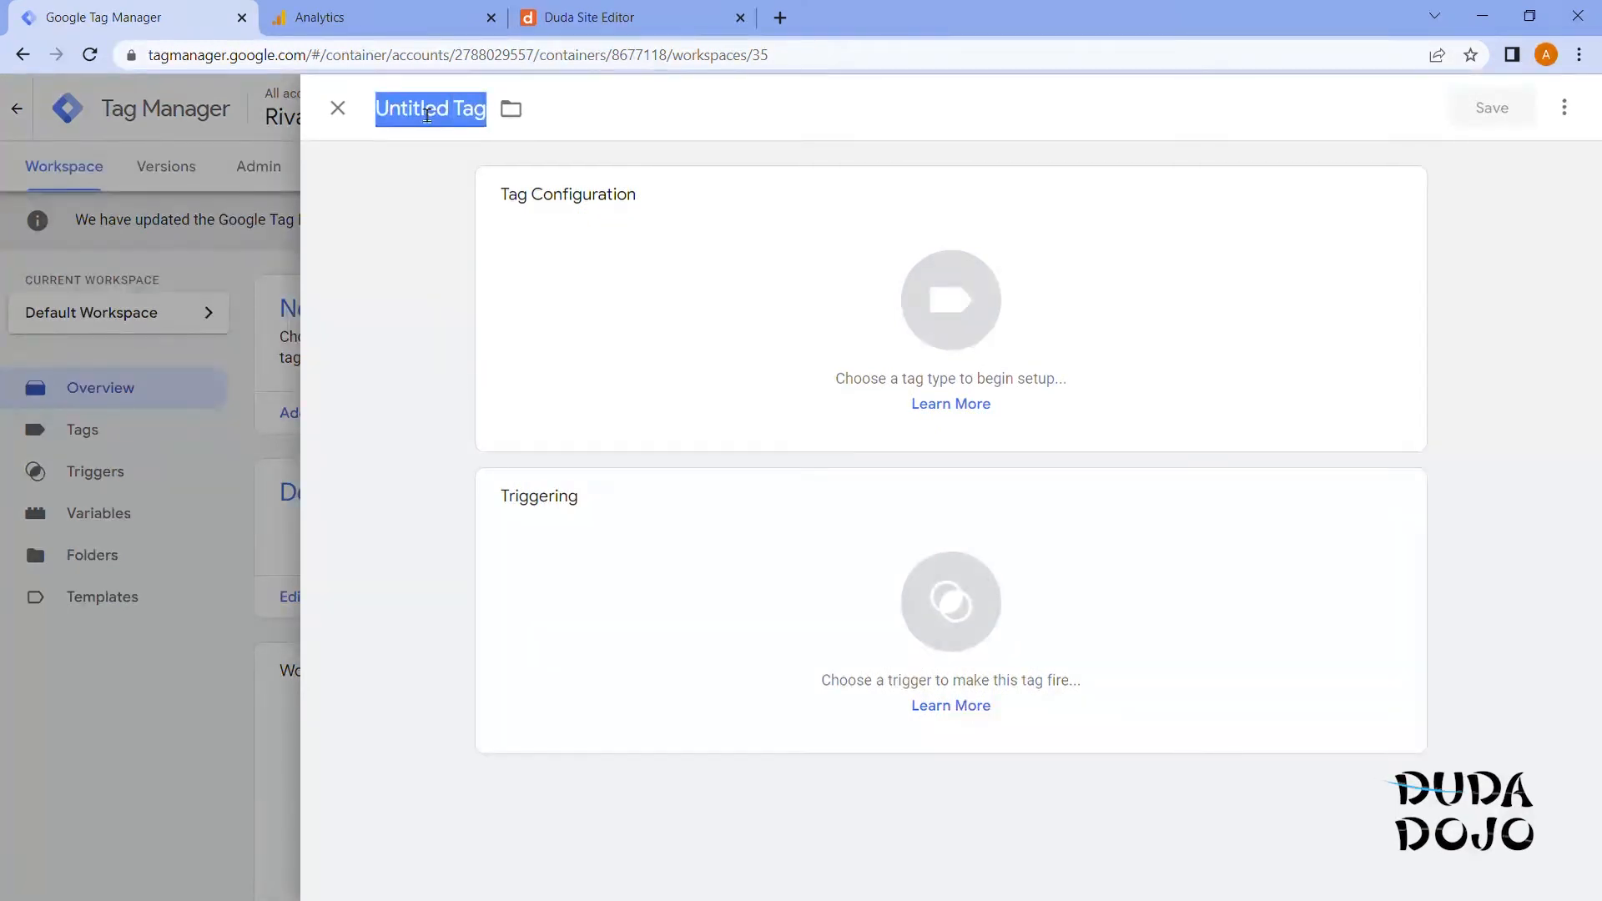
{"action": "type", "text": "GA4"}
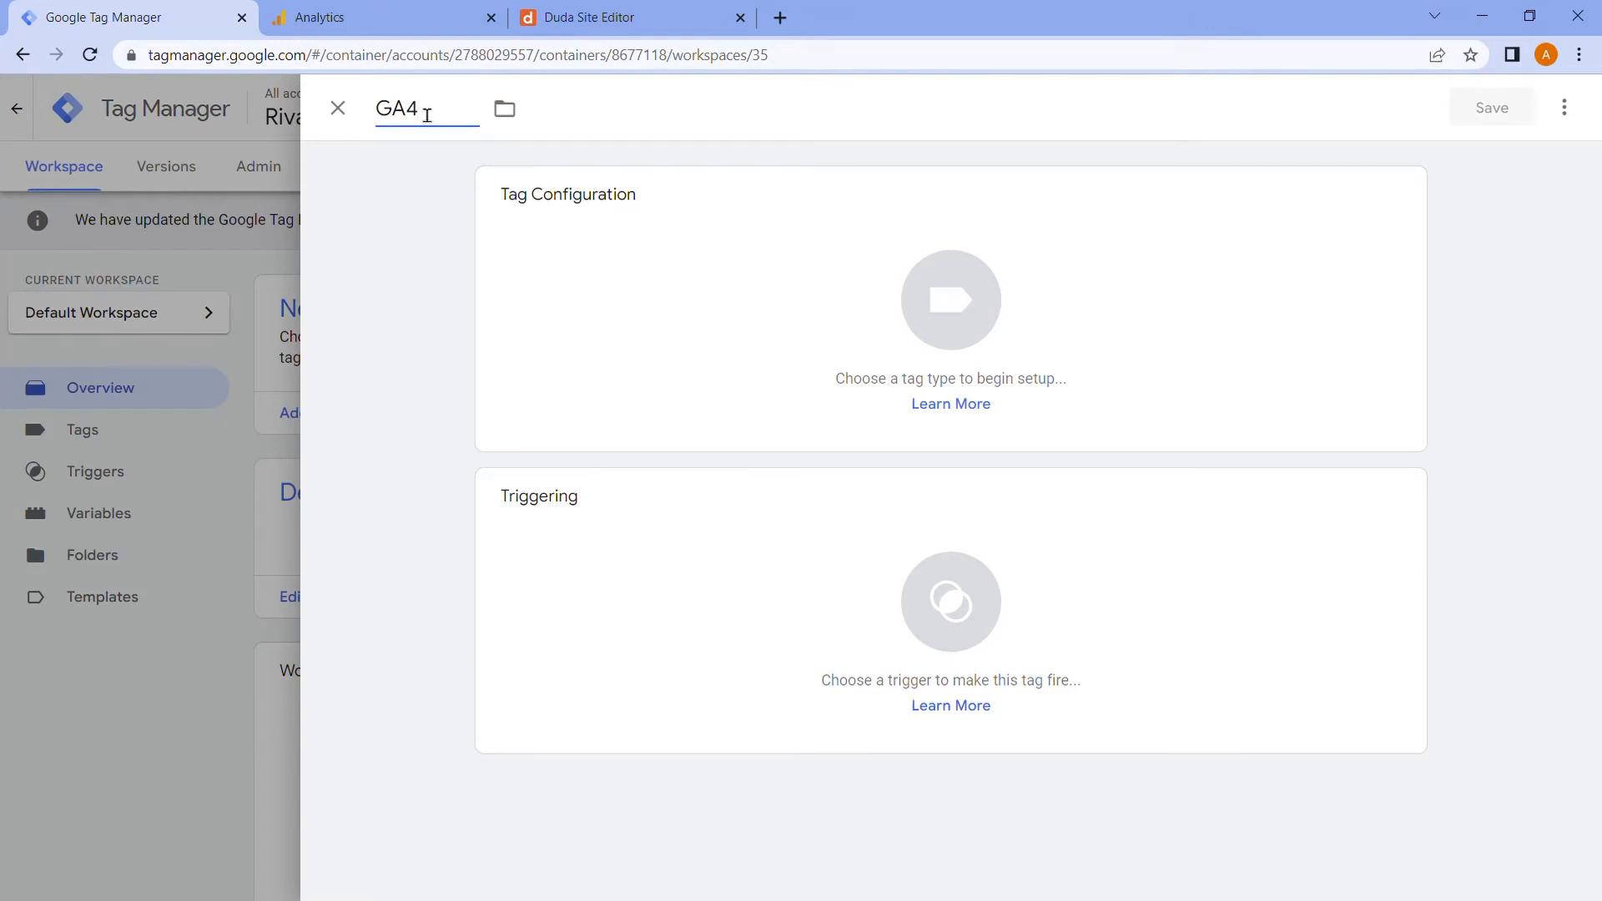
Make it a Google Analytics: GA4 Configuration tag with measurement ID G-G1EL9Z81TV.
{"action": "left_click", "coordinate": [950, 301]}
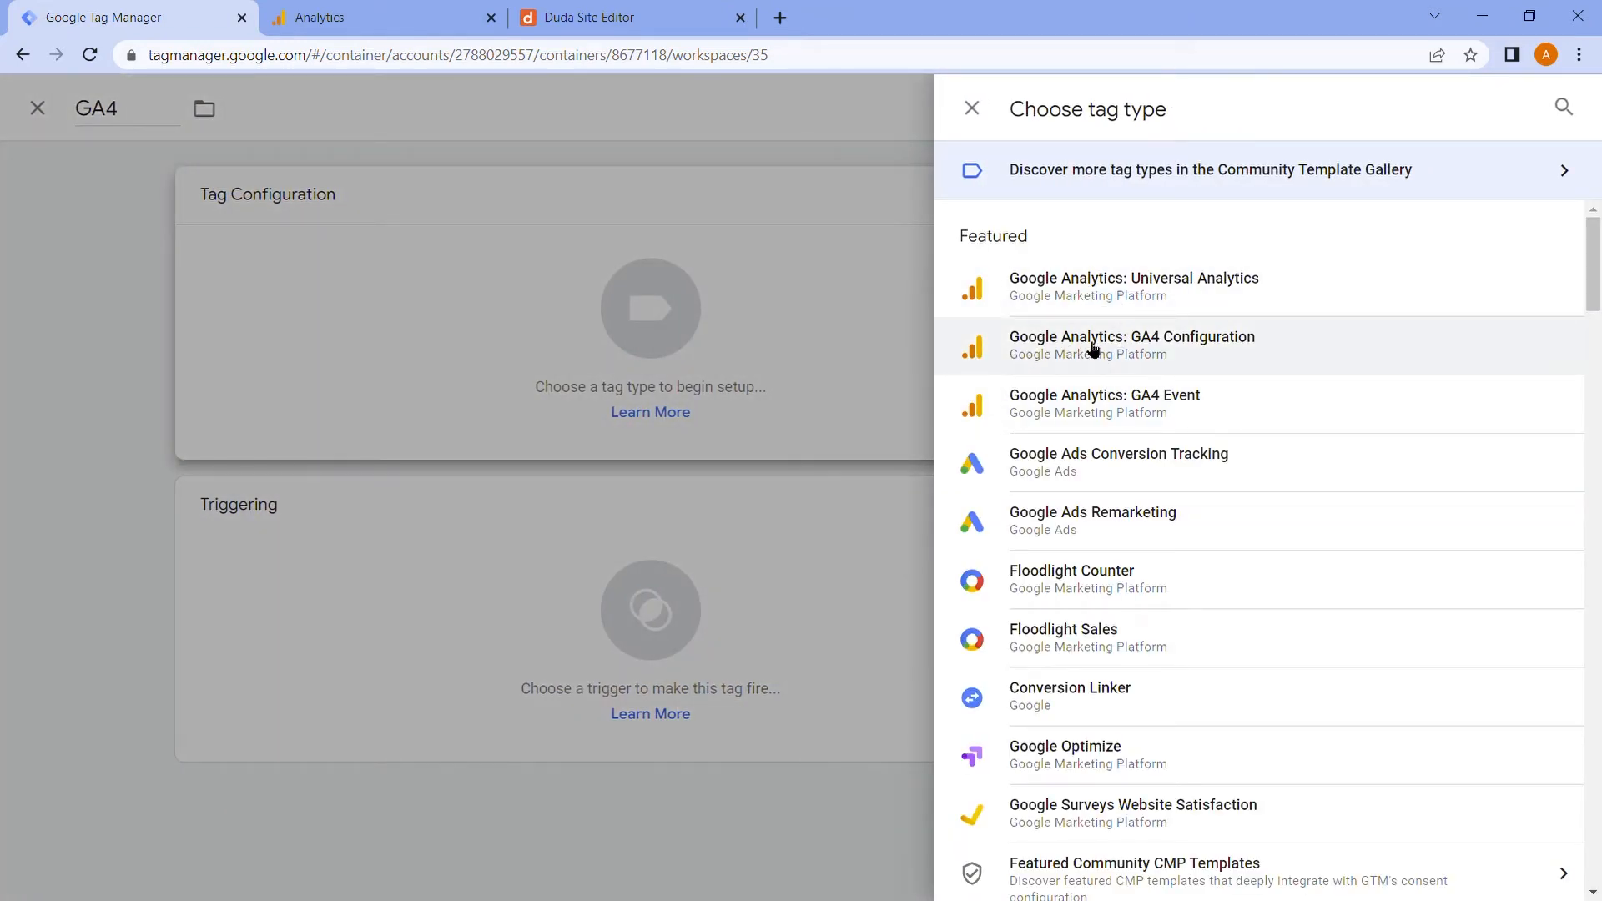
{"action": "left_click", "coordinate": [1131, 344]}
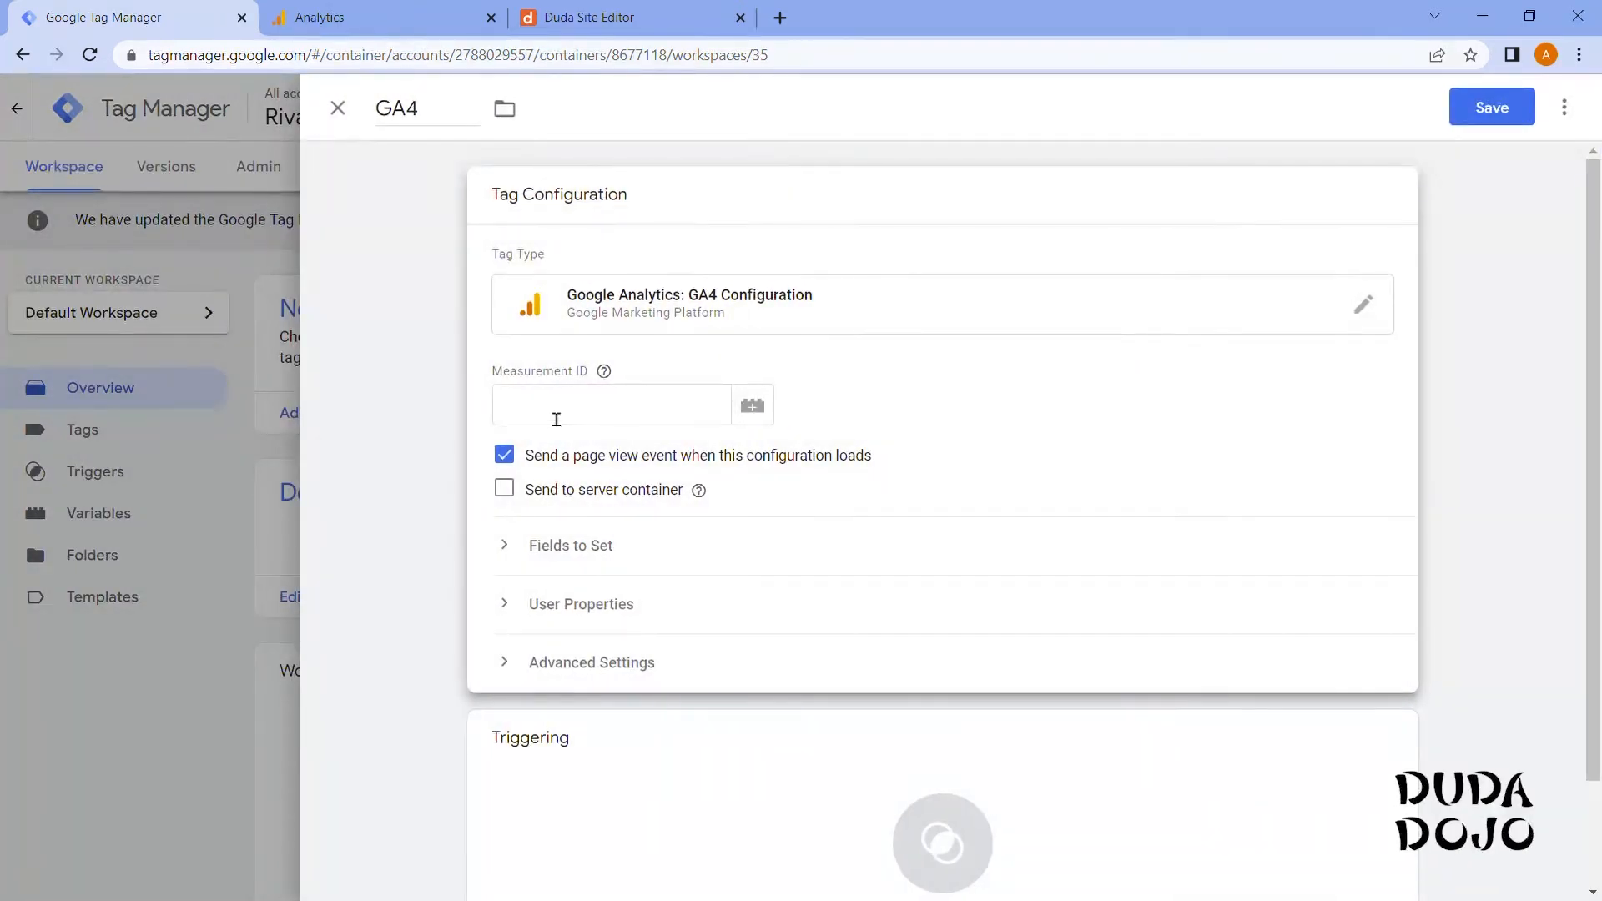
{"action": "left_click", "coordinate": [611, 403]}
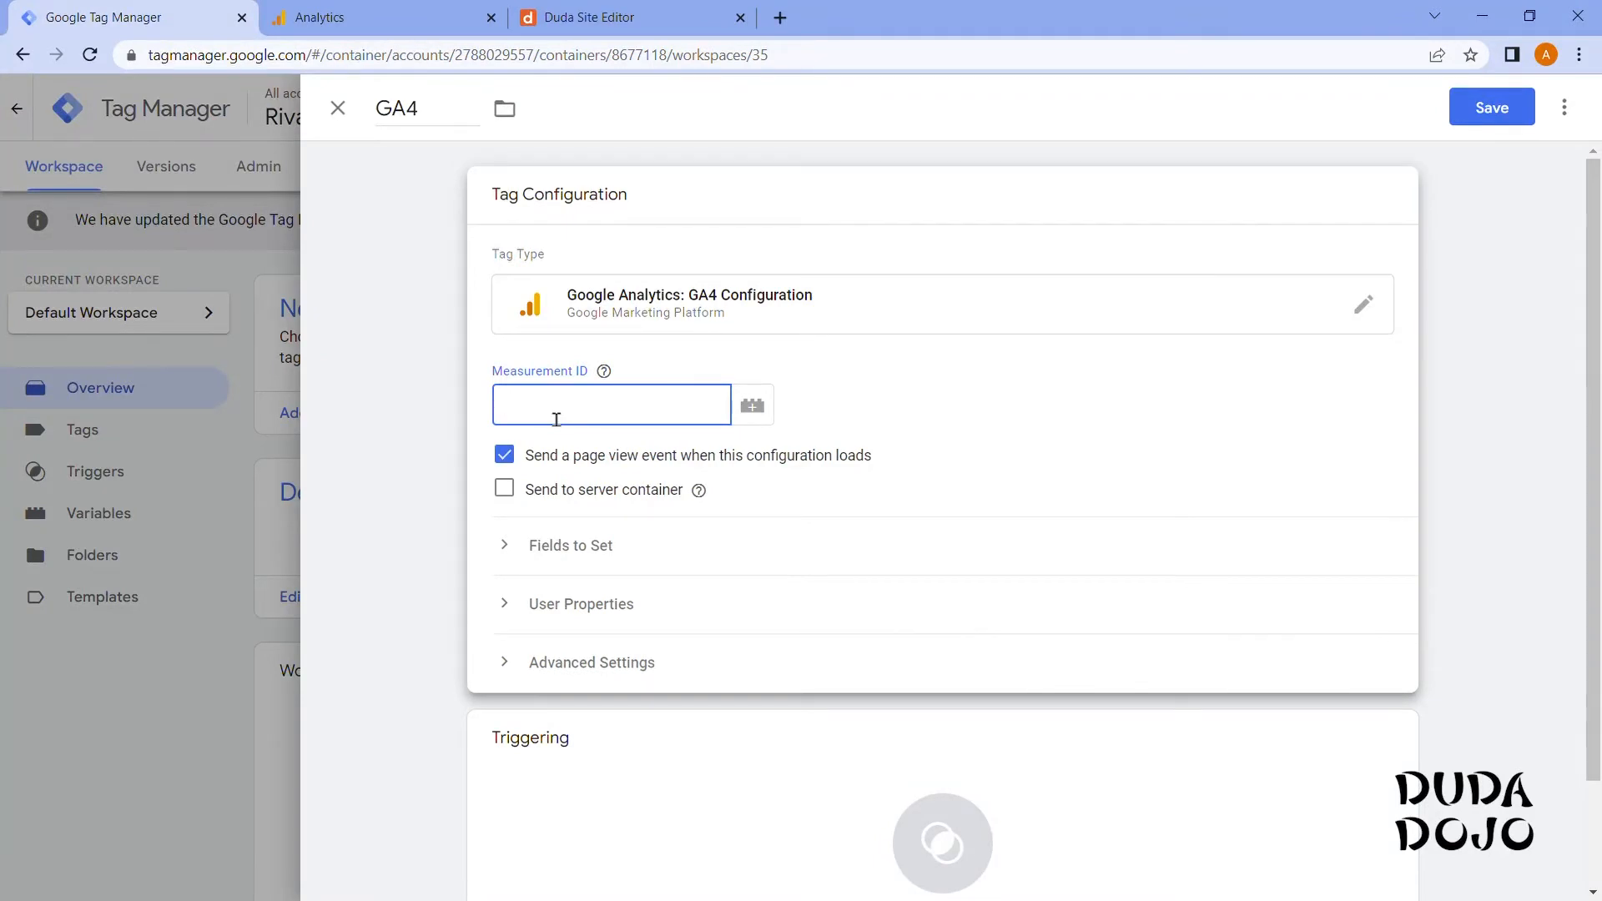
{"action": "type", "text": "G-G1EL9Z81TV"}
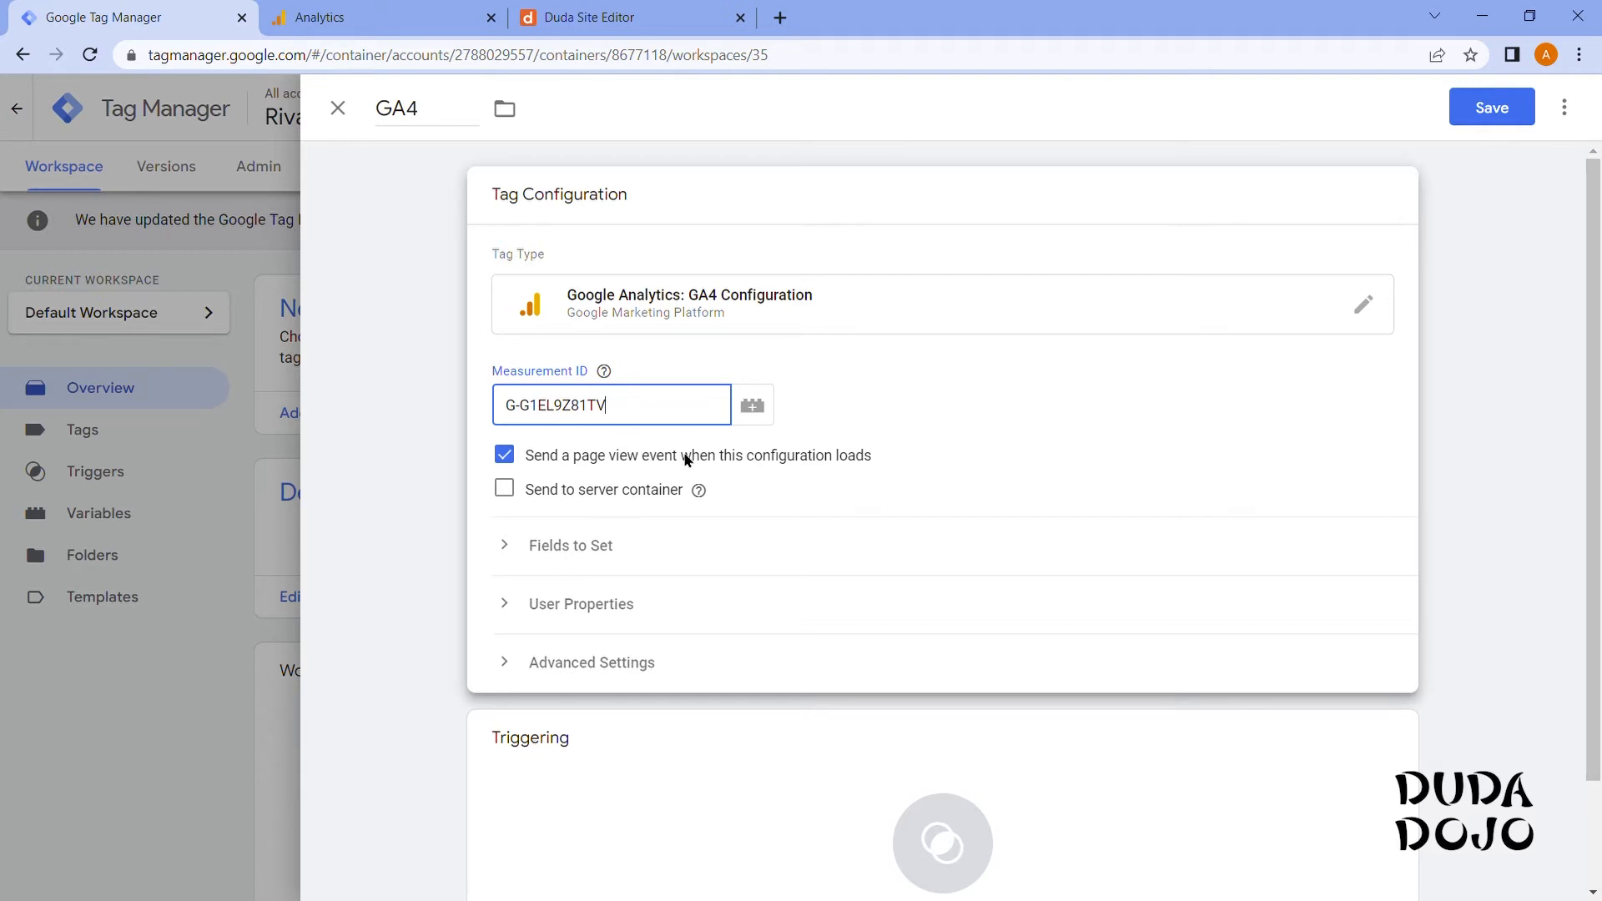
{"action": "mouse_move", "coordinate": [846, 467]}
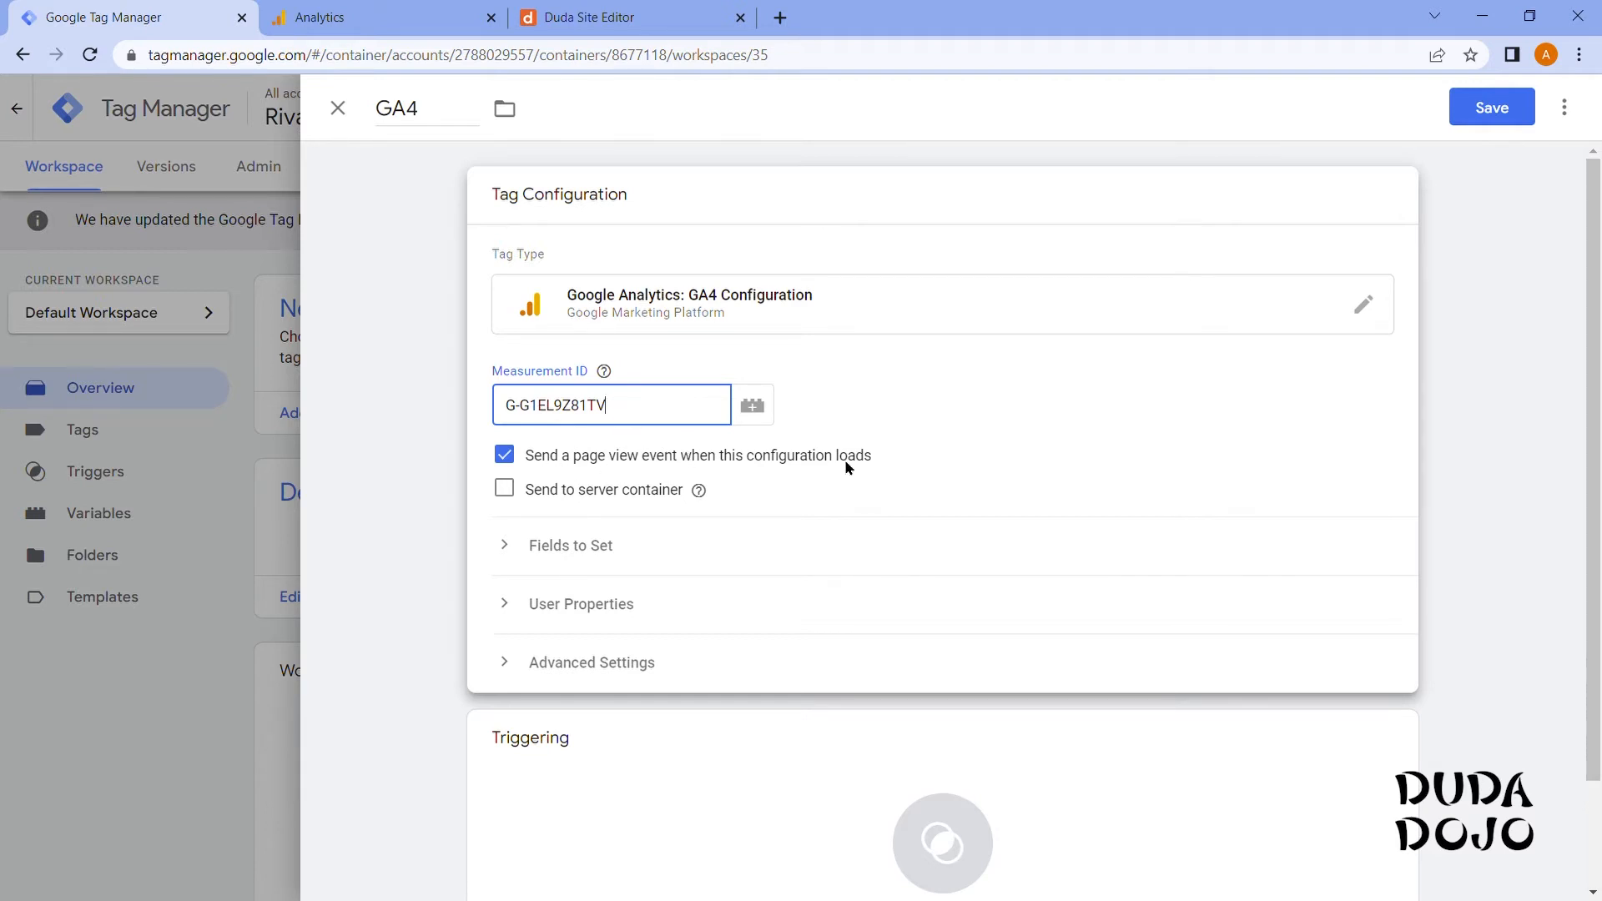
{"action": "mouse_move", "coordinate": [584, 434]}
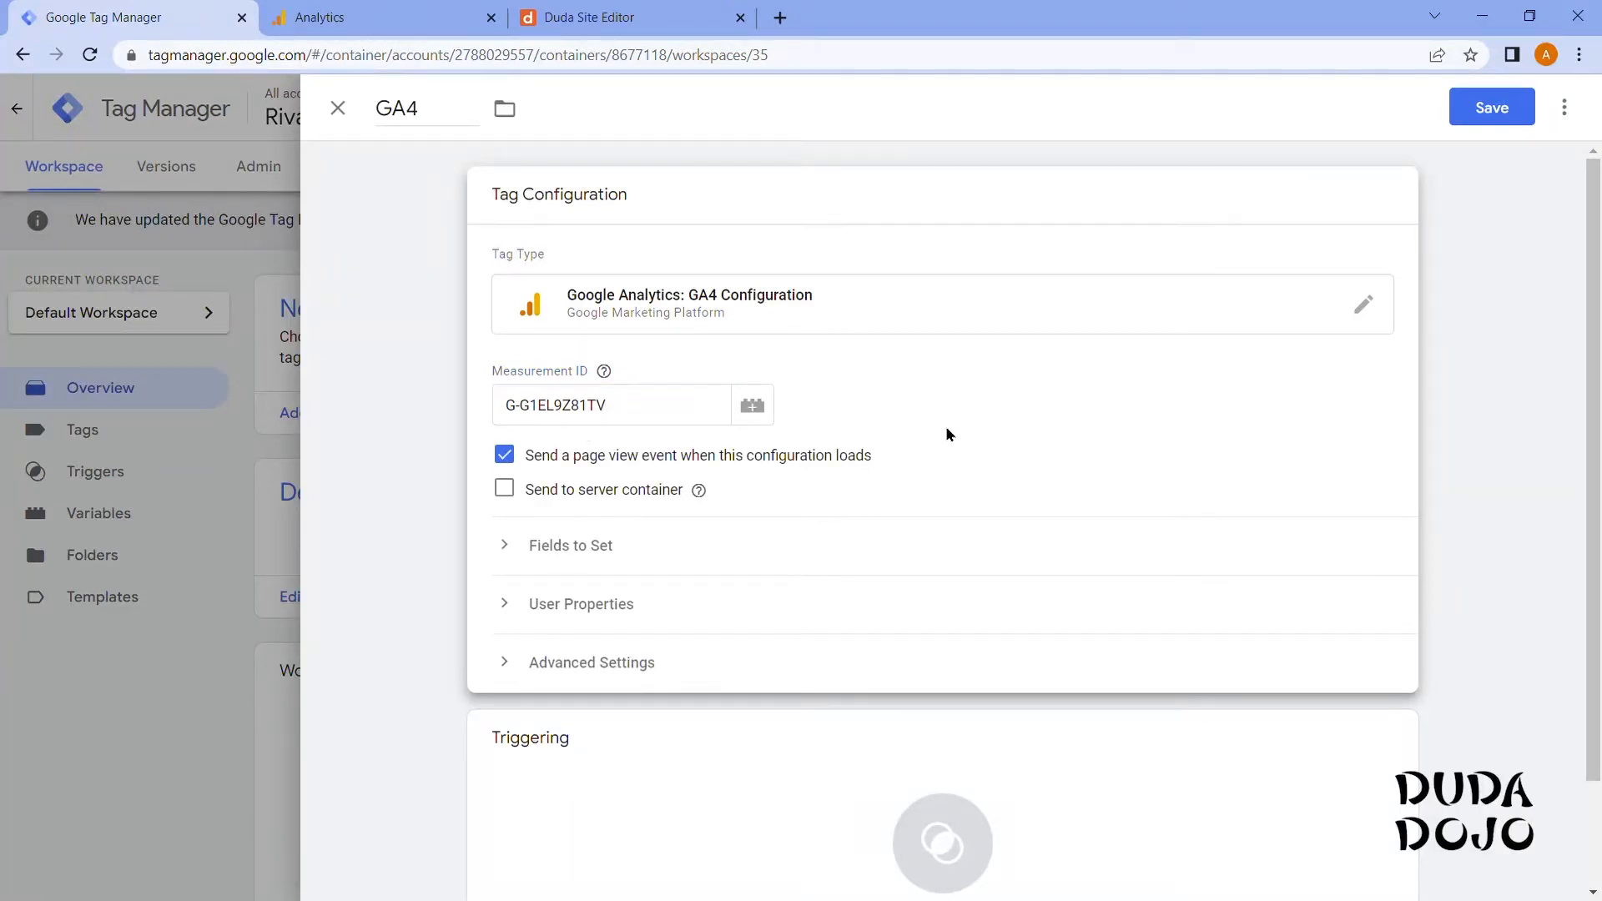
{"action": "scroll", "scroll_direction": "down", "scroll_amount": 3}
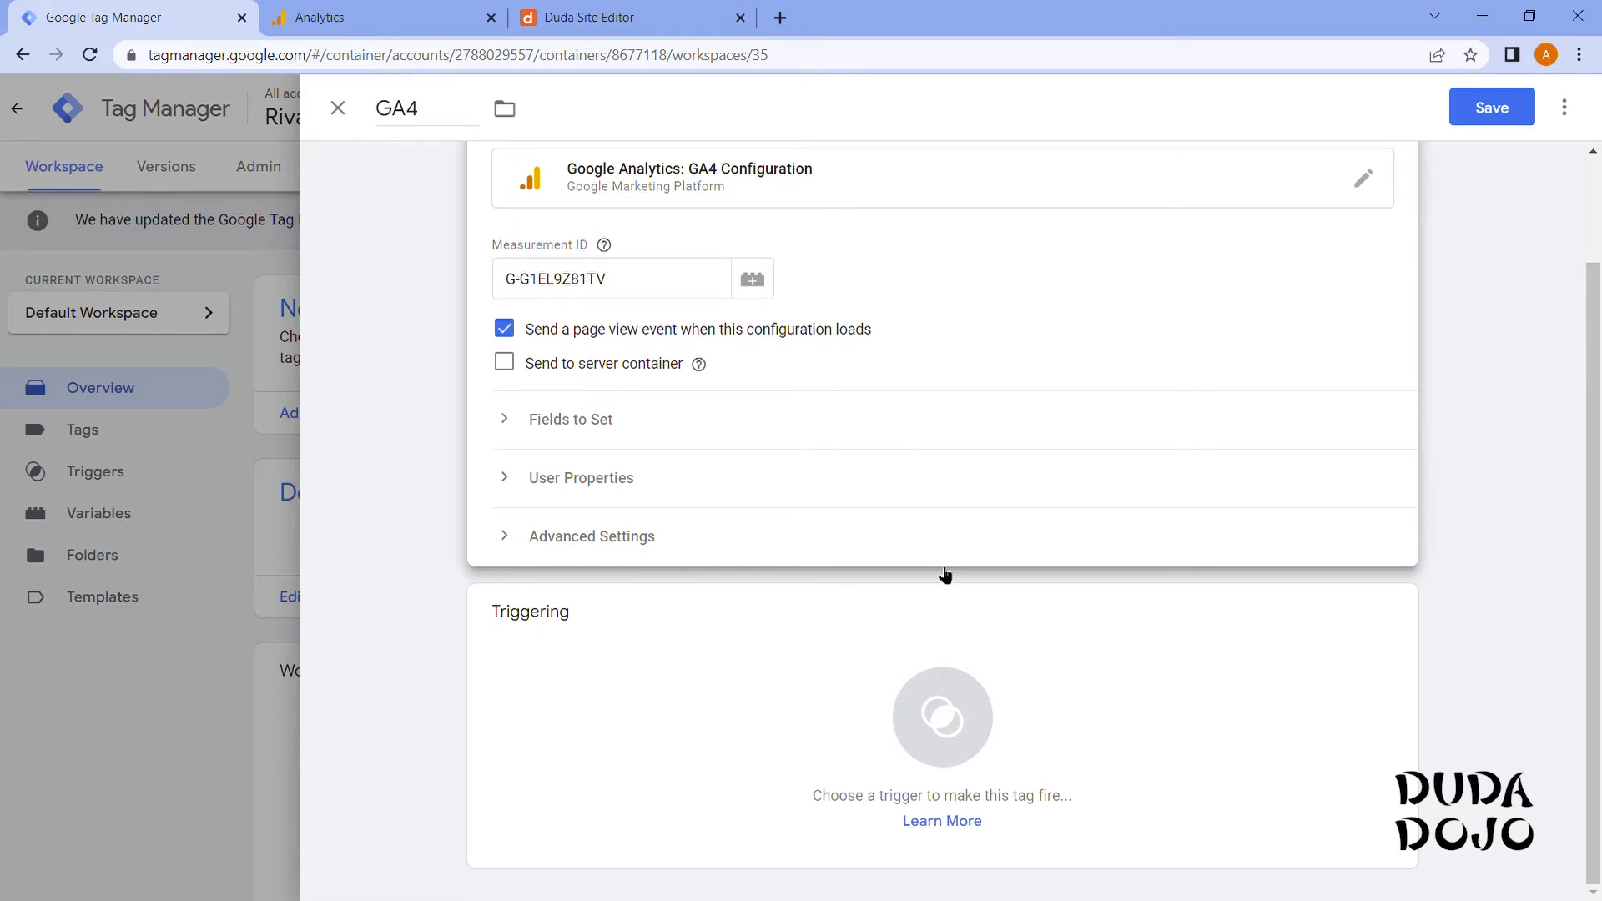
{"action": "mouse_move", "coordinate": [925, 570]}
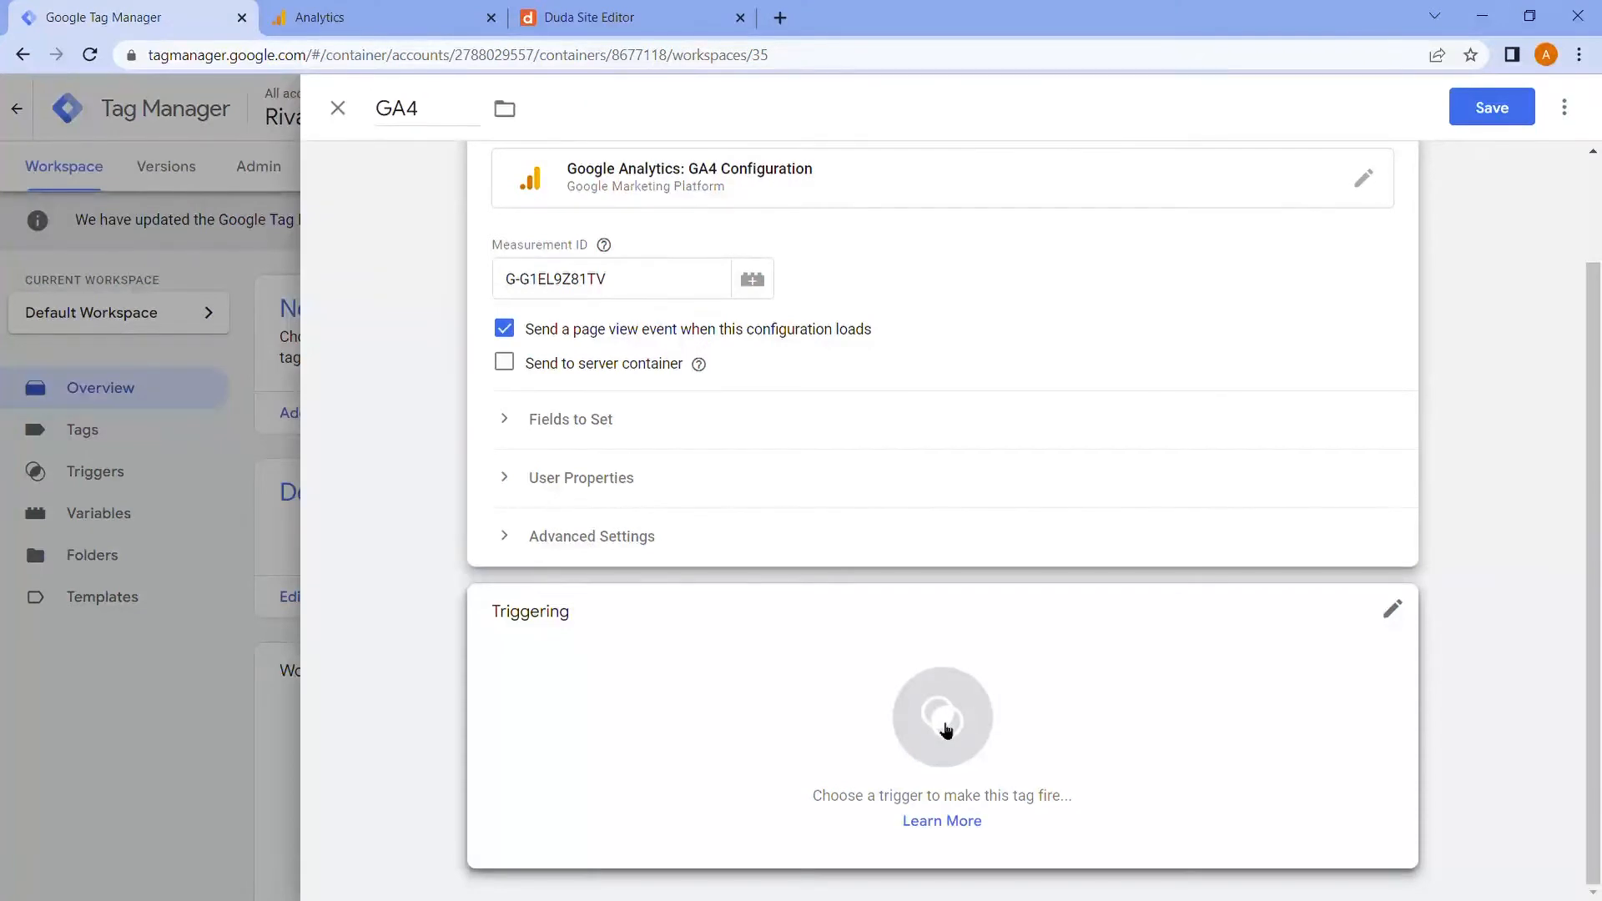
From the GA4 tag's Triggering area, begin a brand-new trigger instead of an existing one.
{"action": "left_click", "coordinate": [941, 716]}
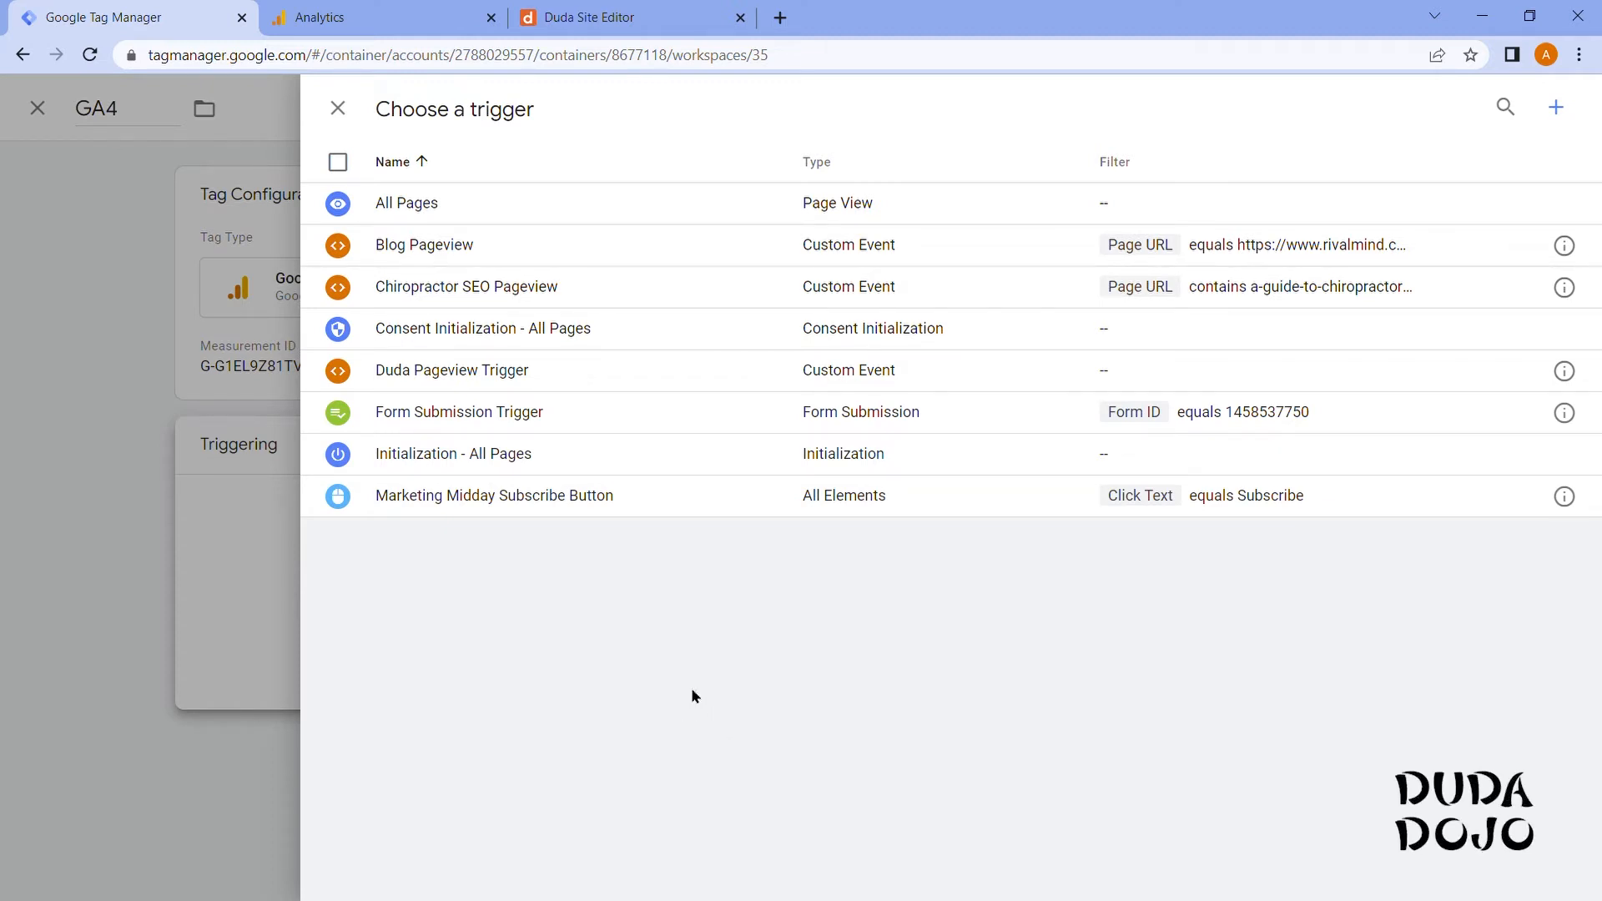
{"action": "mouse_move", "coordinate": [460, 390]}
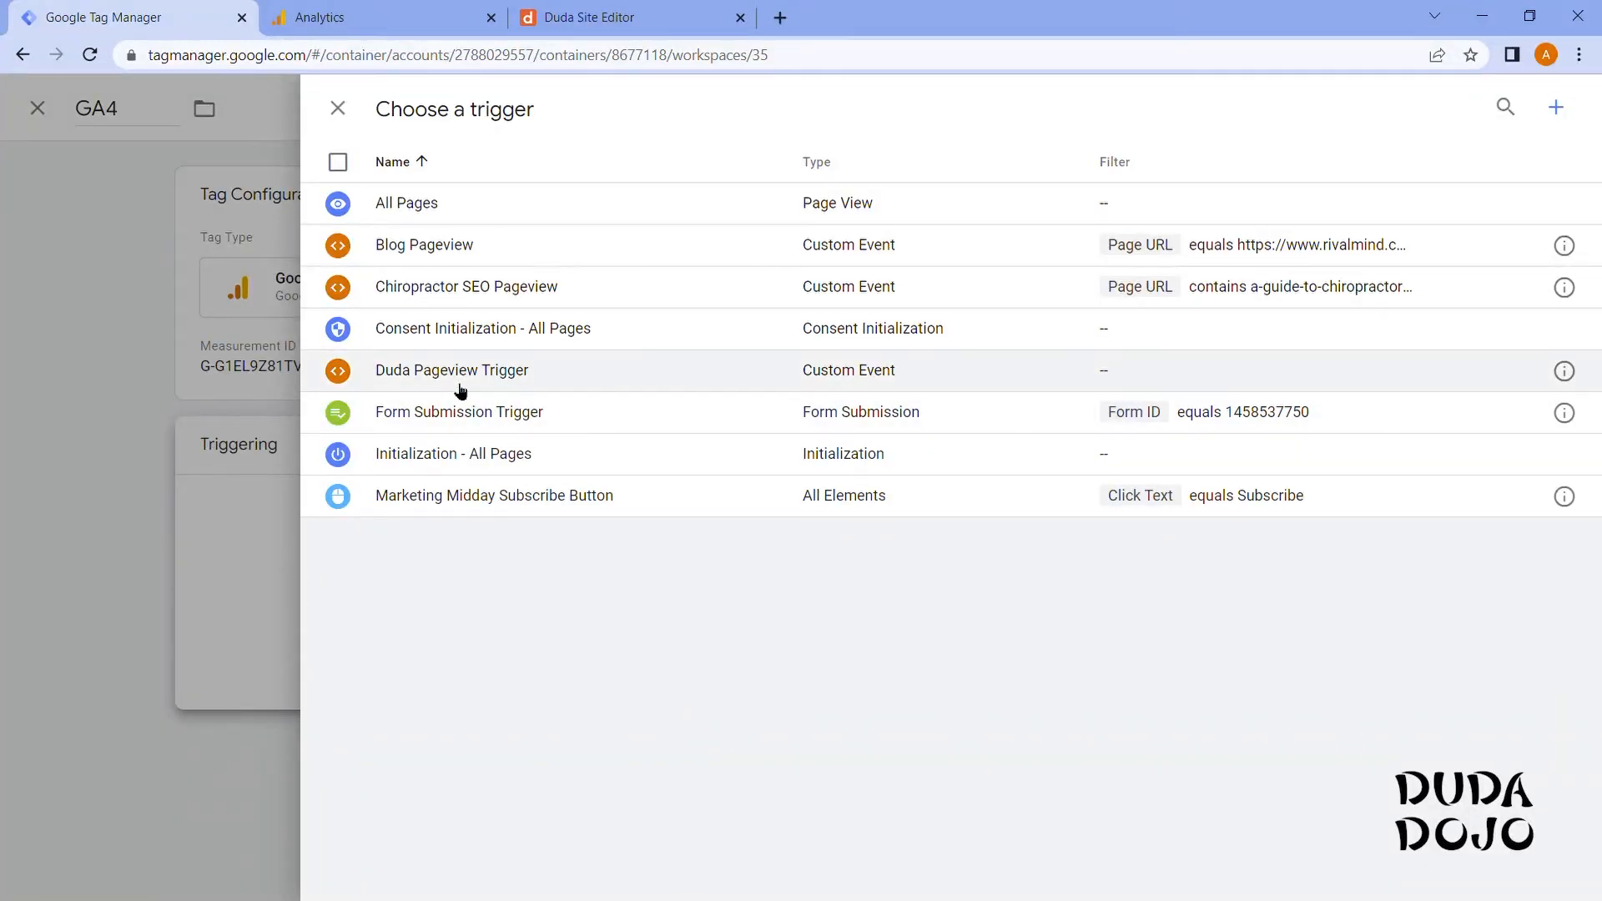
{"action": "mouse_move", "coordinate": [515, 374]}
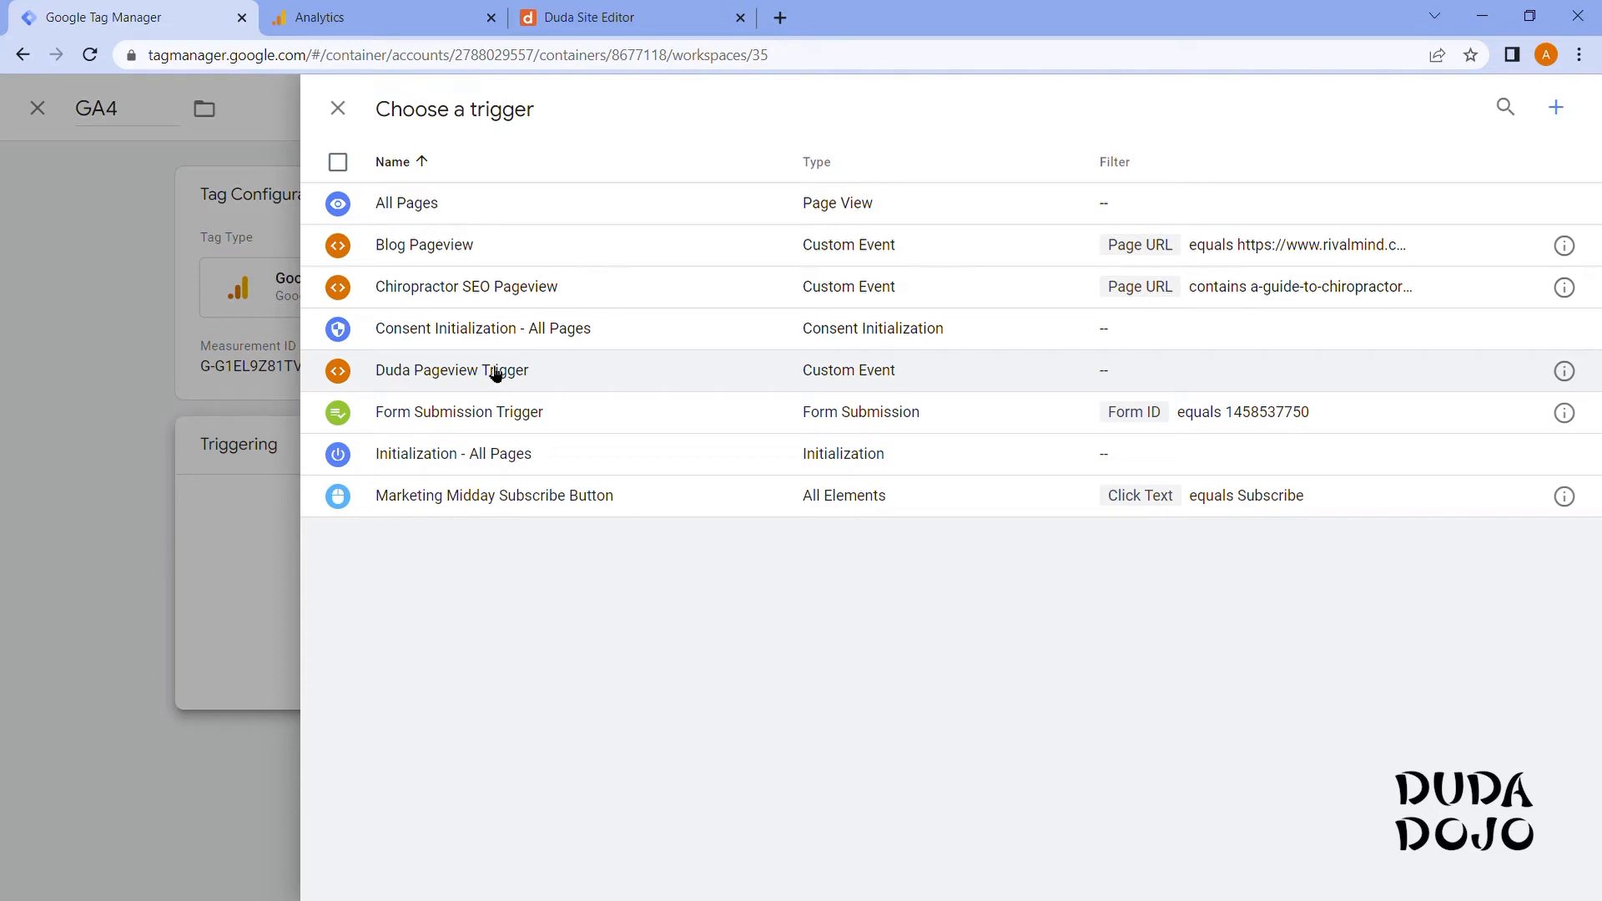
{"action": "mouse_move", "coordinate": [472, 379]}
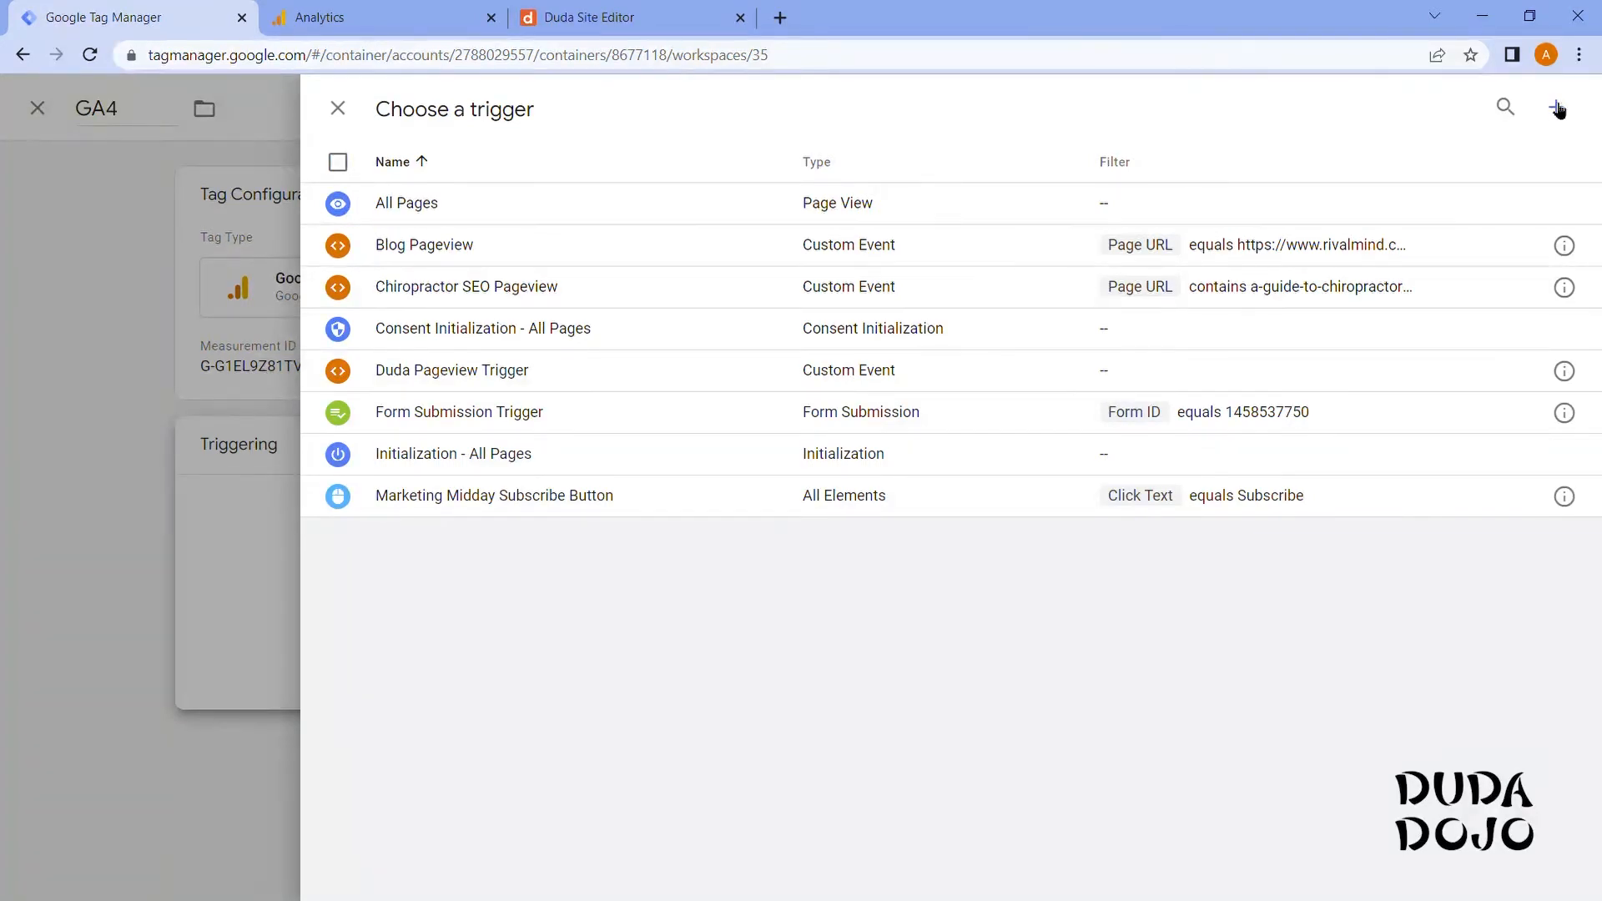
{"action": "left_click", "coordinate": [1558, 110]}
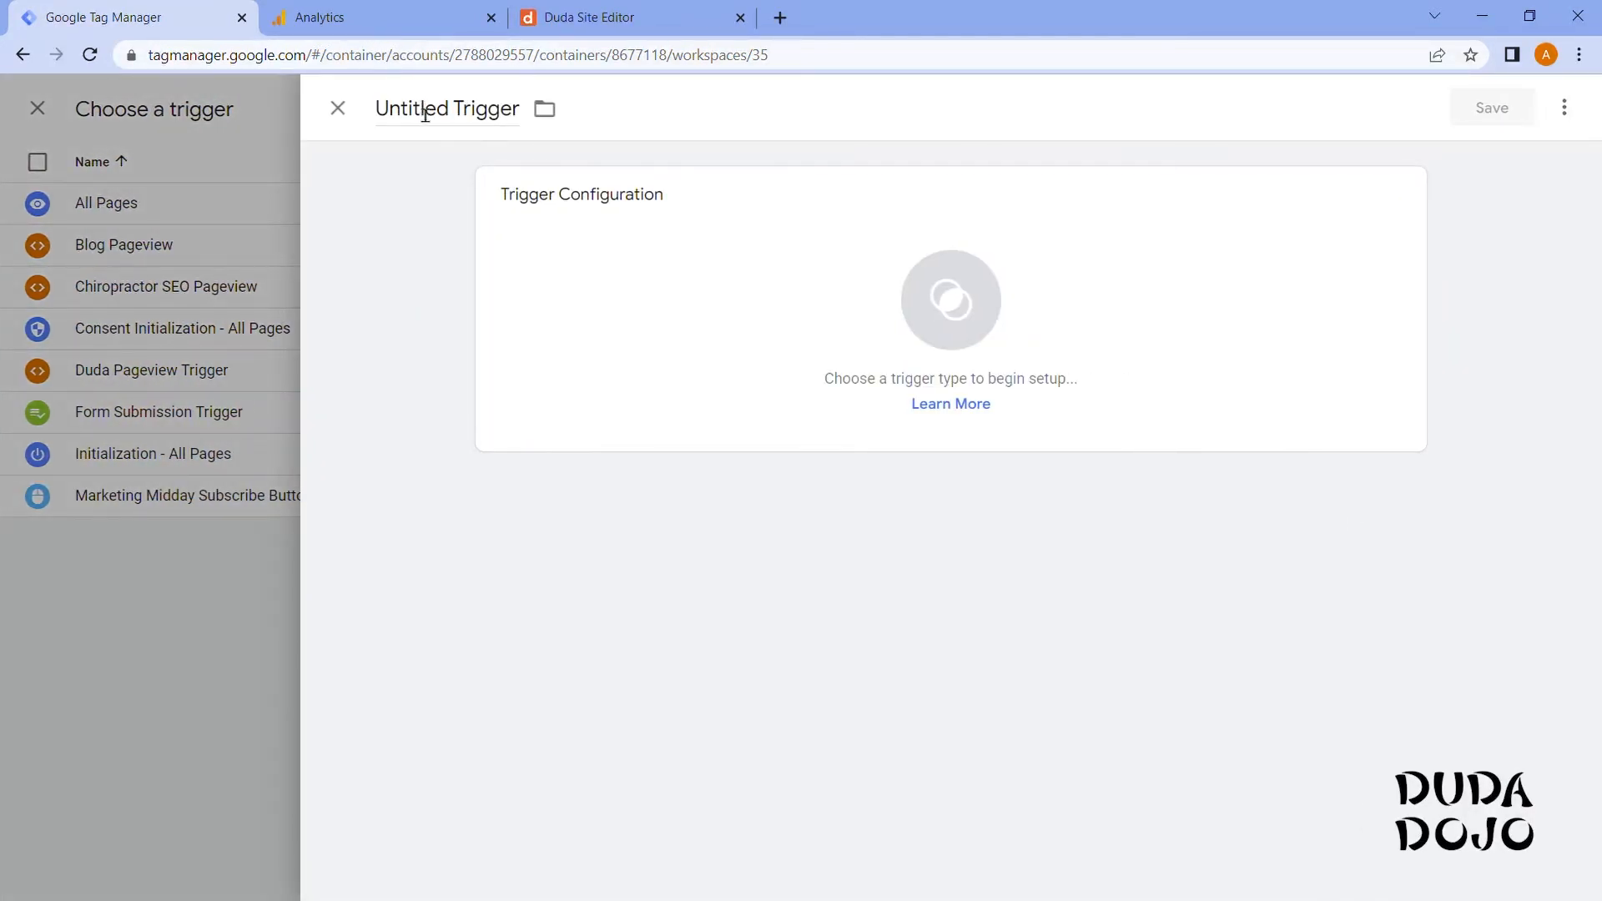
Define a Custom Event trigger named Duda V2 for event name dPageView and save it.
{"action": "double_click", "coordinate": [412, 108]}
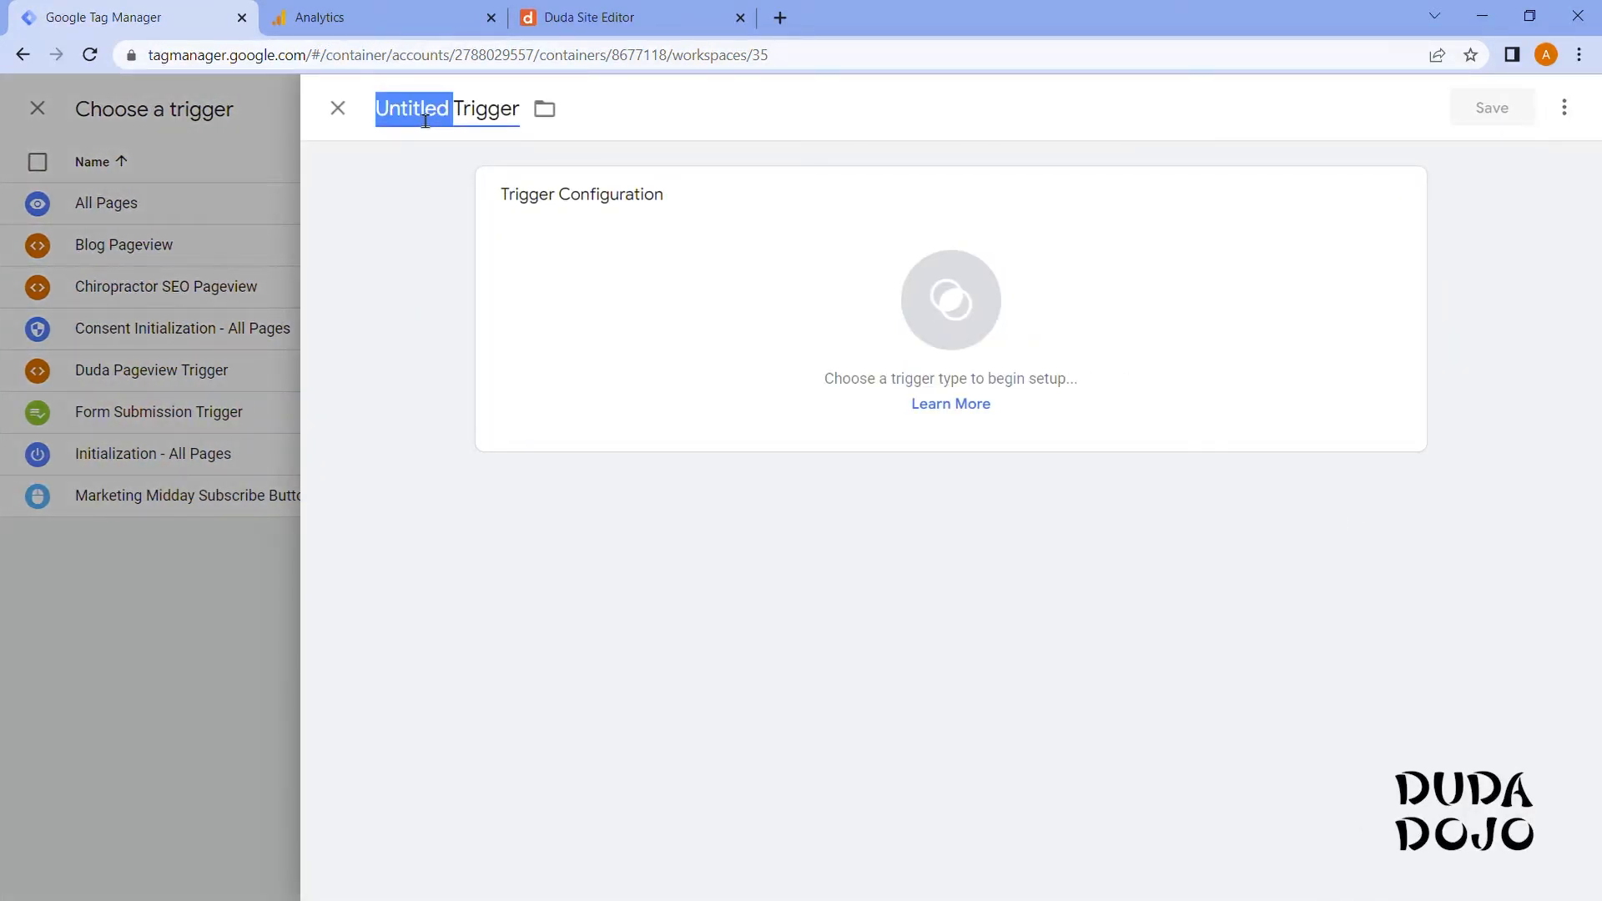
{"action": "type", "text": "Duda V2"}
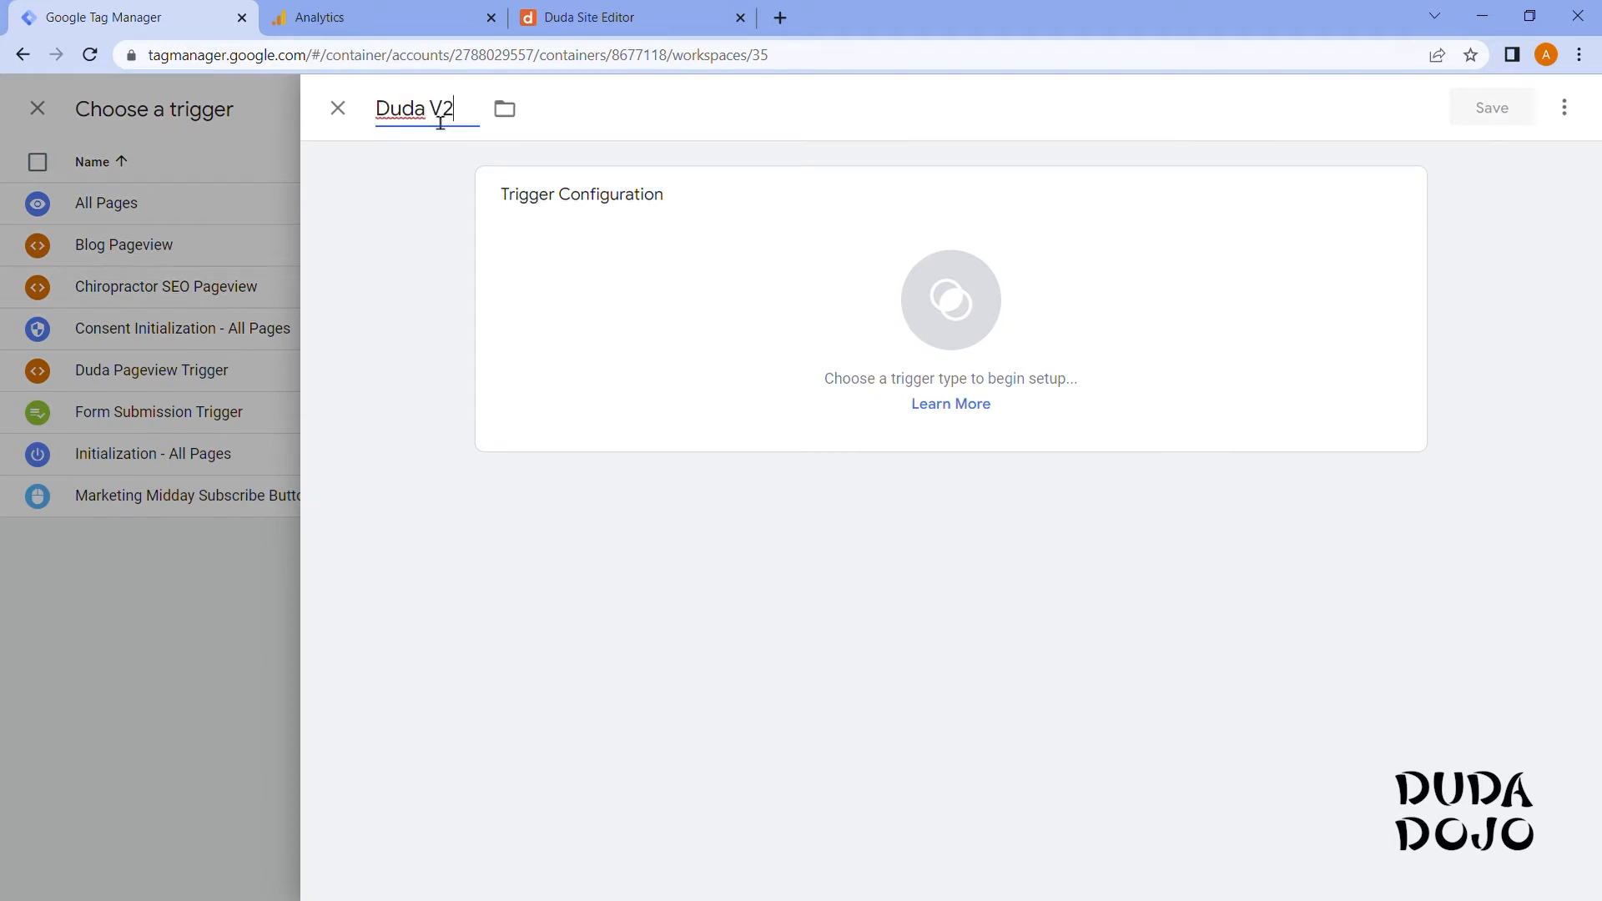
{"action": "left_click", "coordinate": [950, 299]}
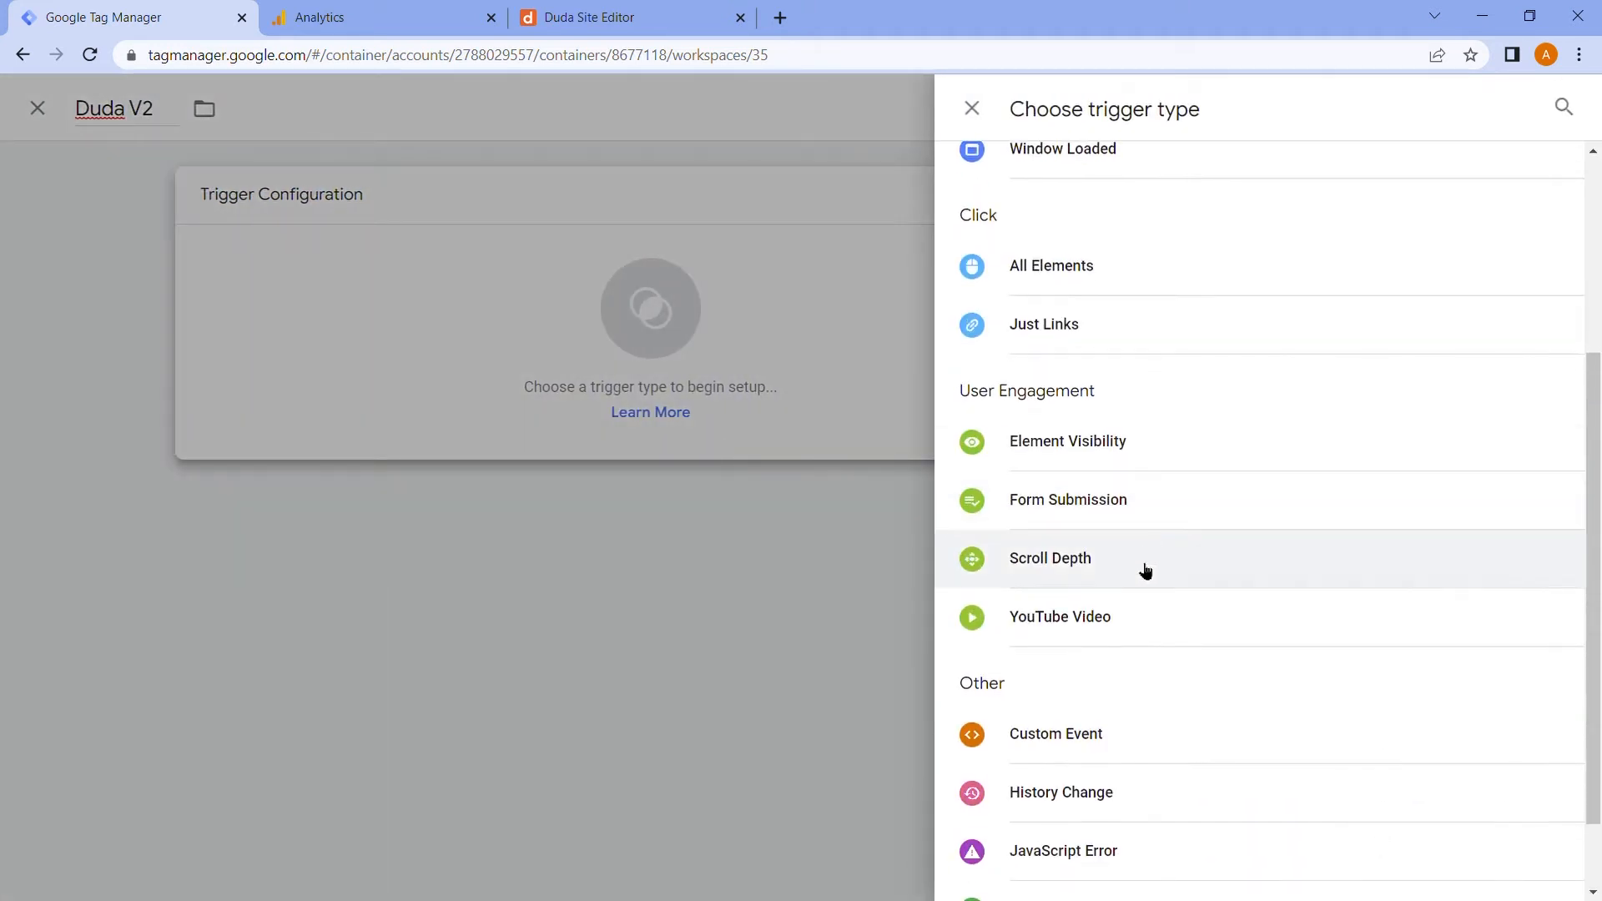
{"action": "left_click", "coordinate": [1055, 734]}
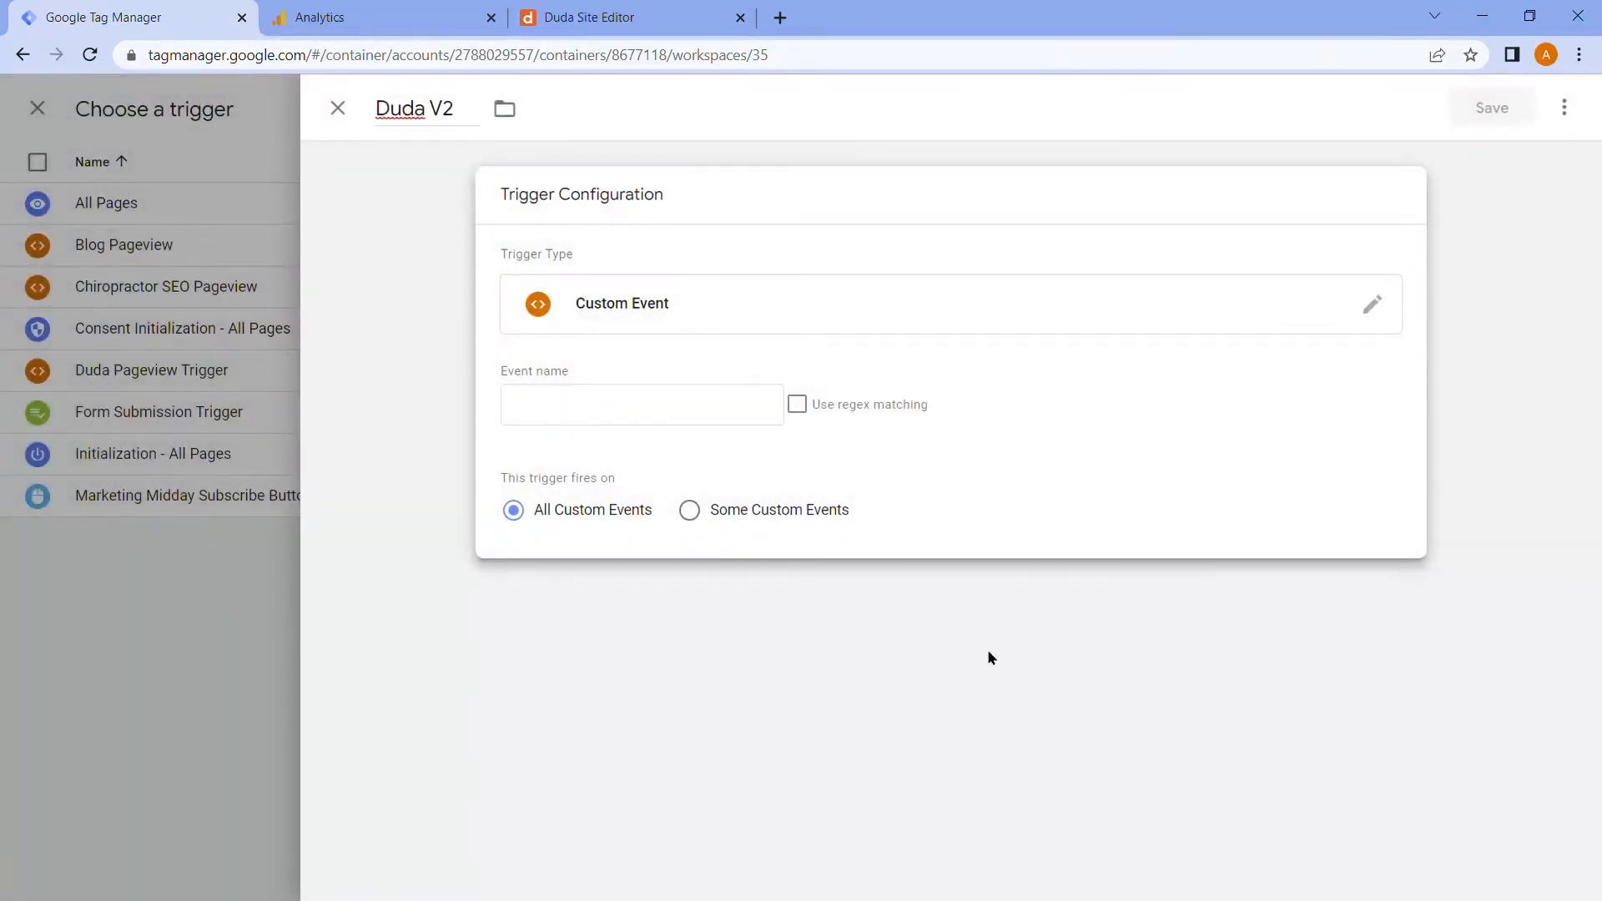
{"action": "left_click", "coordinate": [641, 404]}
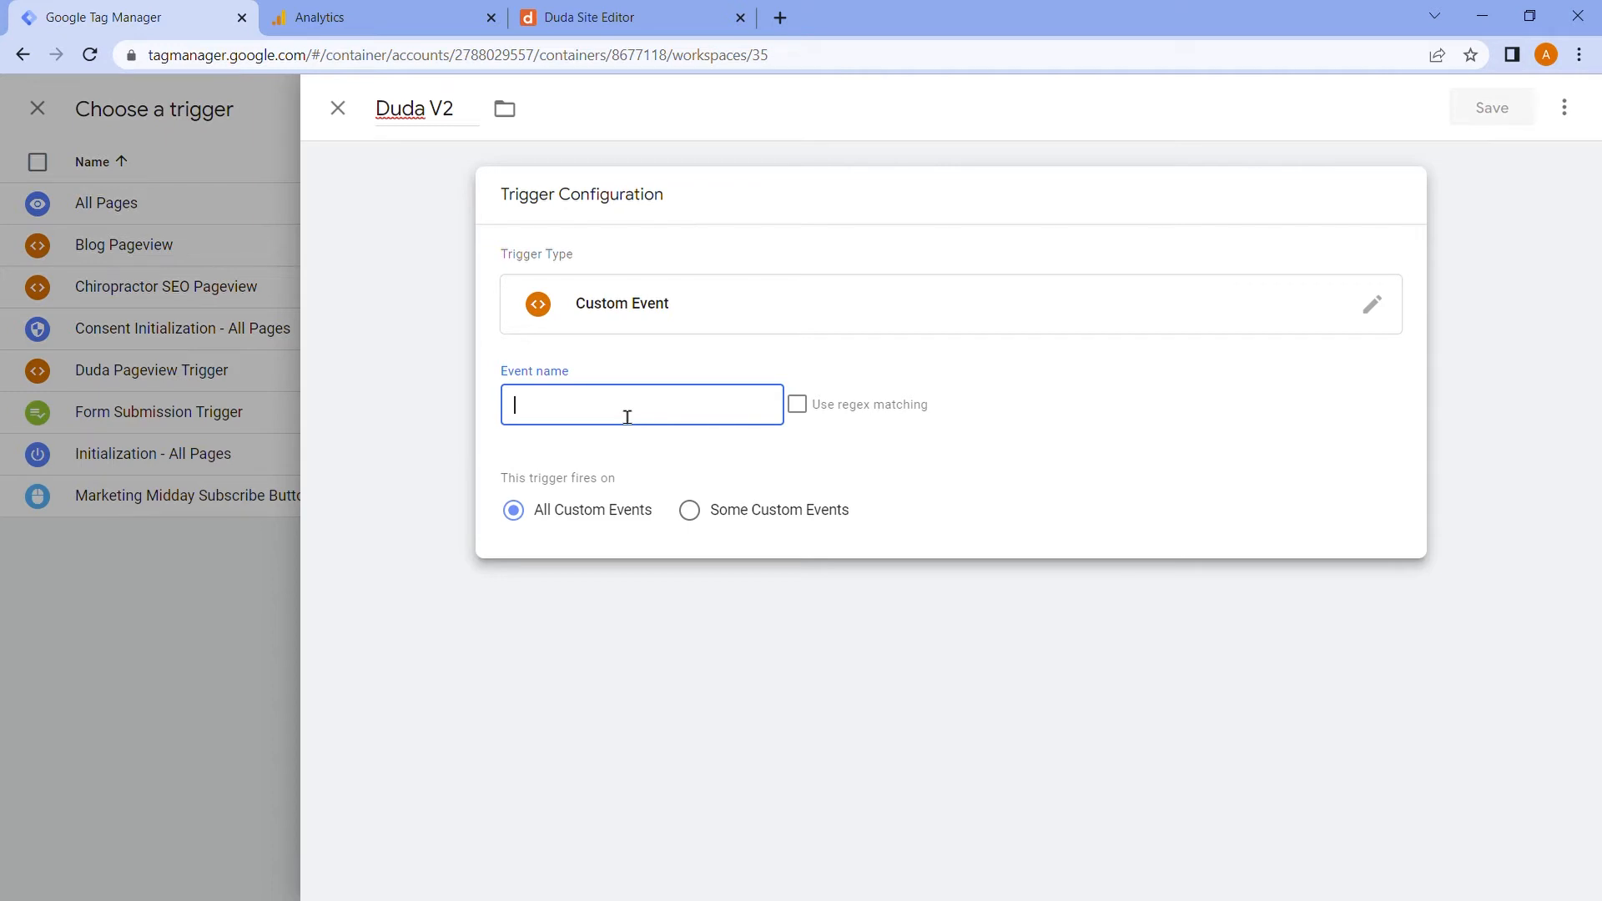
{"action": "type", "text": "dPageView"}
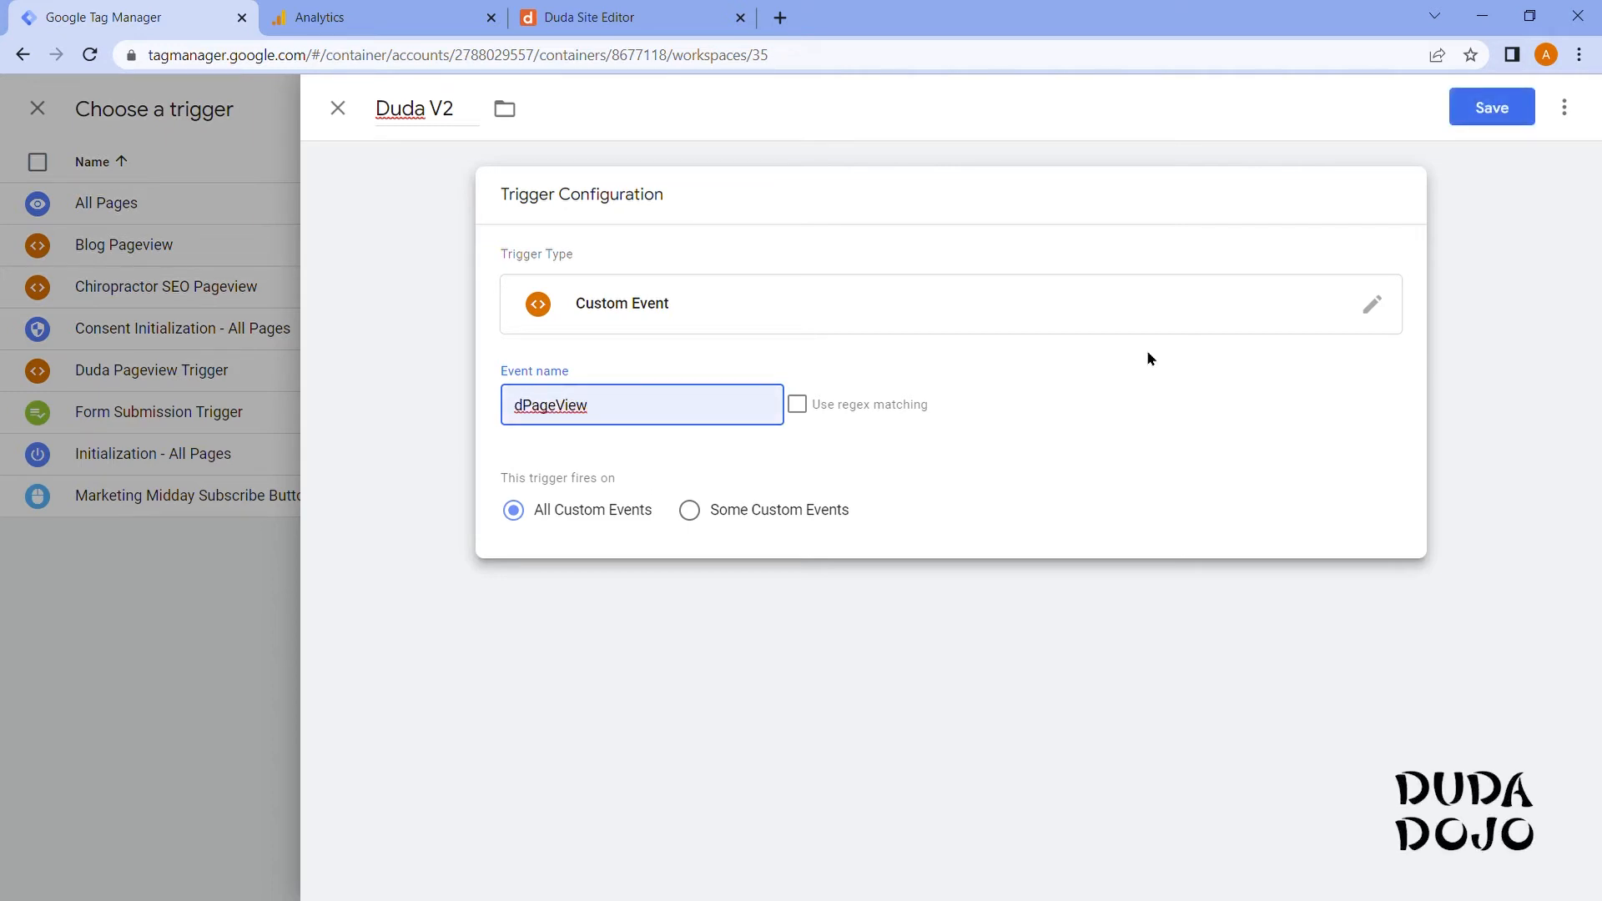
{"action": "left_click", "coordinate": [336, 109]}
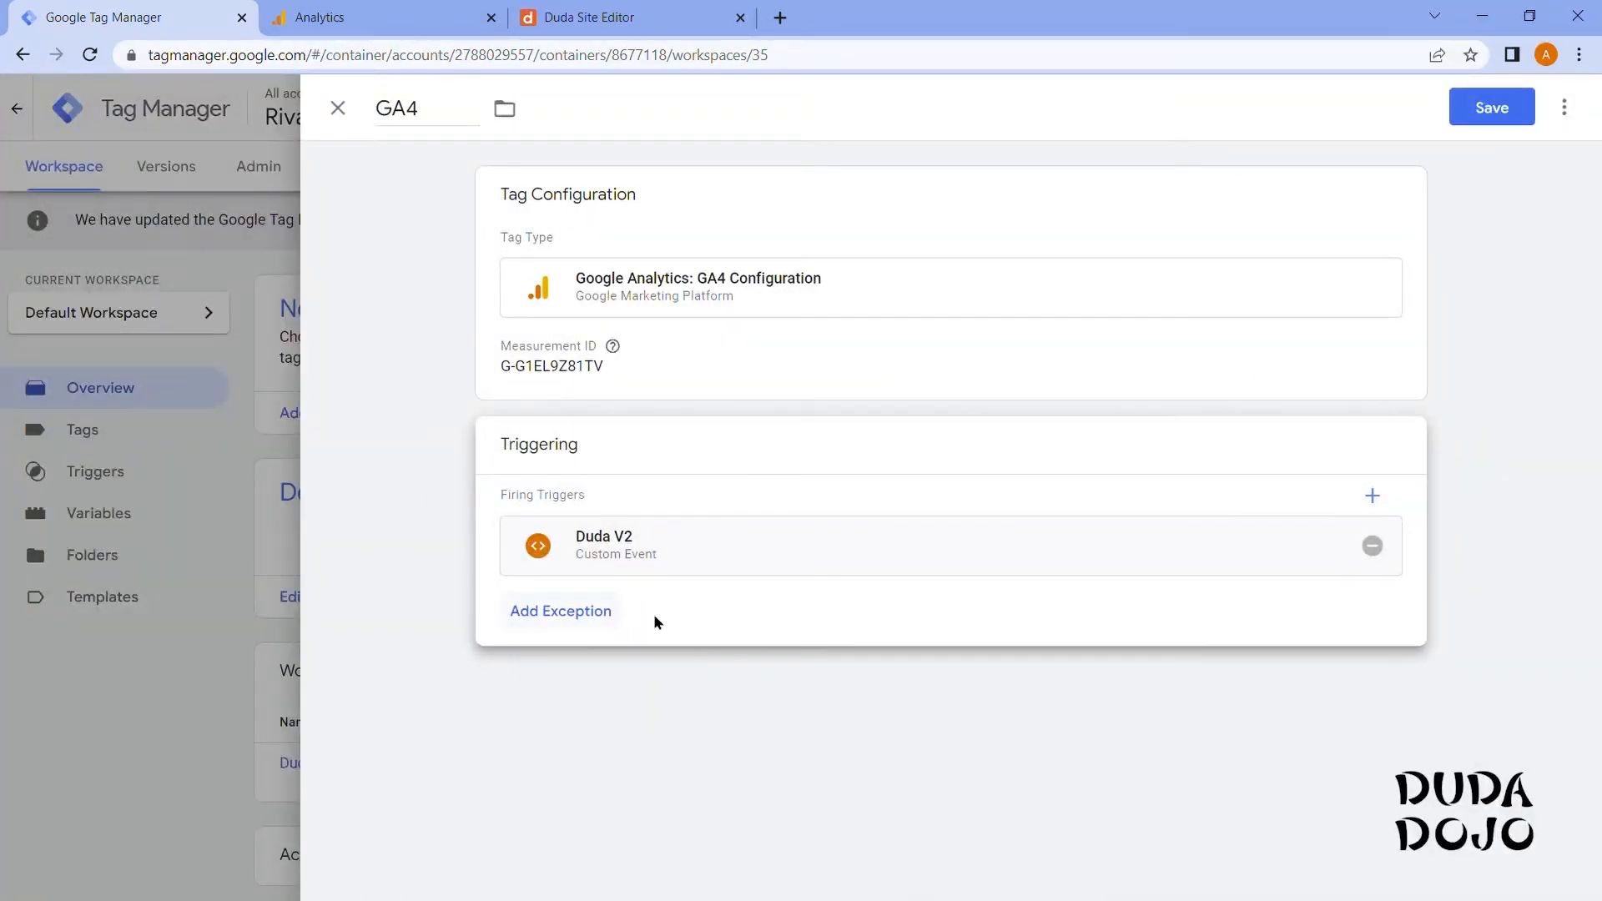
{"action": "mouse_move", "coordinate": [657, 553]}
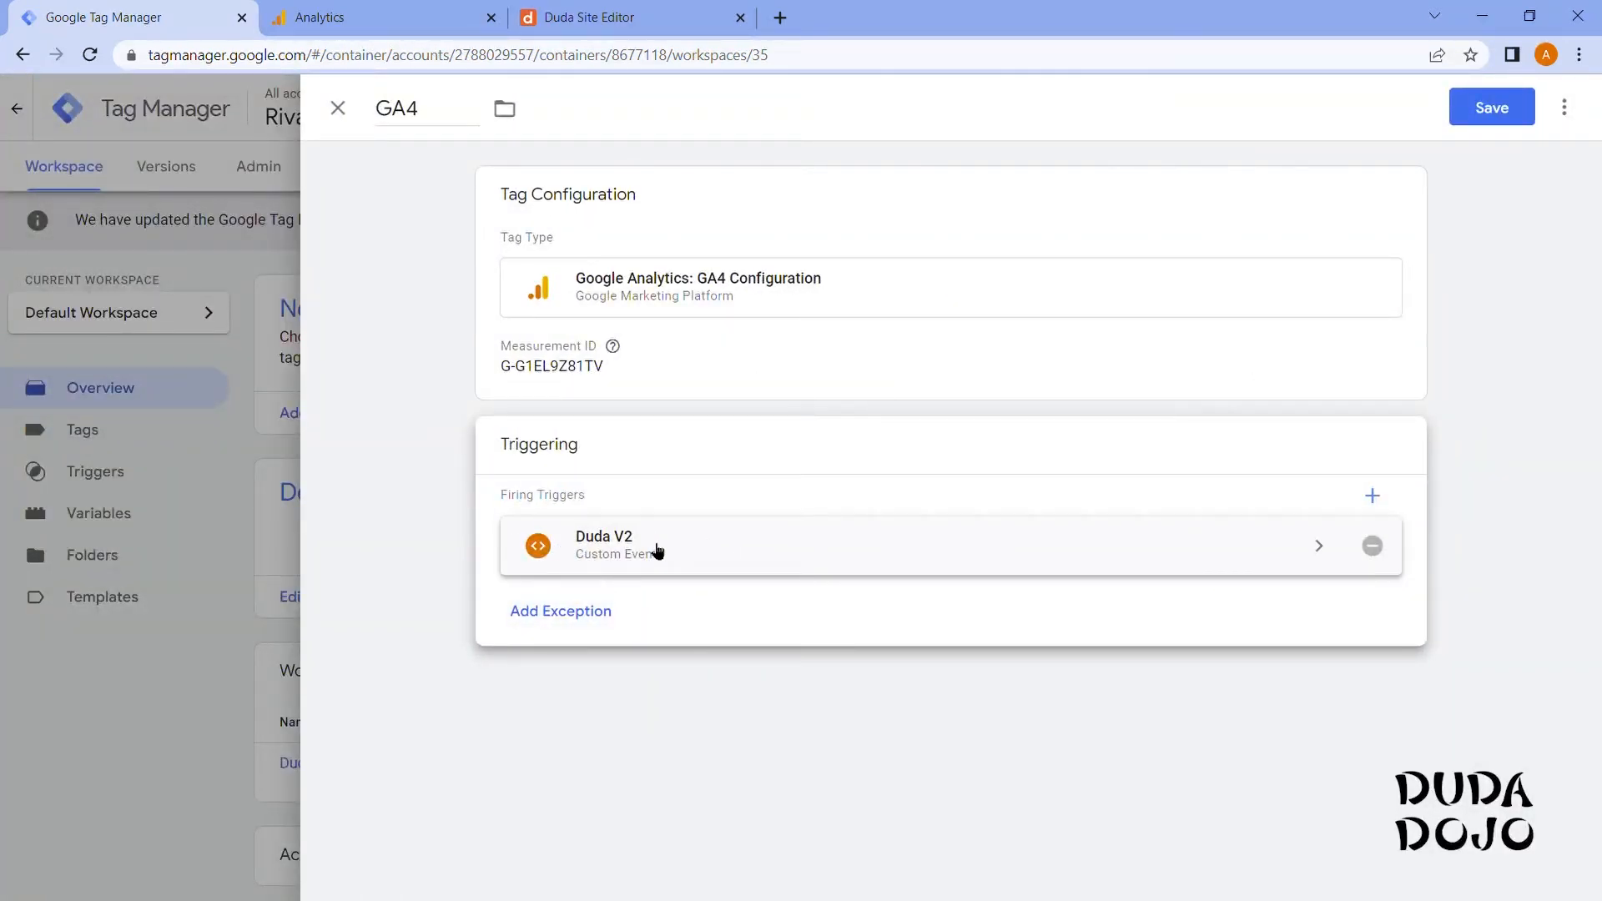
{"action": "mouse_move", "coordinate": [682, 554]}
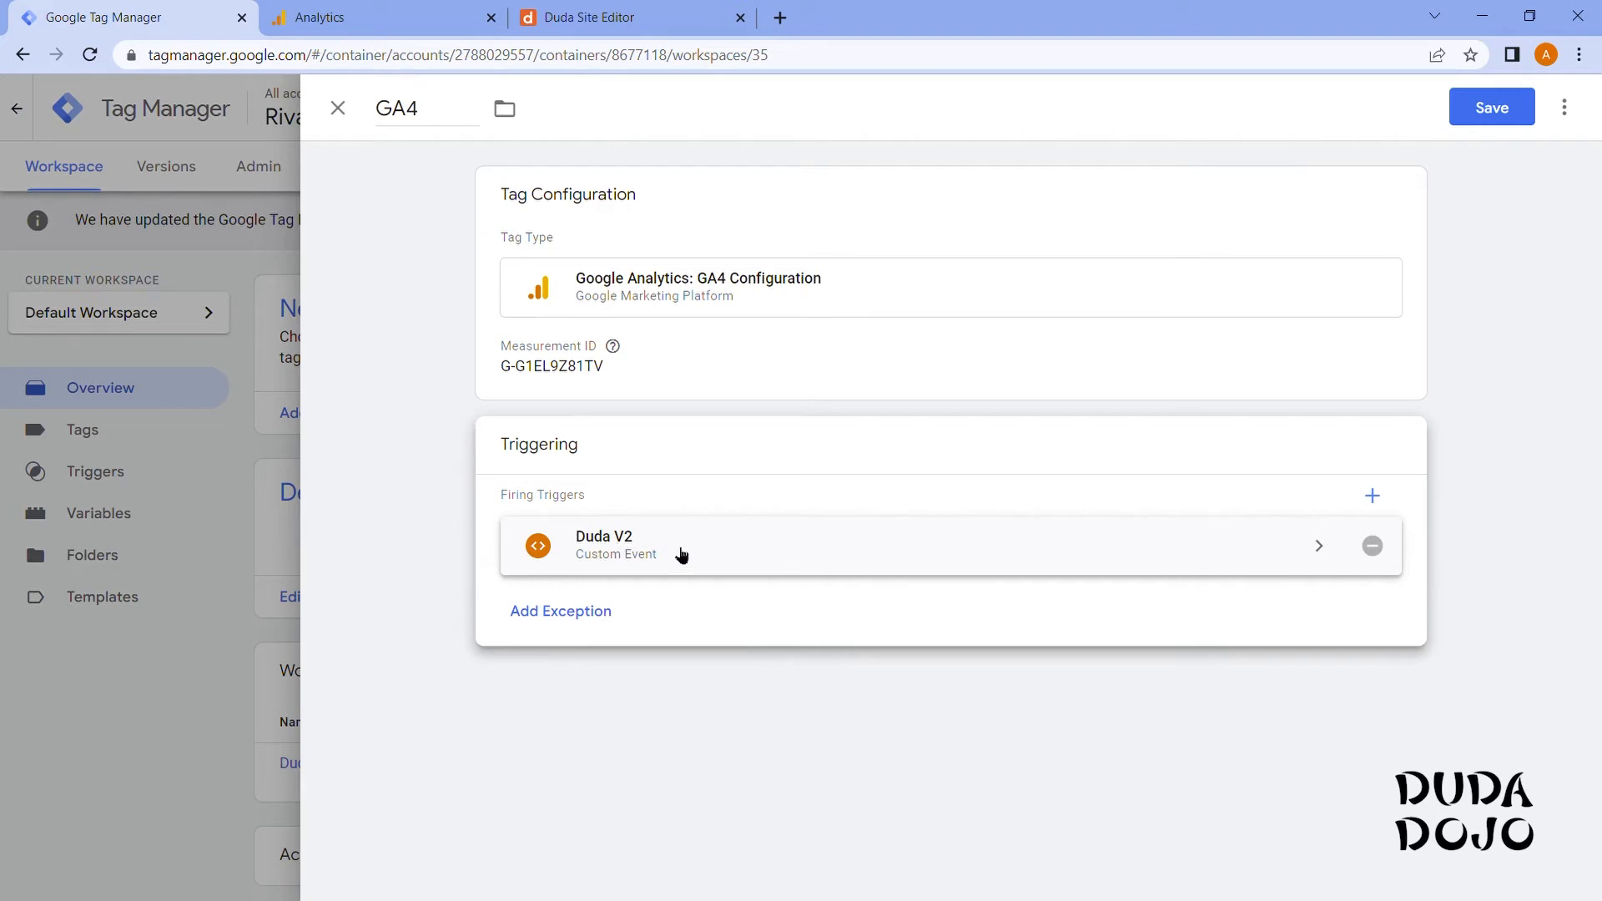
Review the Duda V2 trigger settings and return to the GA4 tag.
{"action": "left_click", "coordinate": [1491, 107]}
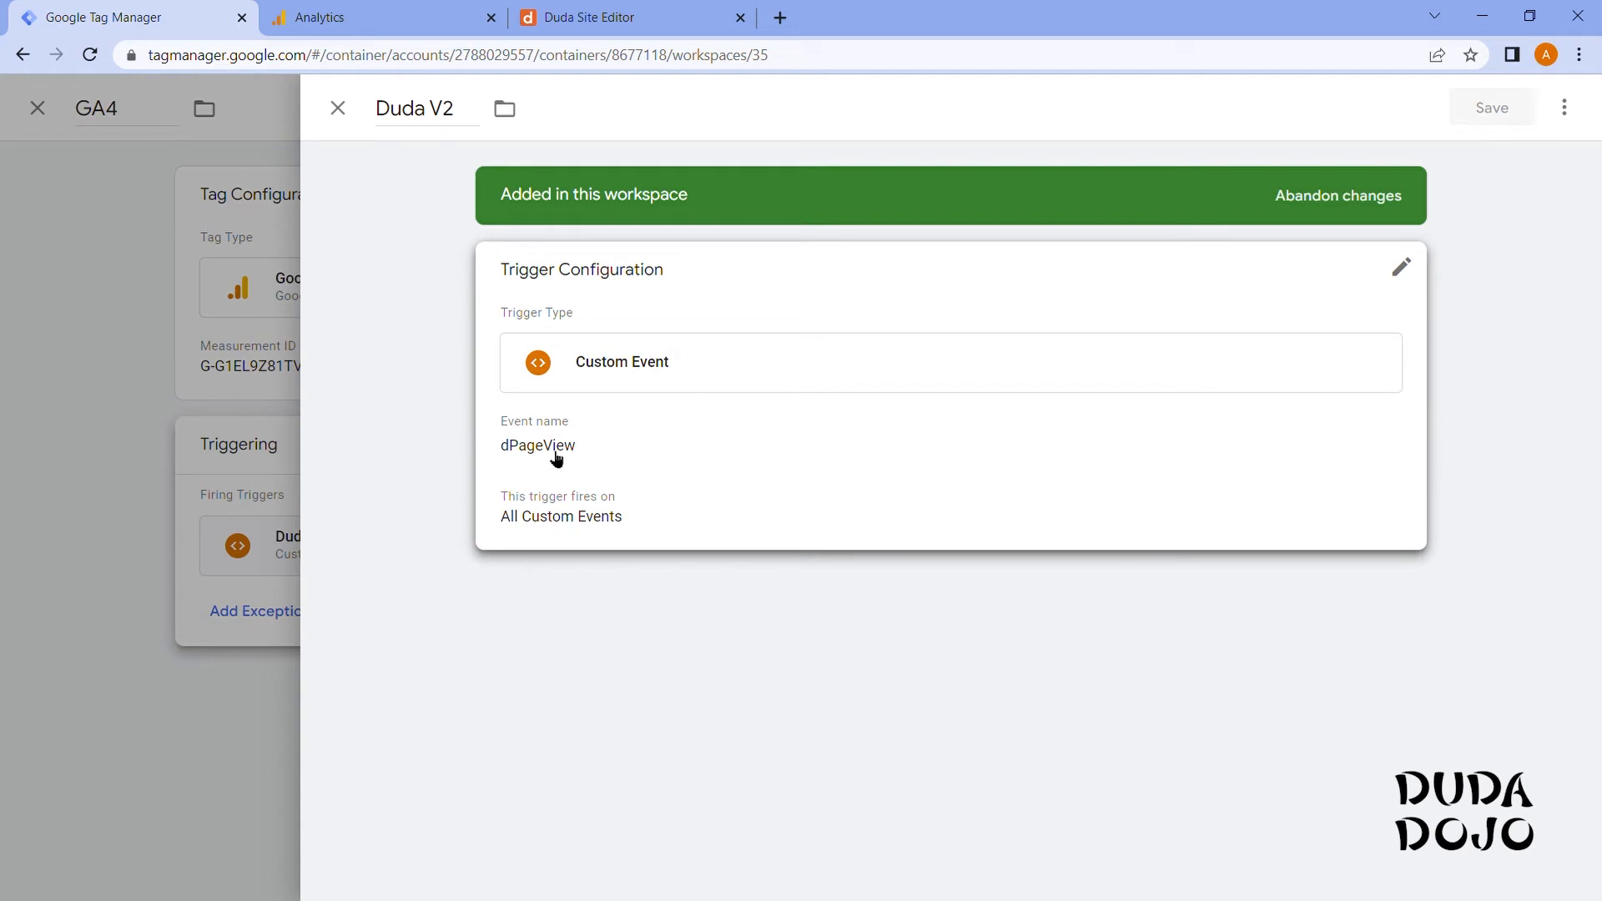
{"action": "left_click", "coordinate": [337, 109]}
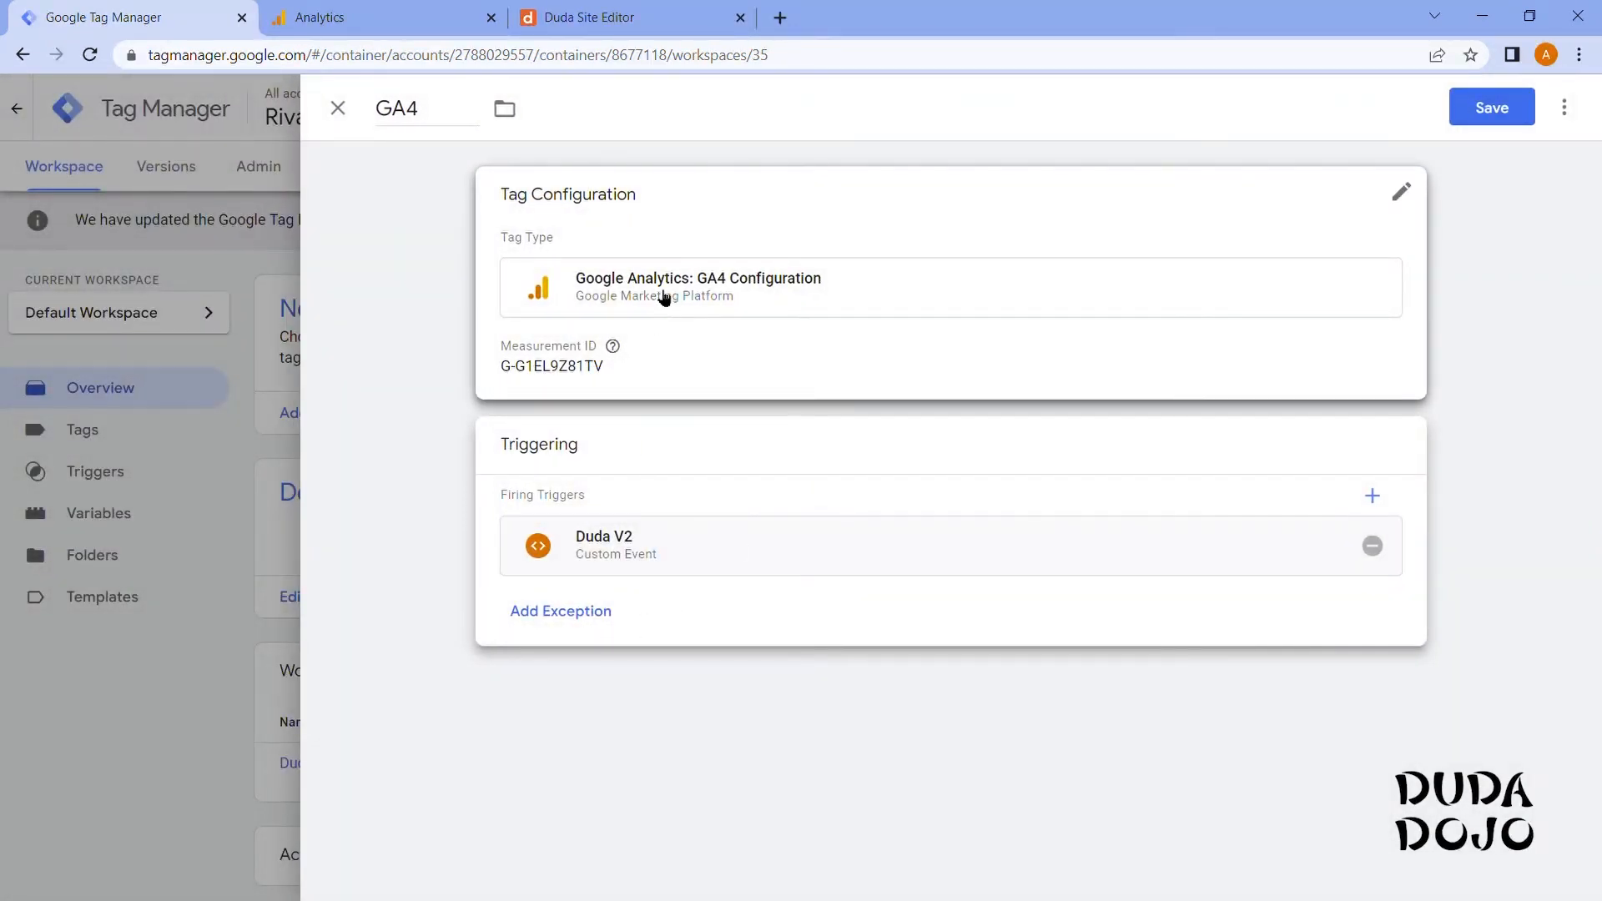
{"action": "mouse_move", "coordinate": [786, 309]}
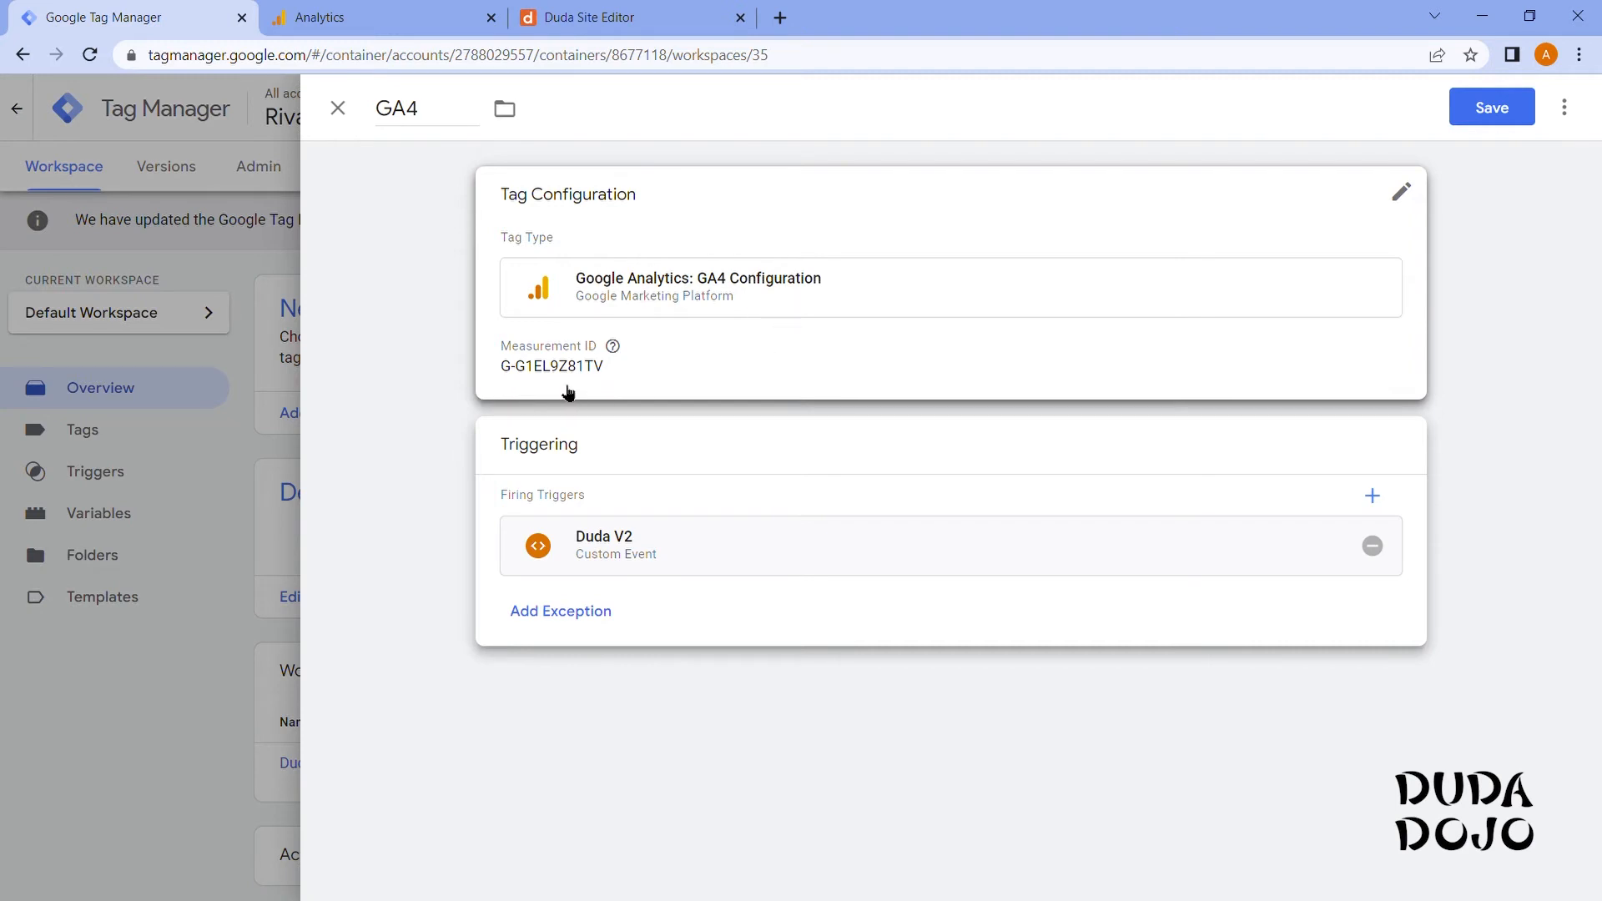
{"action": "mouse_move", "coordinate": [573, 391]}
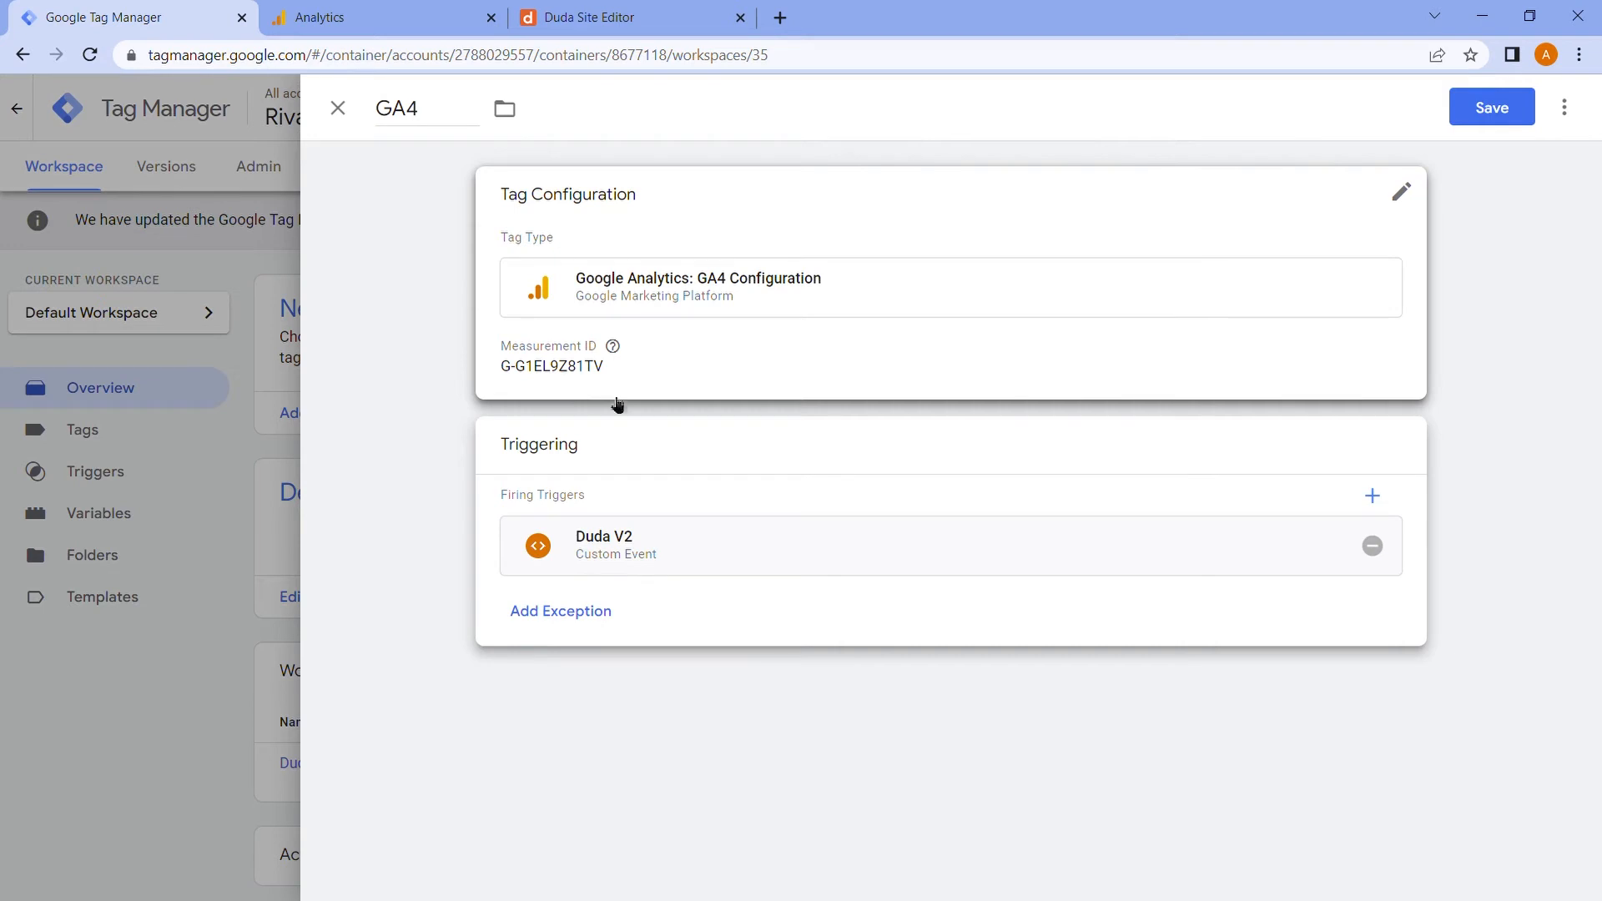
{"action": "mouse_move", "coordinate": [676, 329]}
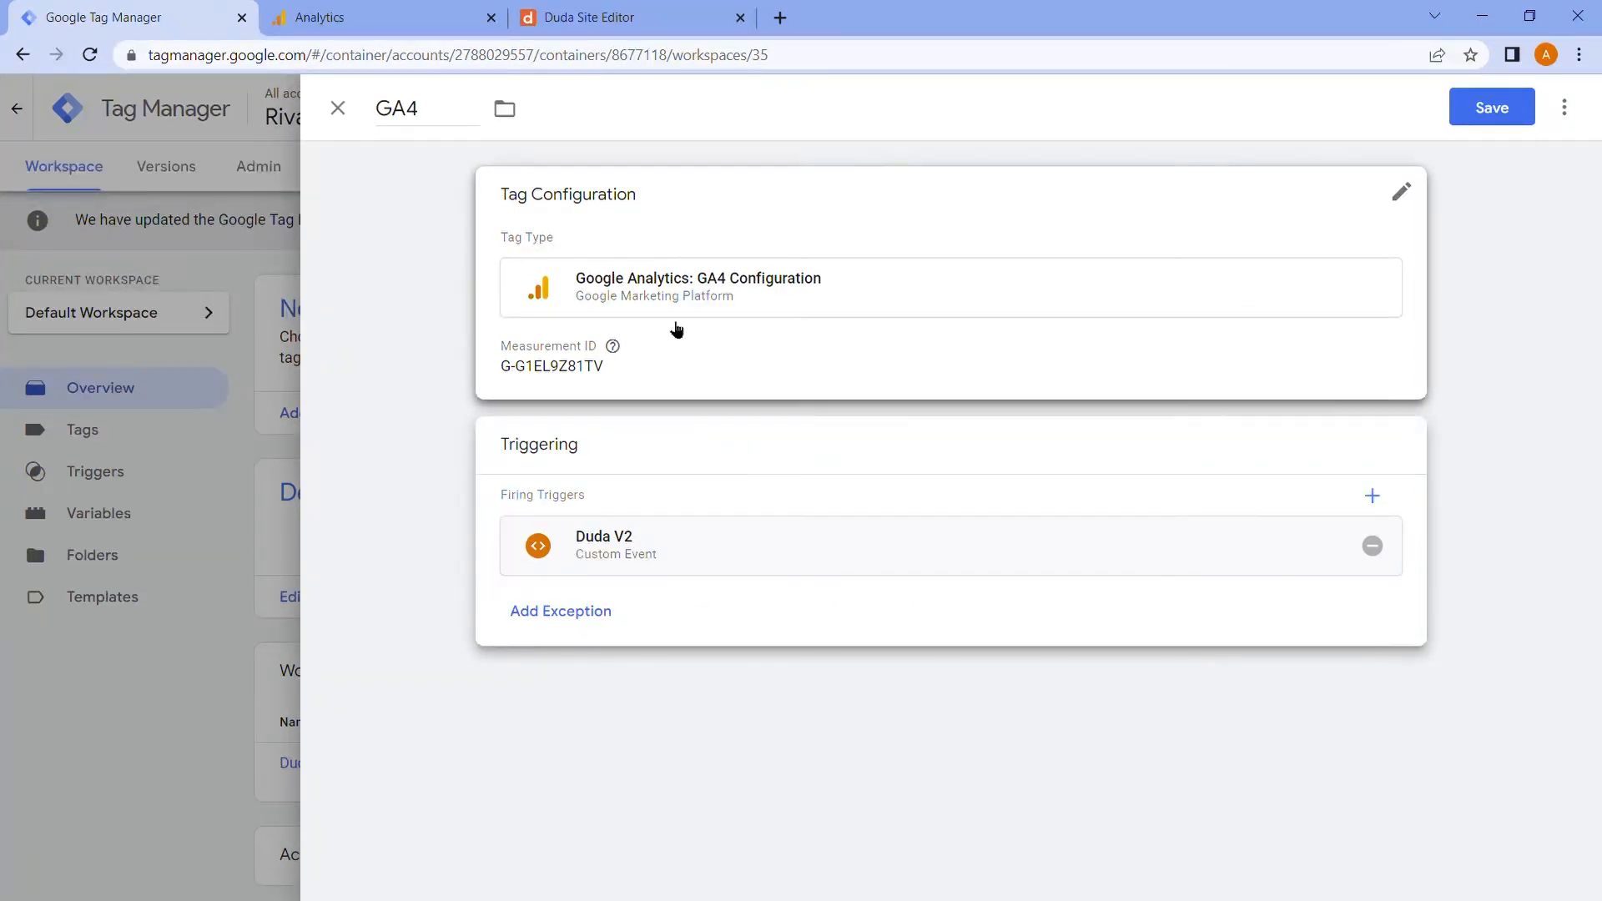
Save the GA4 tag, returning to the workspace overview with both changes listed.
{"action": "left_click", "coordinate": [1490, 106]}
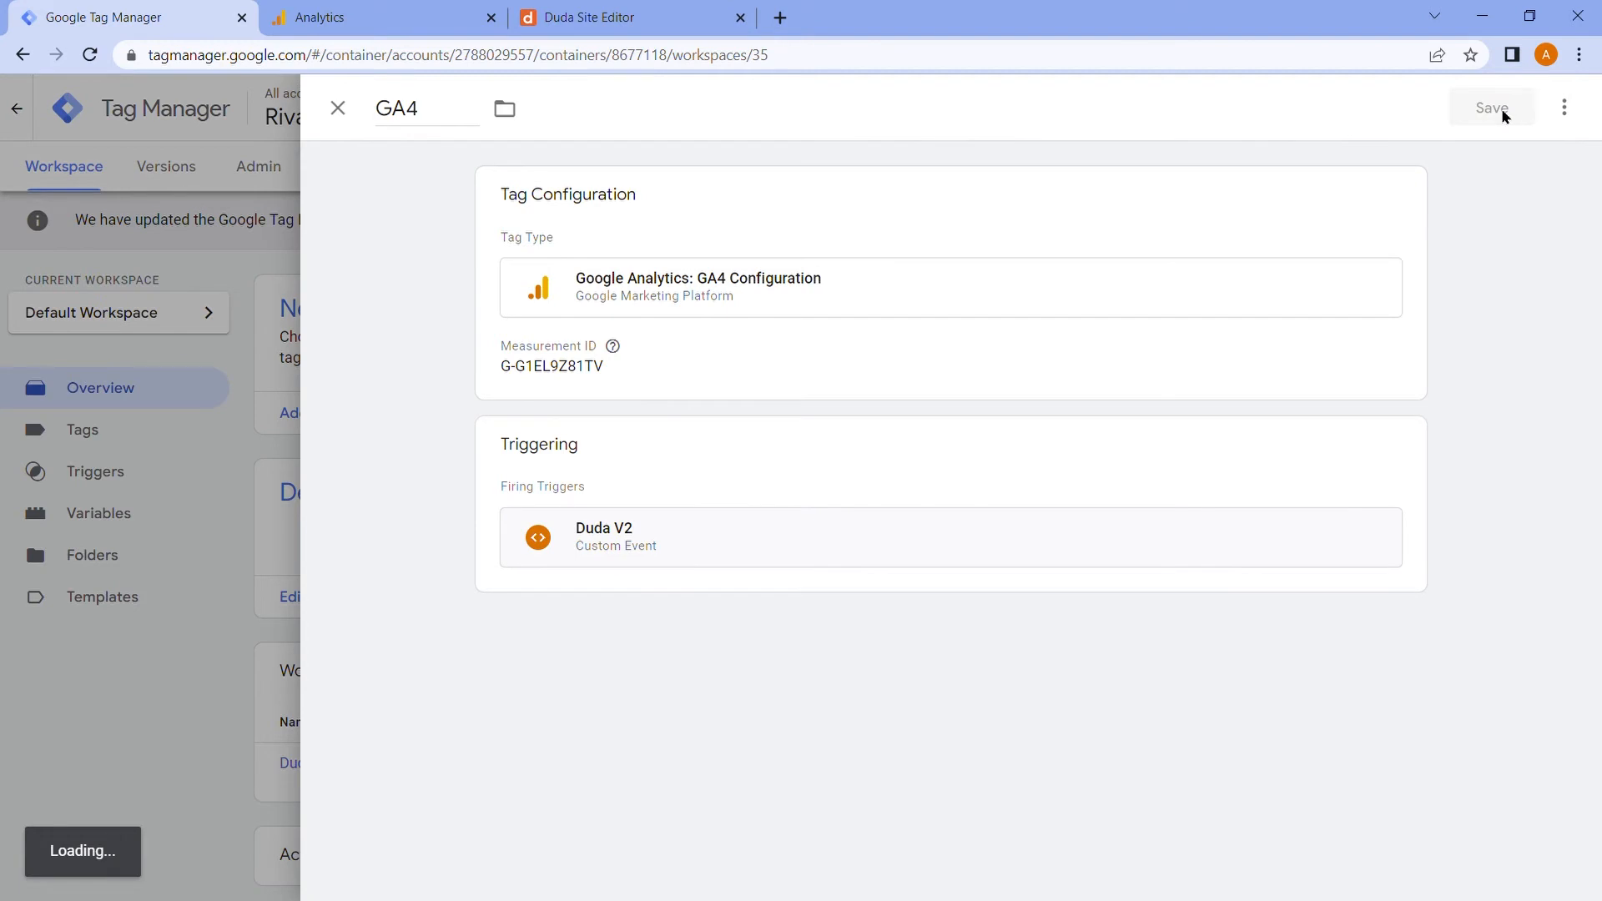
{"action": "left_click", "coordinate": [1491, 107]}
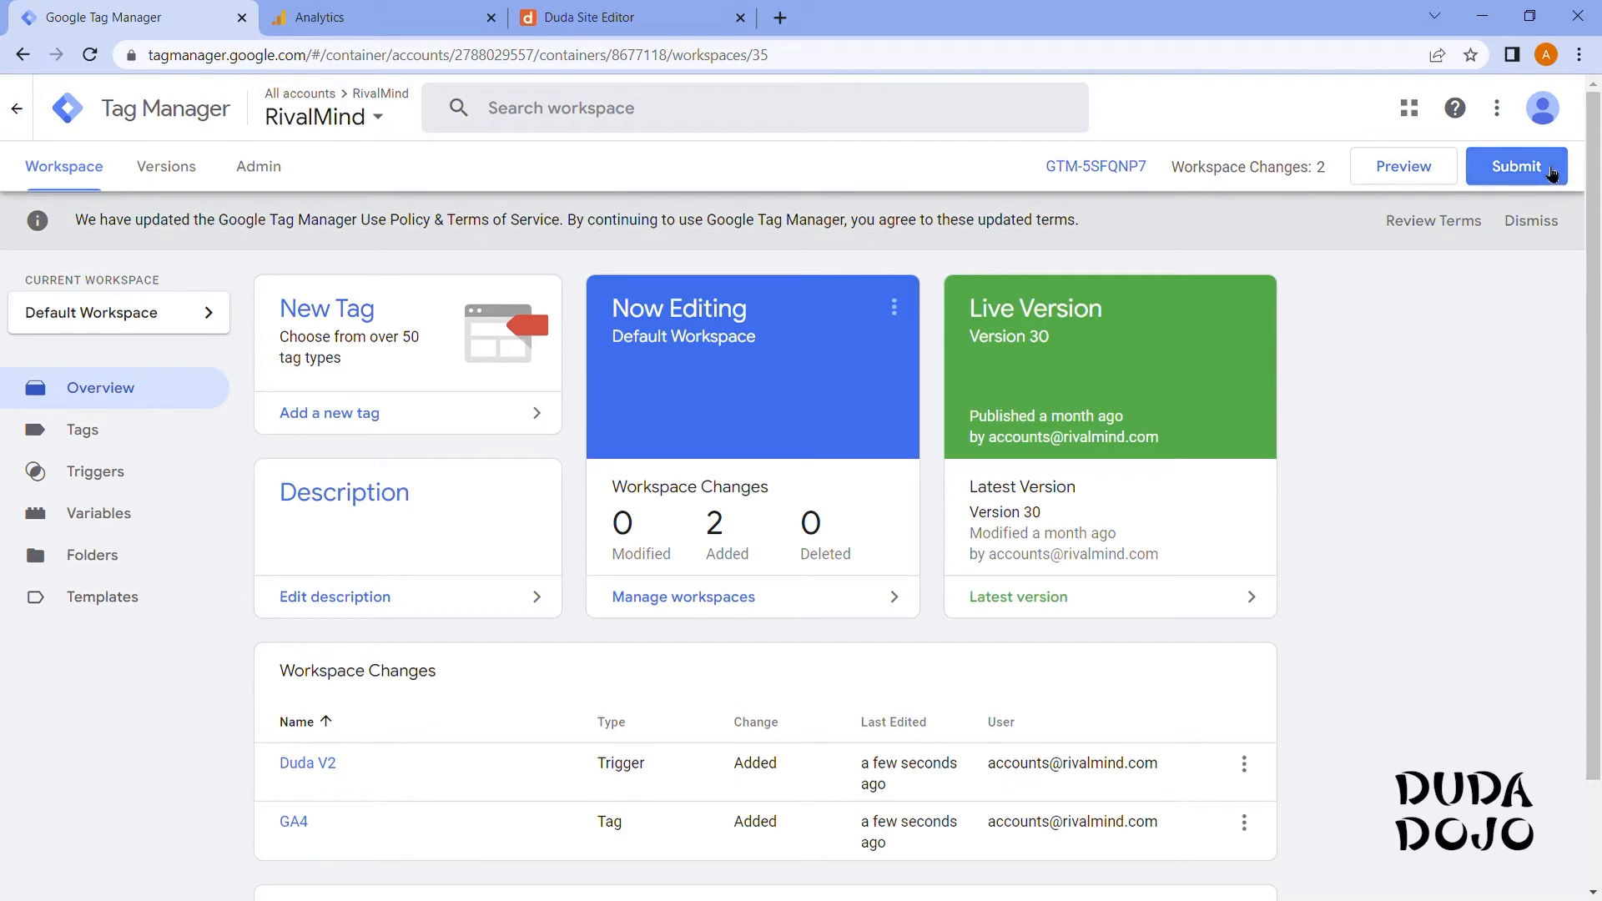
Submit the workspace changes, leaving version name and description blank.
{"action": "left_click", "coordinate": [1517, 165]}
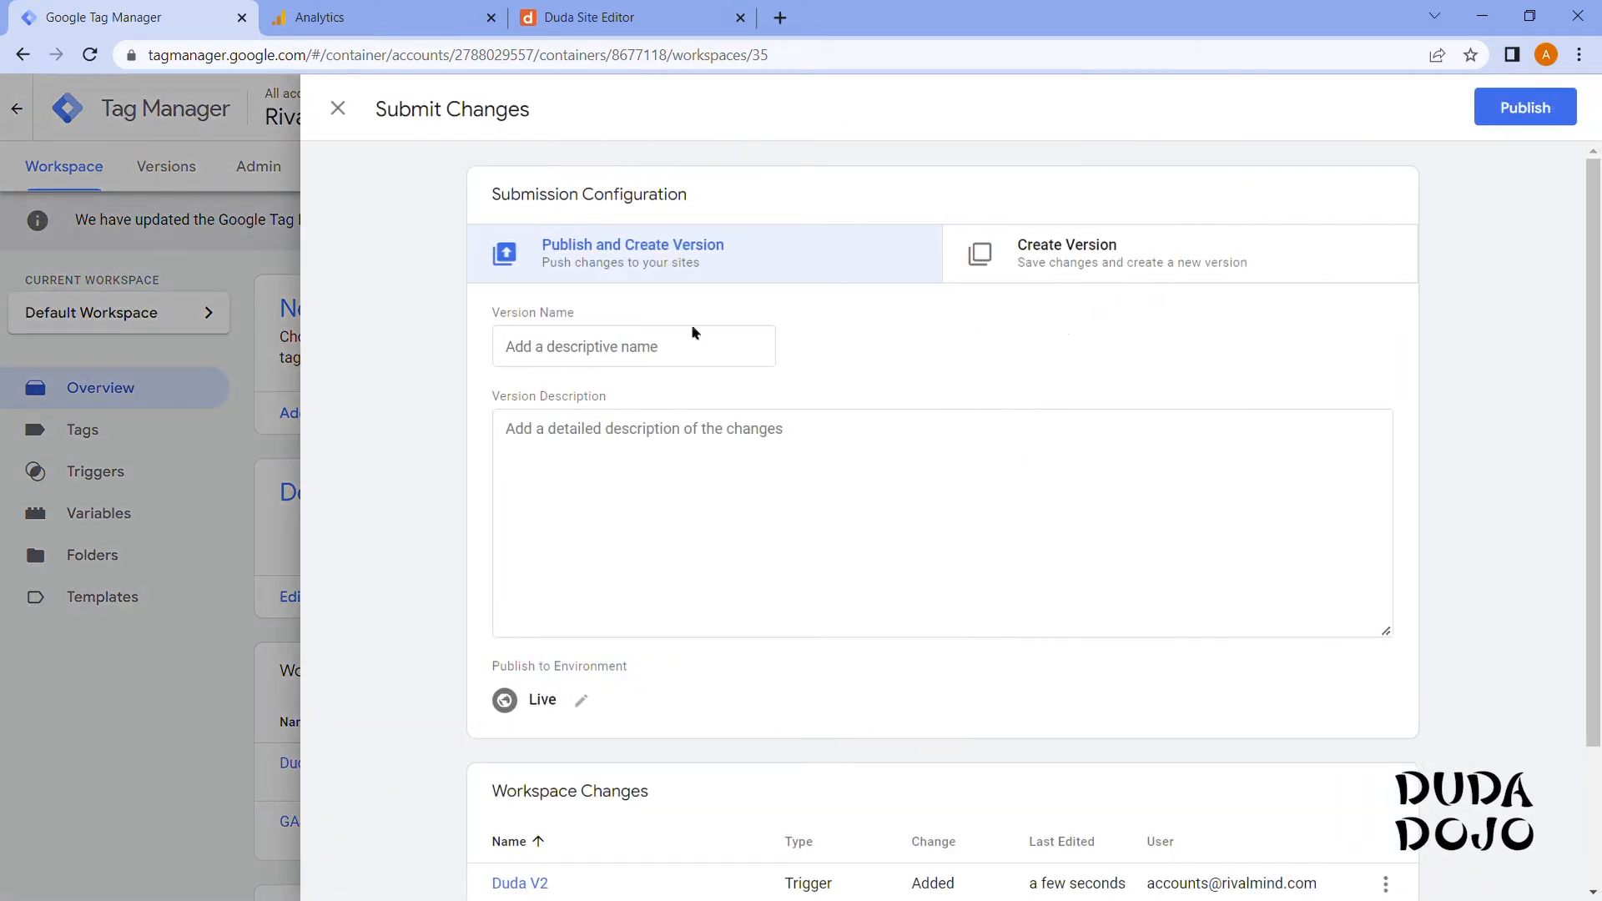
{"action": "left_click", "coordinate": [632, 345]}
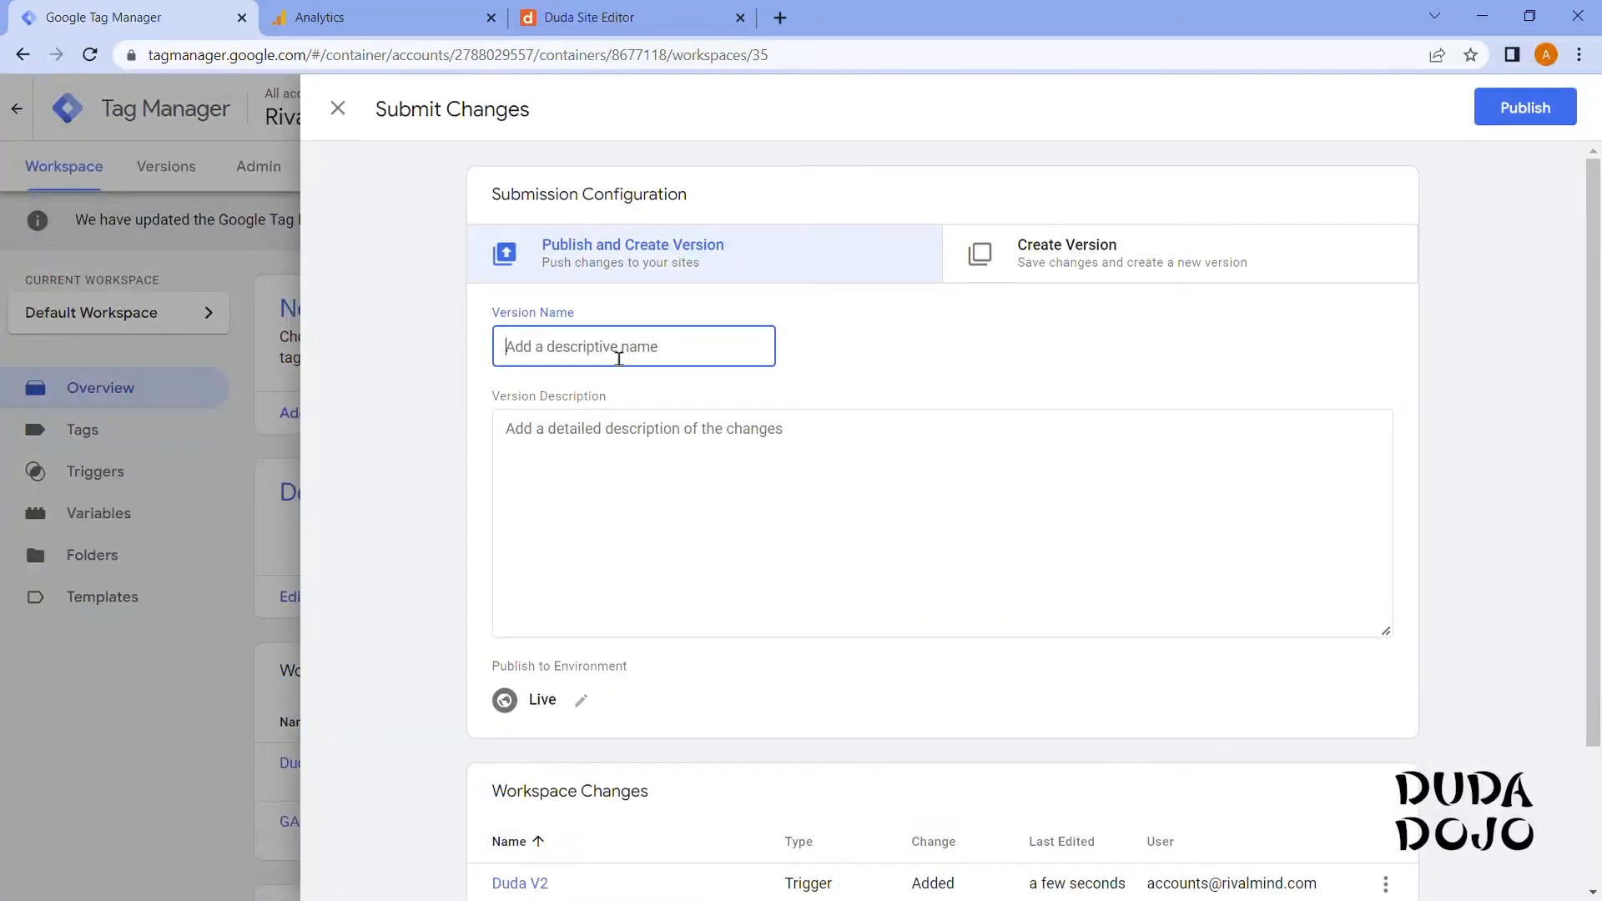
{"action": "left_click", "coordinate": [694, 496]}
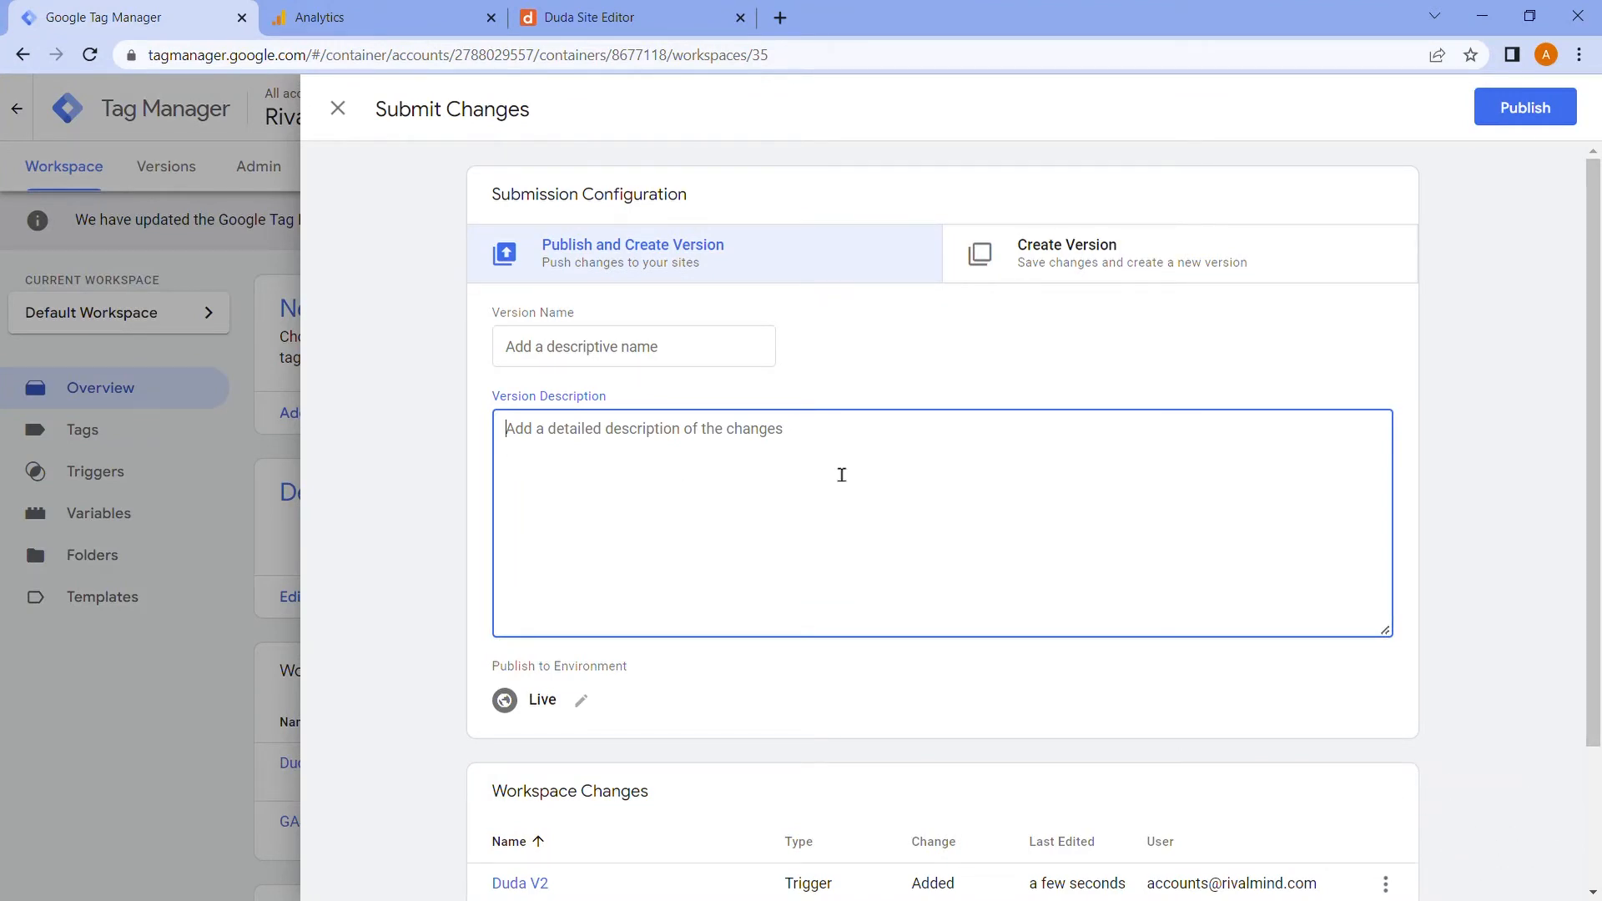
{"action": "mouse_move", "coordinate": [672, 350]}
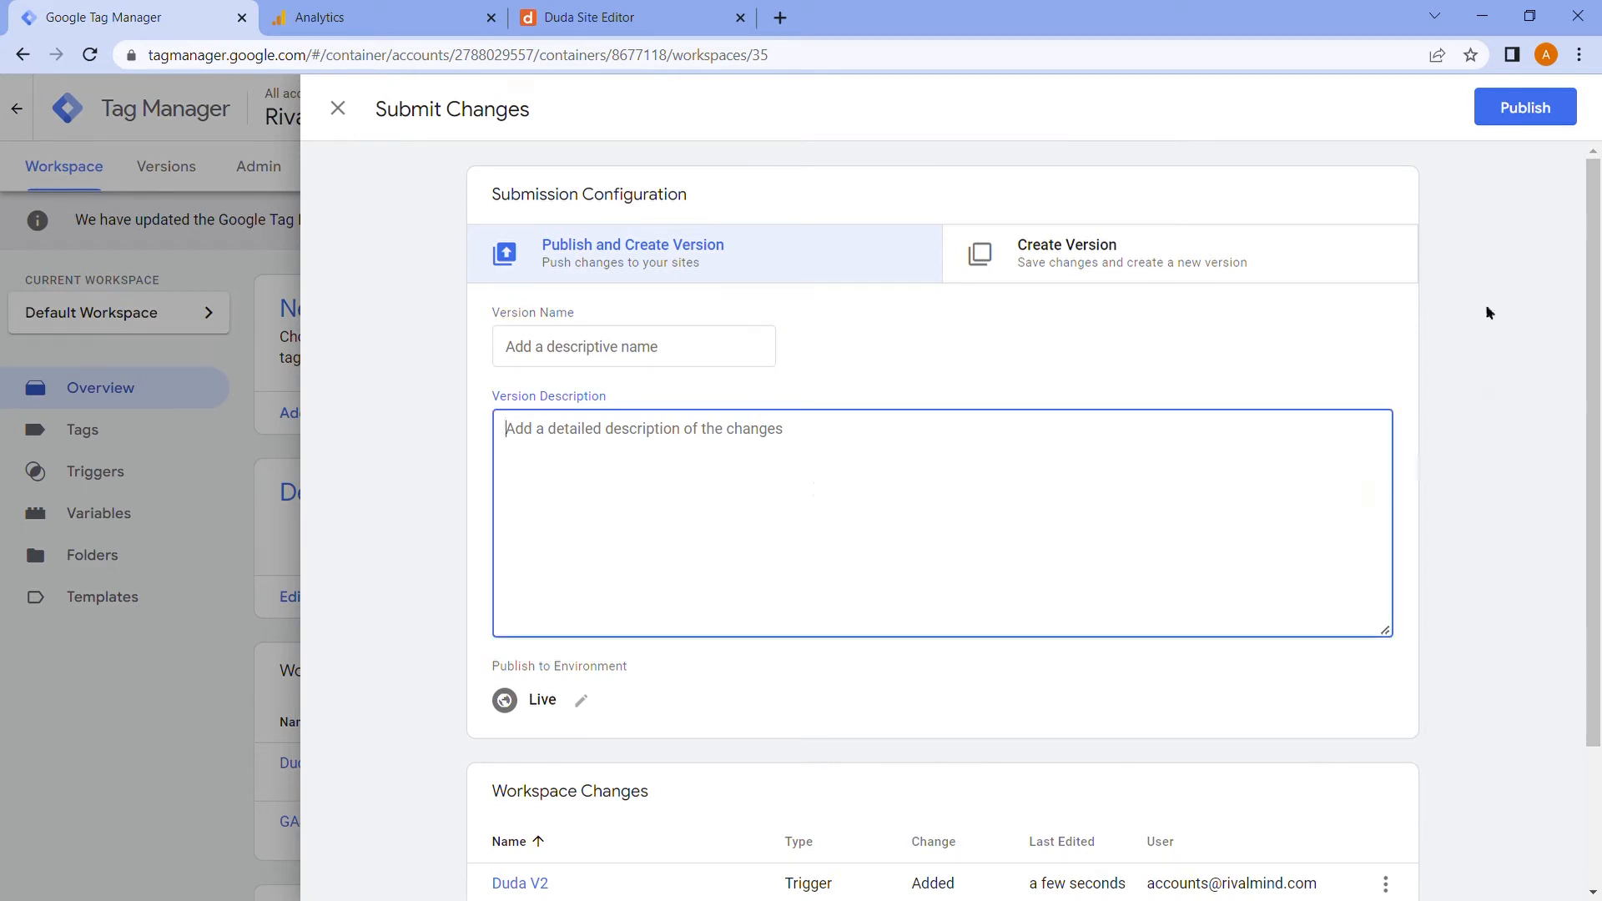
Publish Version 31 live, skipping the description prompt, and close its summary.
{"action": "left_click", "coordinate": [1524, 107]}
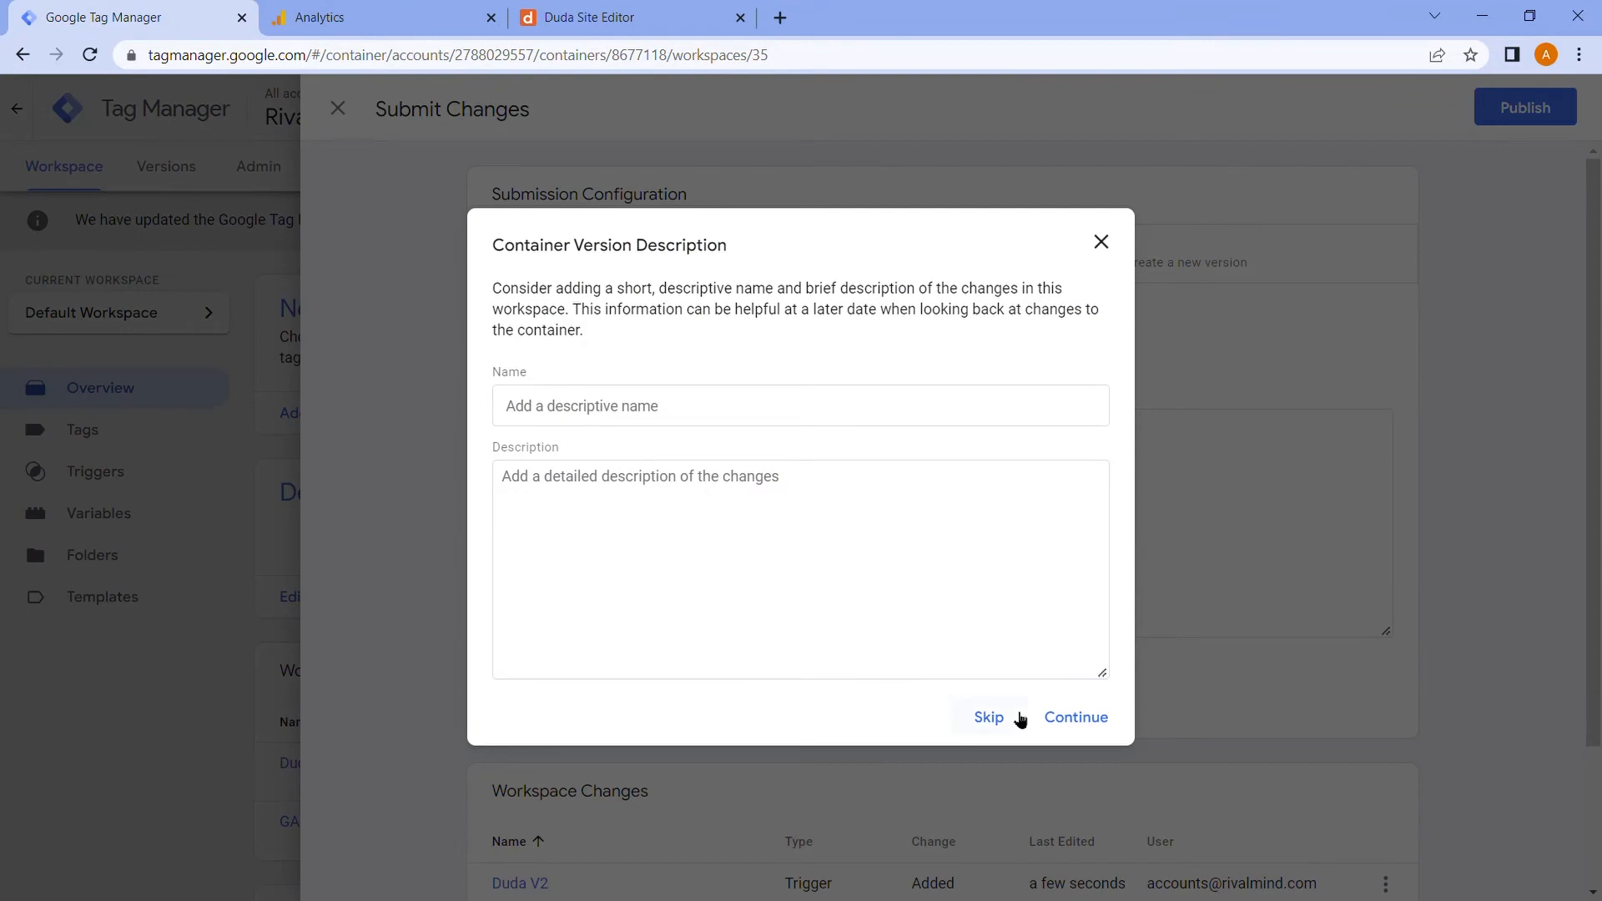
{"action": "left_click", "coordinate": [987, 718]}
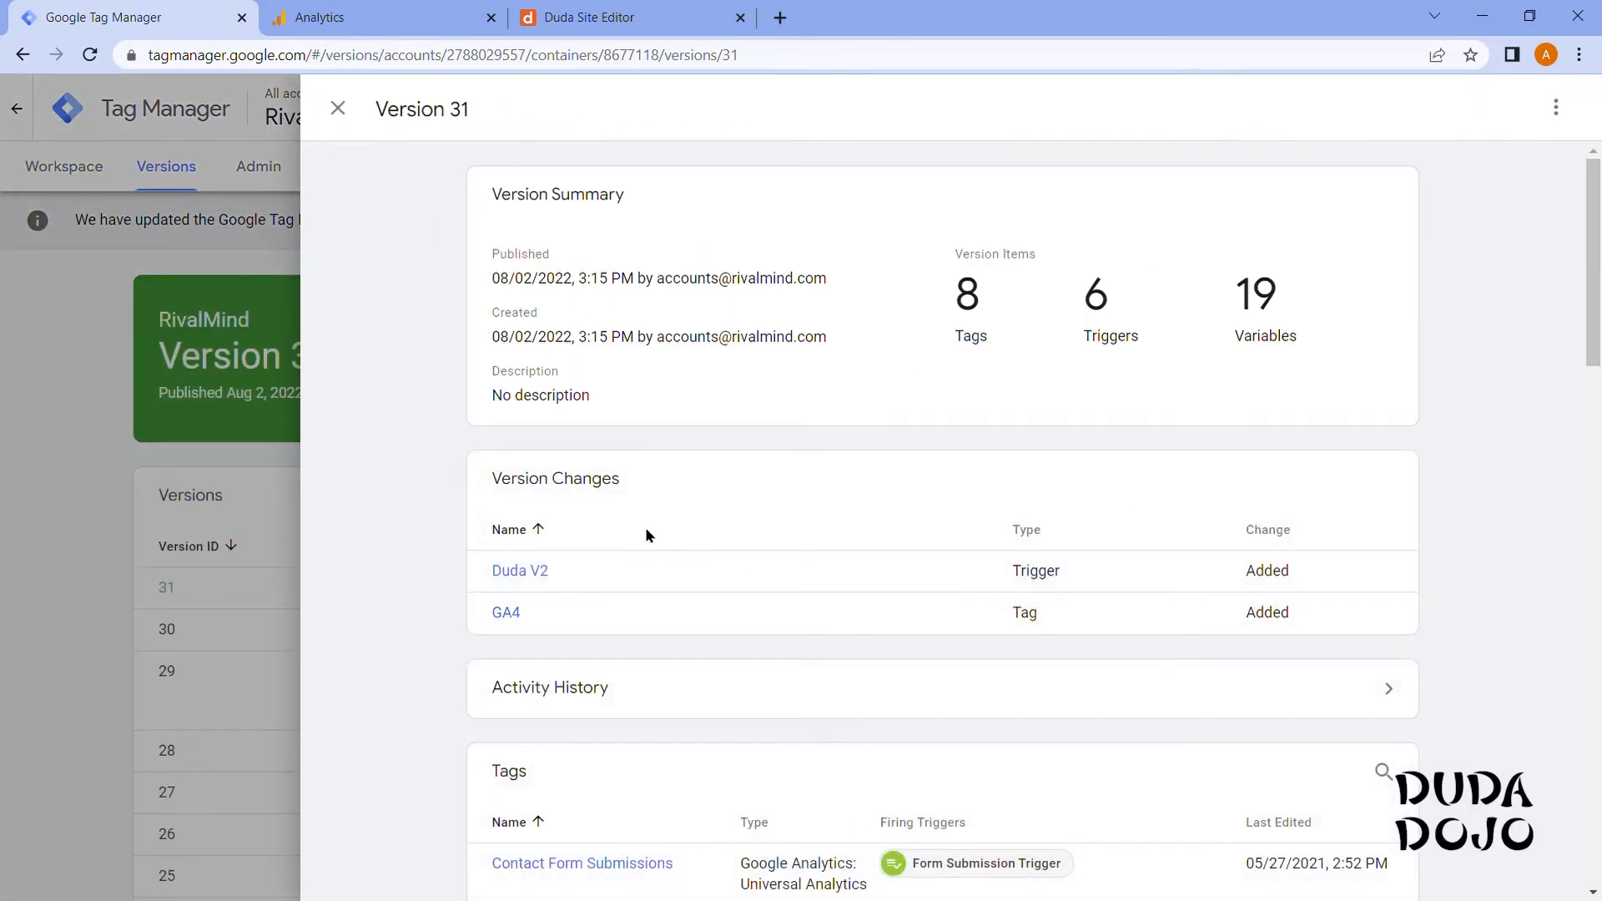
{"action": "mouse_move", "coordinate": [462, 449]}
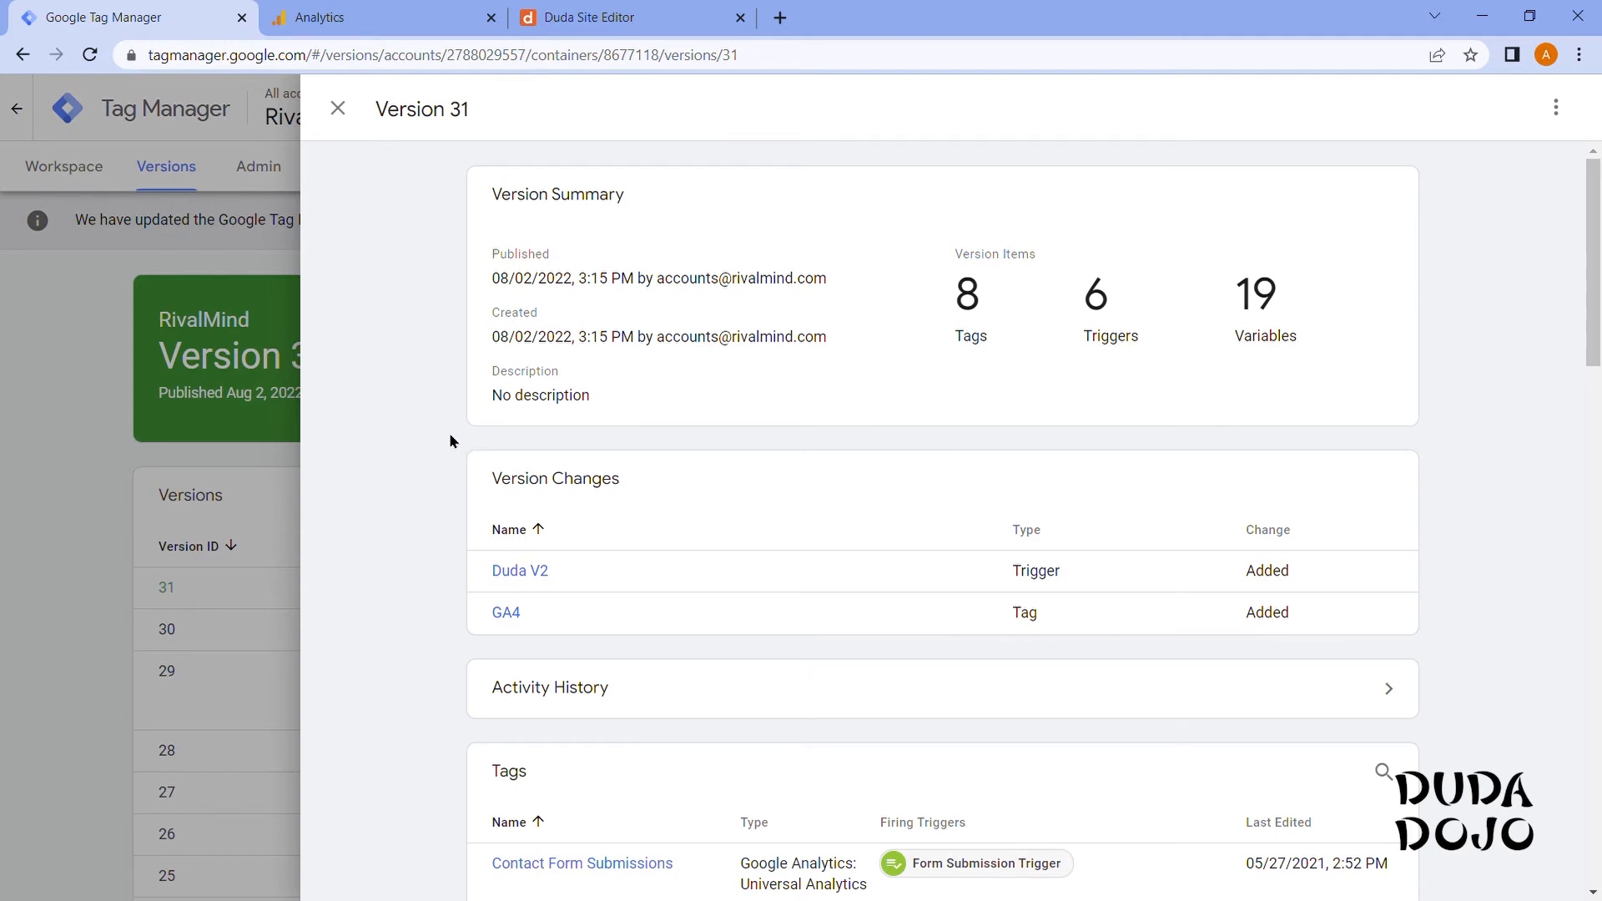
{"action": "left_click", "coordinate": [337, 109]}
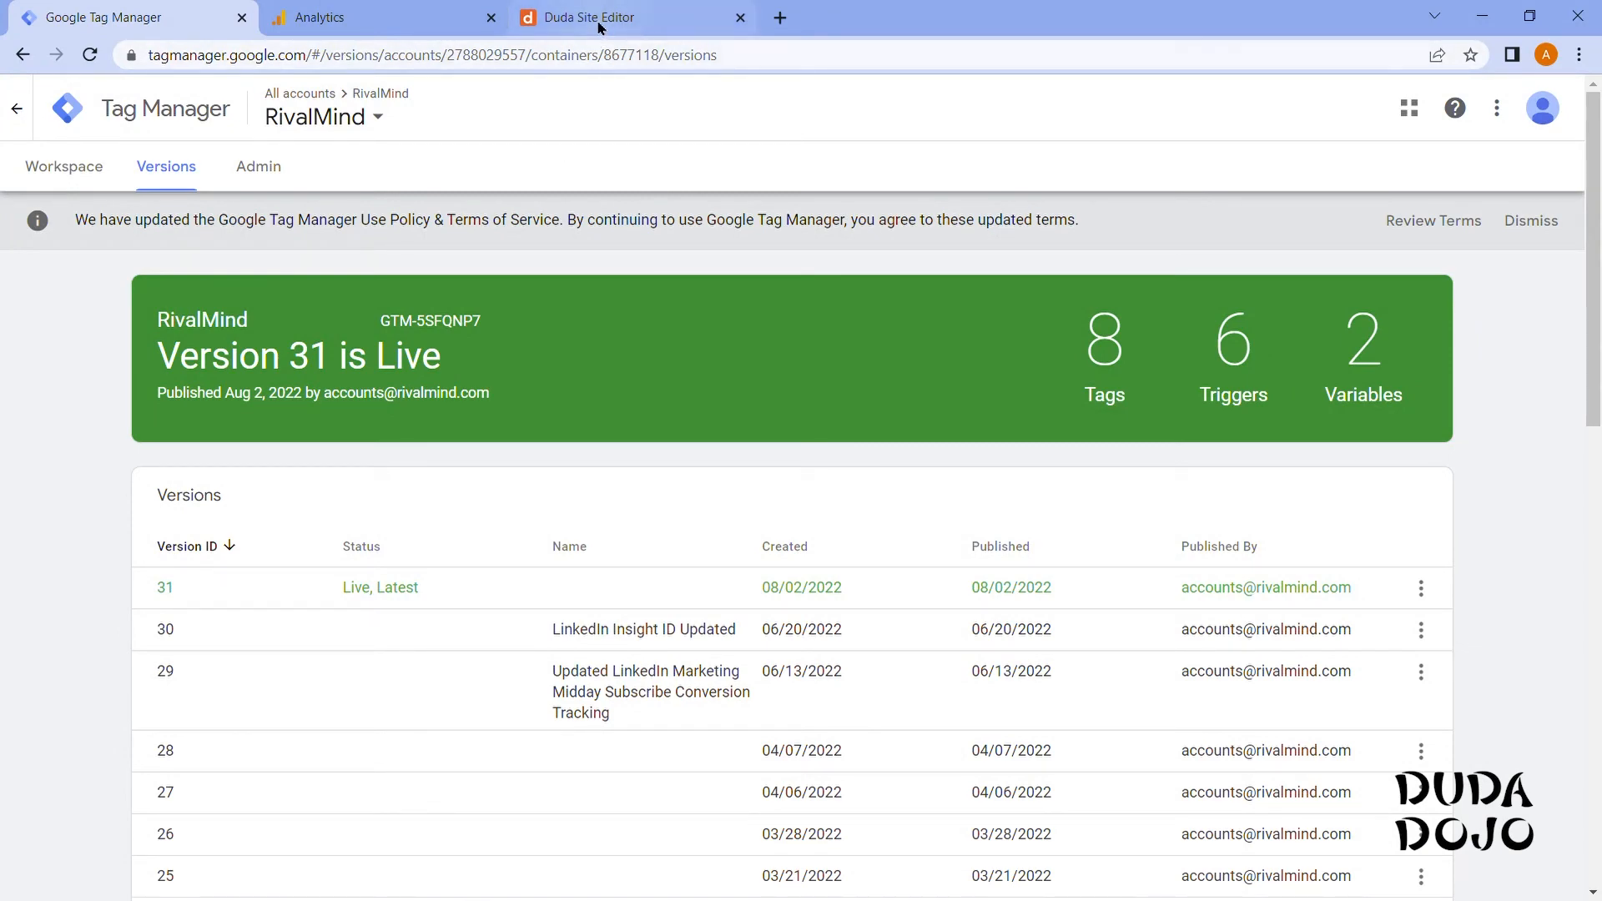
In the Duda Site Editor, show the site settings' Head HTML and Body end HTML code boxes.
{"action": "left_click", "coordinate": [604, 16]}
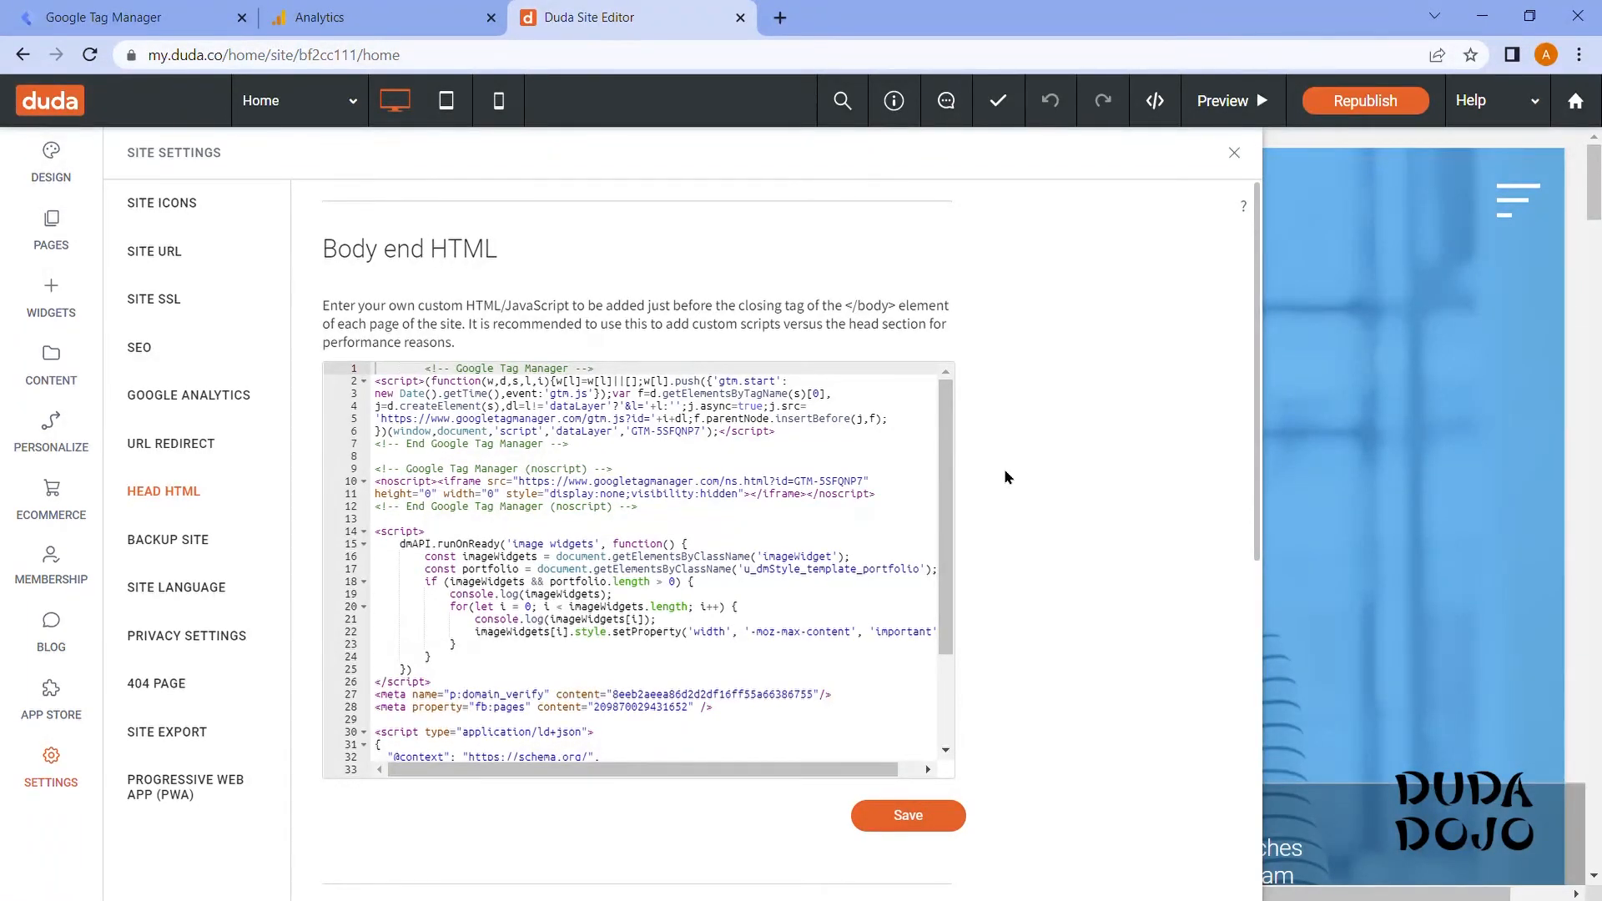
{"action": "mouse_move", "coordinate": [1016, 467]}
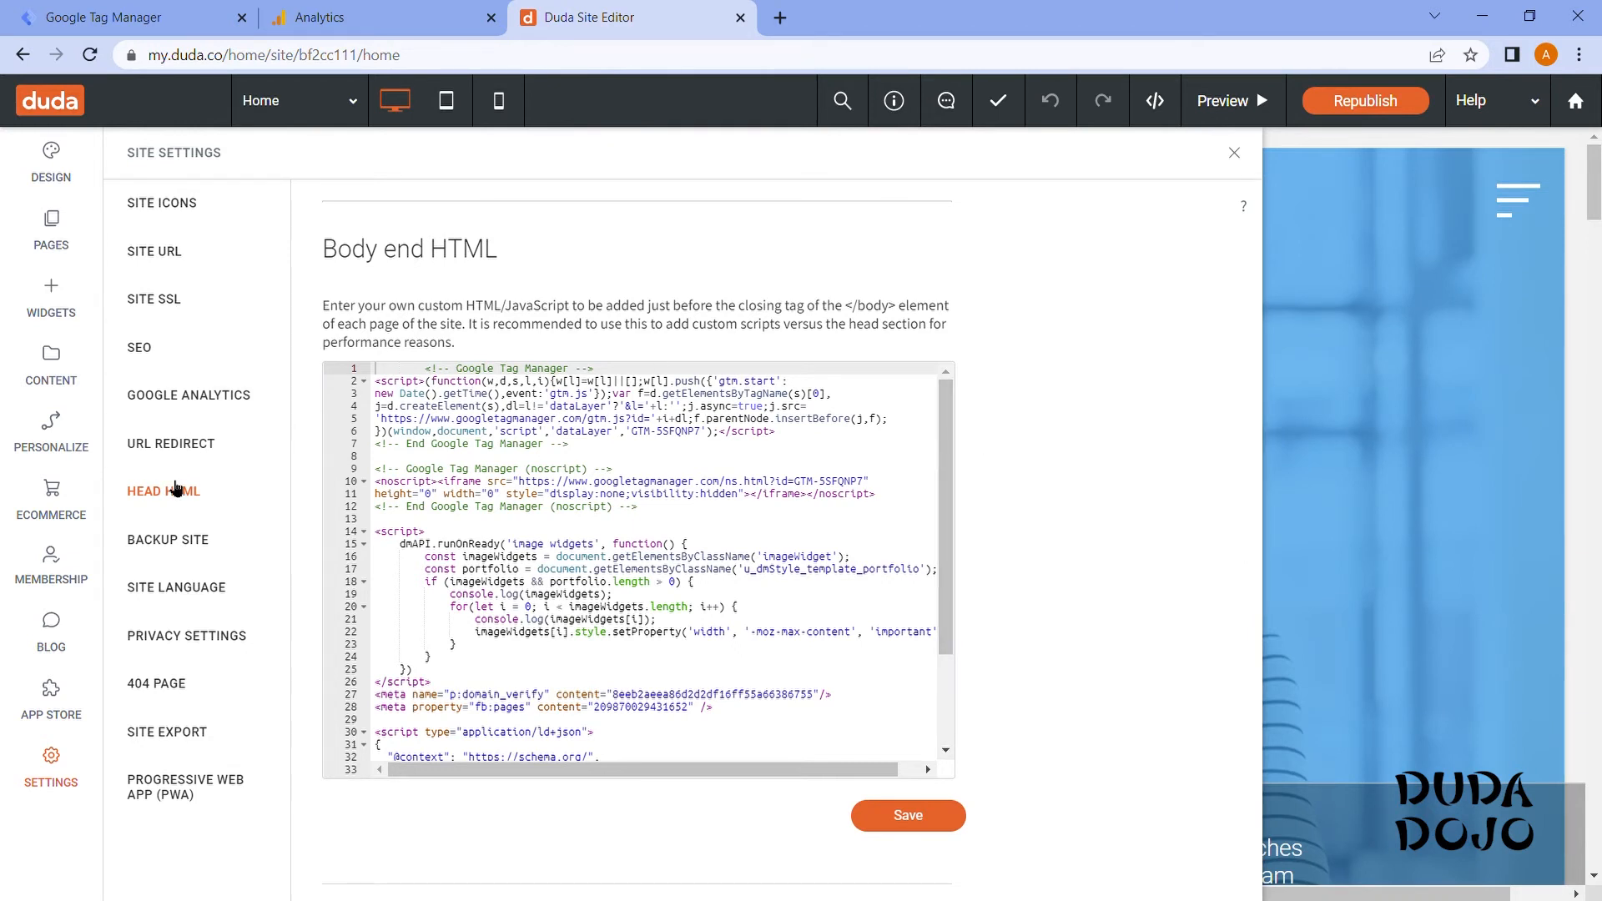
{"action": "mouse_move", "coordinate": [175, 494]}
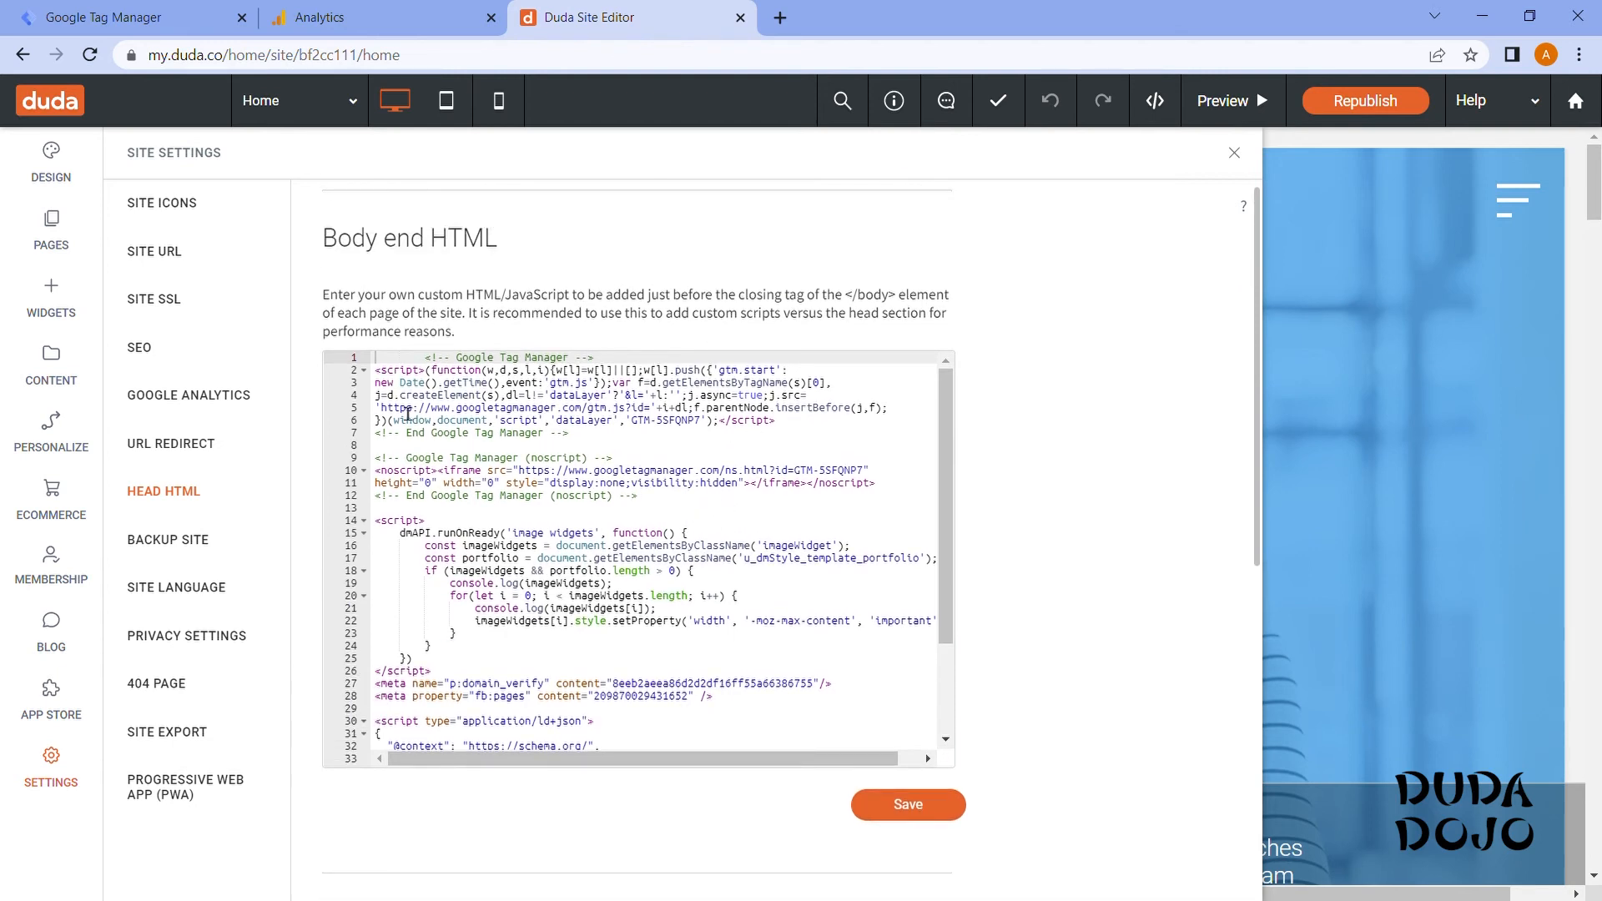
{"action": "mouse_move", "coordinate": [1081, 441]}
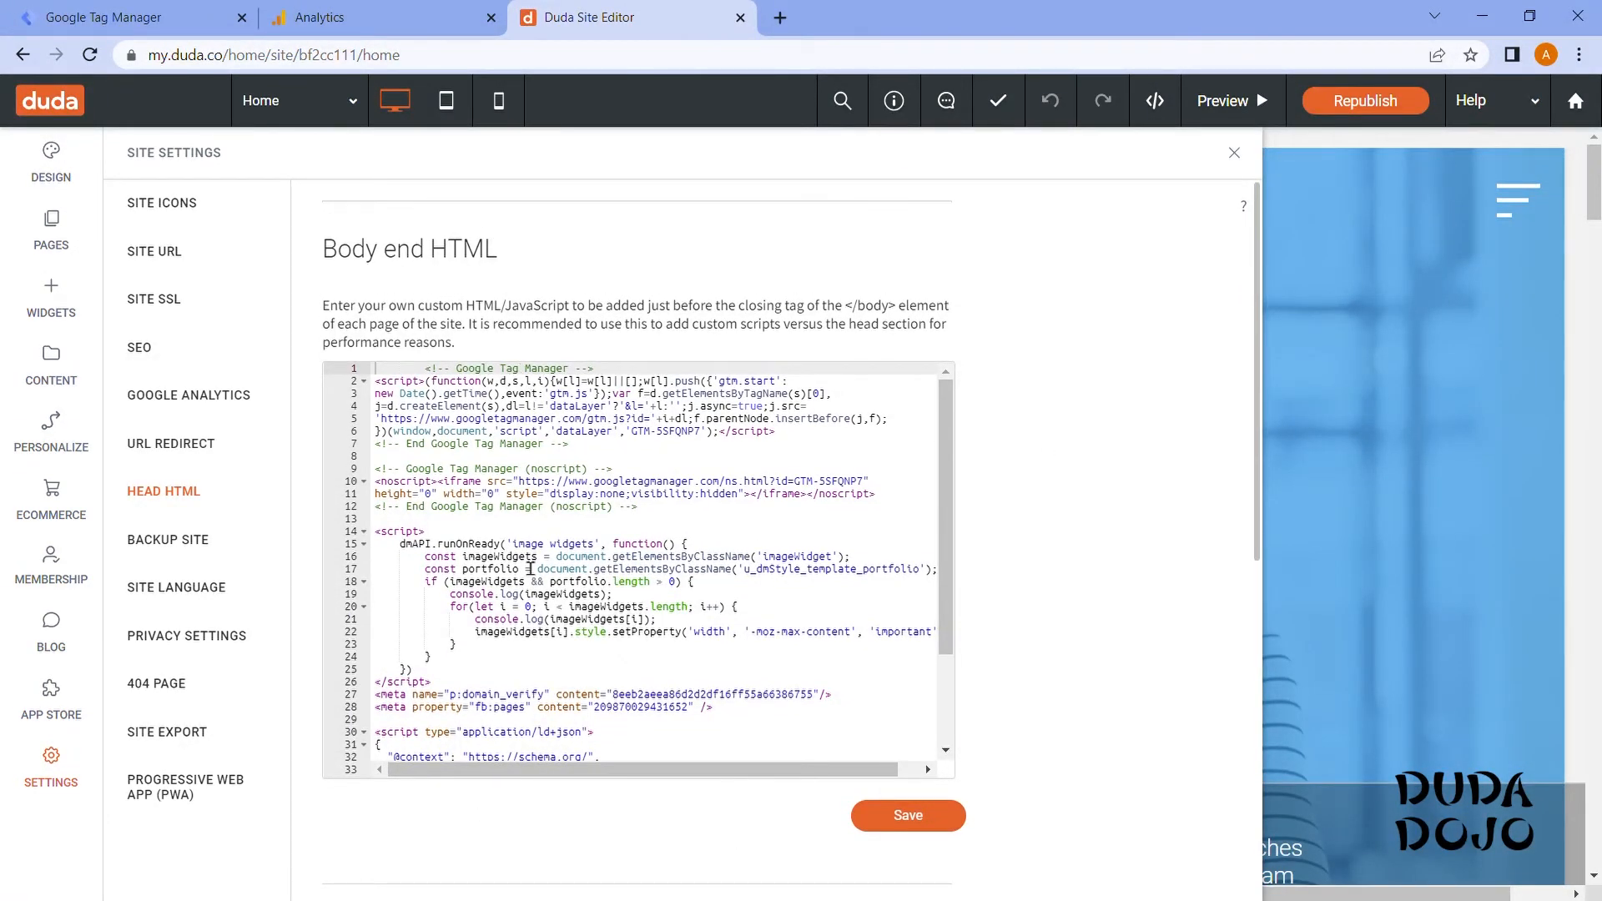
{"action": "mouse_move", "coordinate": [542, 232]}
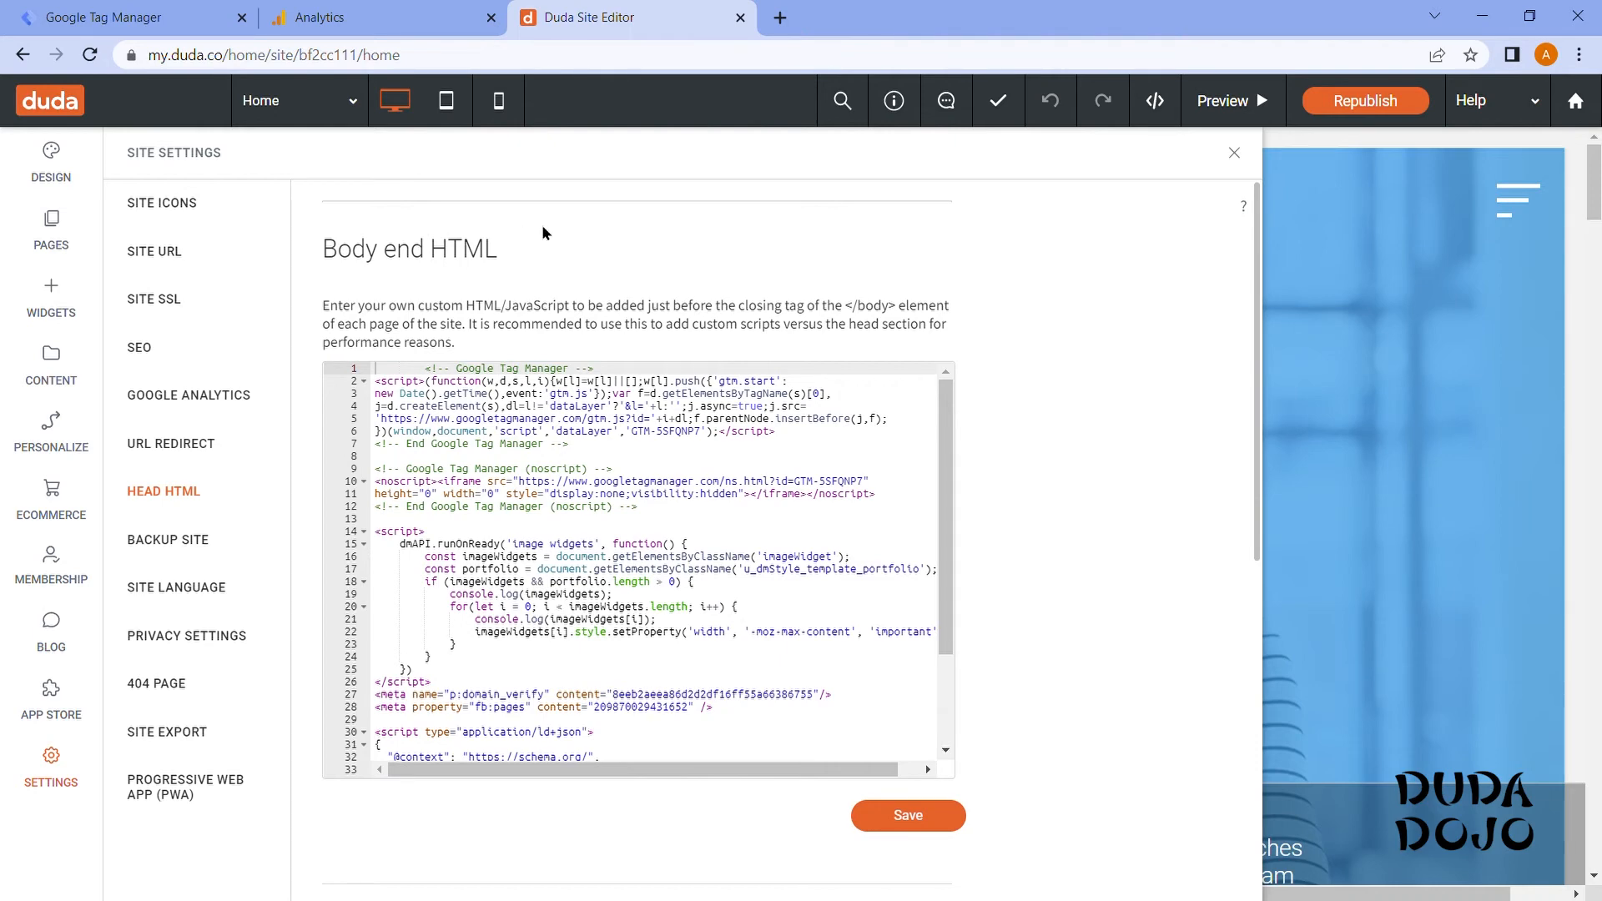
{"action": "left_click", "coordinate": [164, 491]}
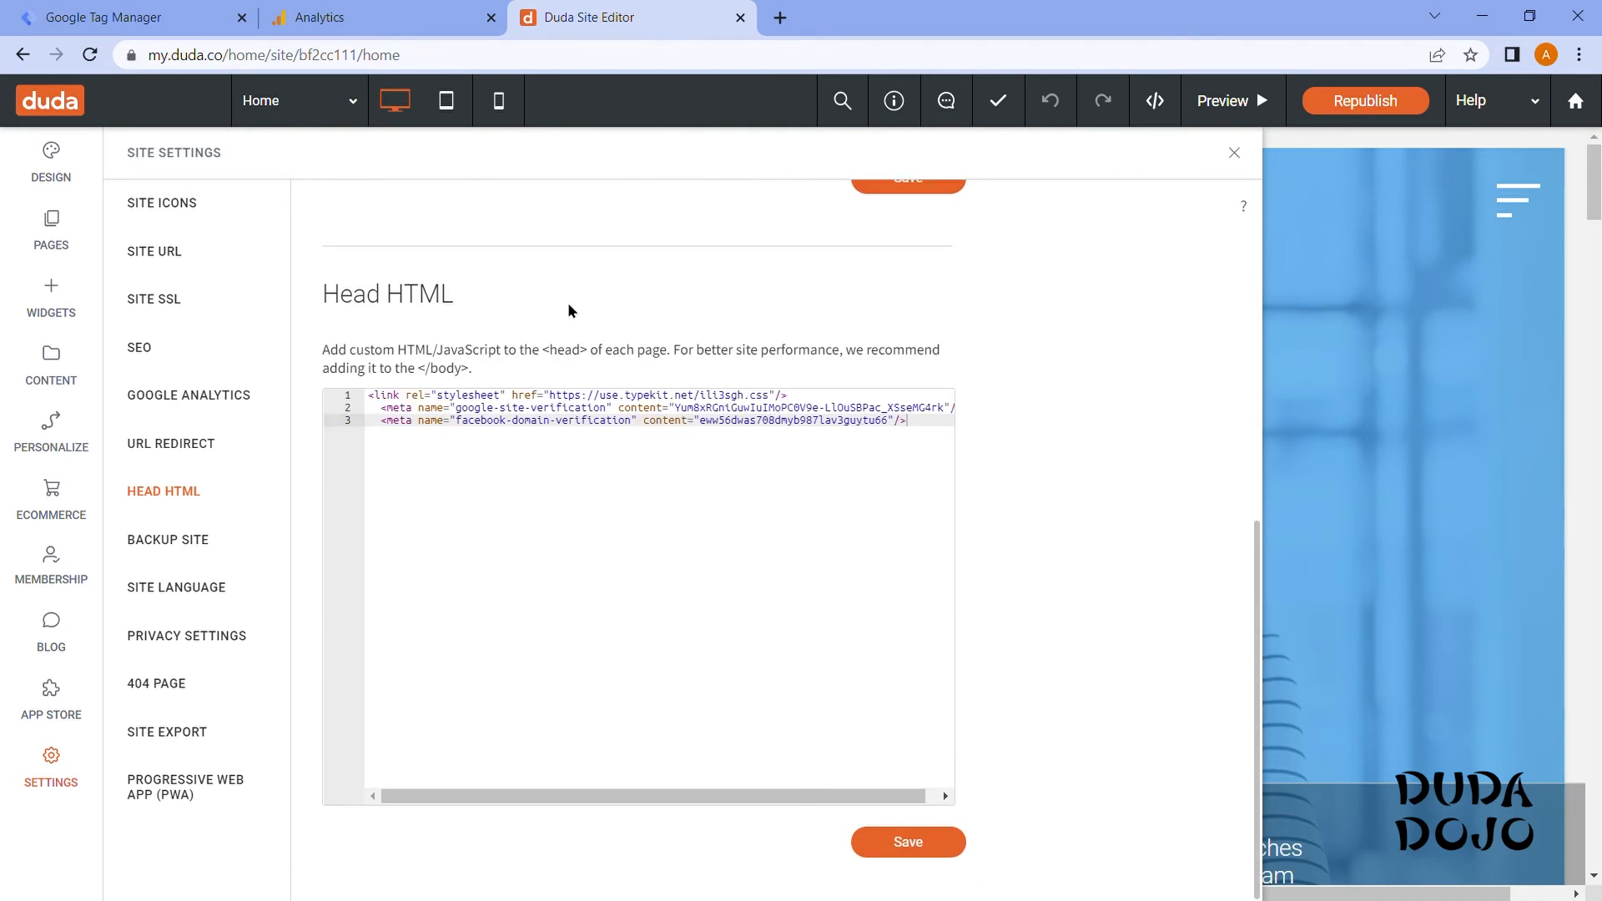
{"action": "mouse_move", "coordinate": [1100, 404]}
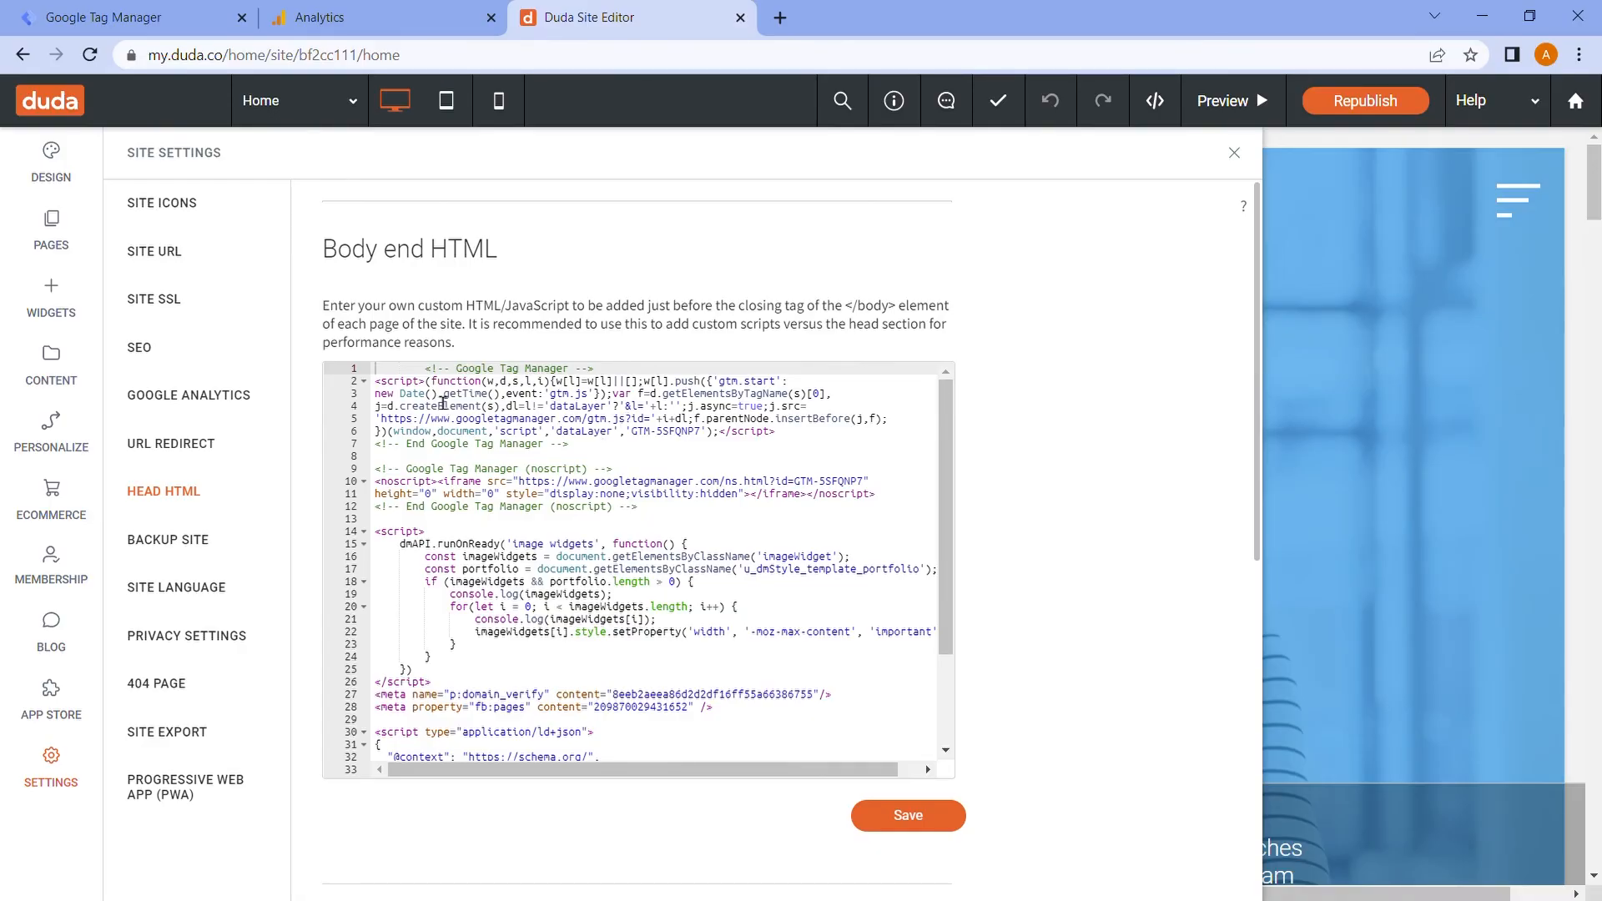
Save the Body end HTML containing the Tag Manager snippet and republish the site.
{"action": "left_click_drag", "start_coordinate": [409, 368], "coordinate": [578, 467]}
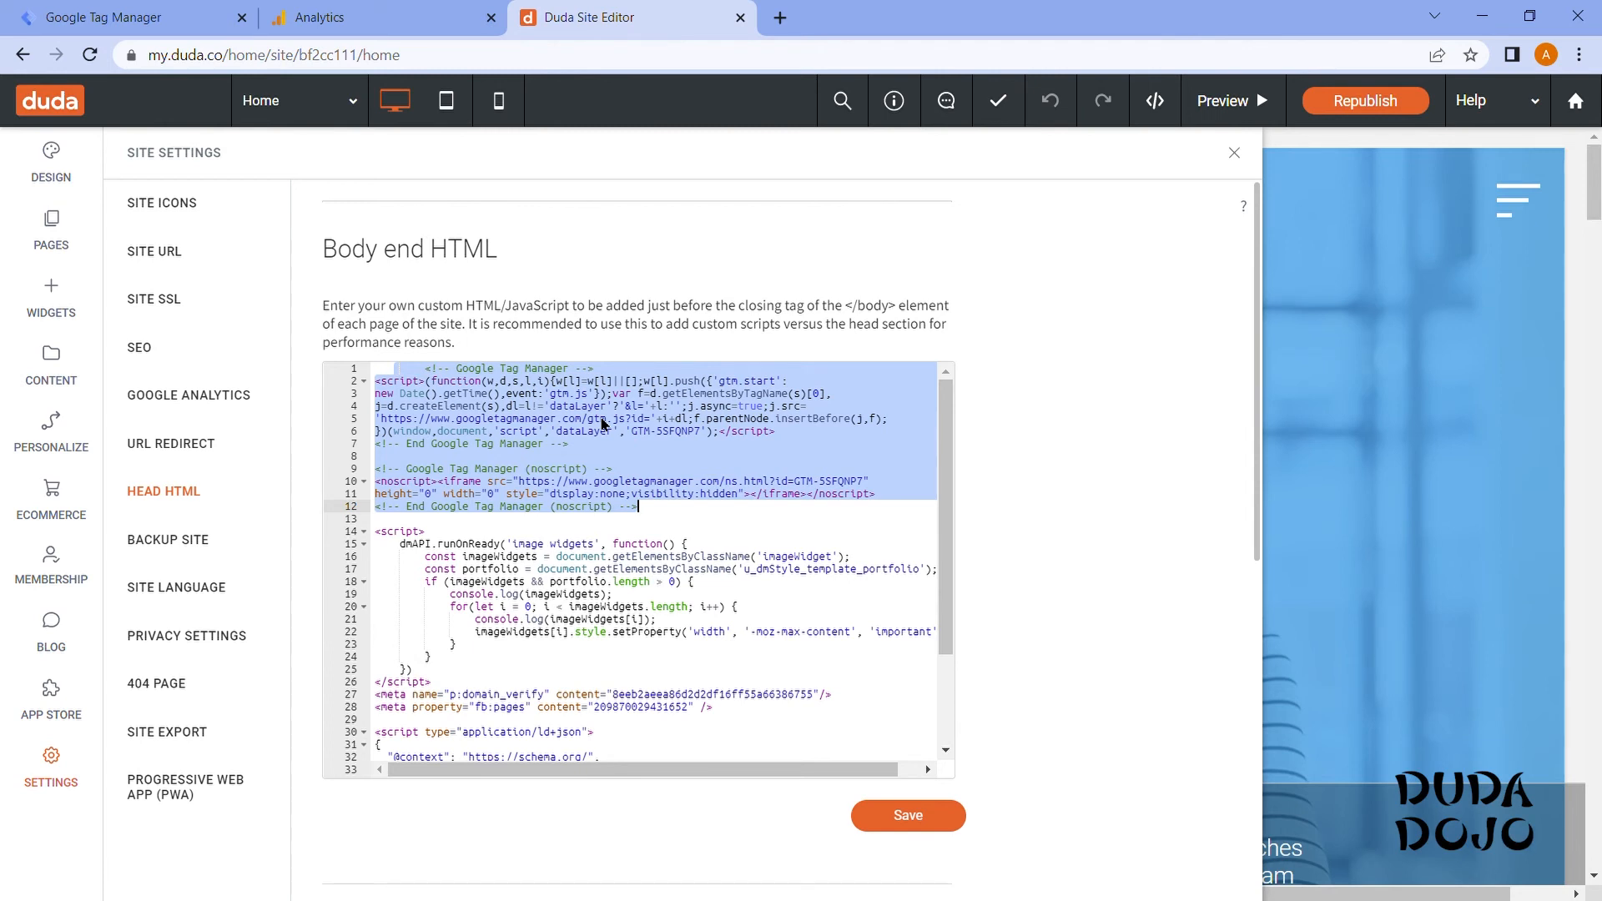
{"action": "mouse_move", "coordinate": [604, 425]}
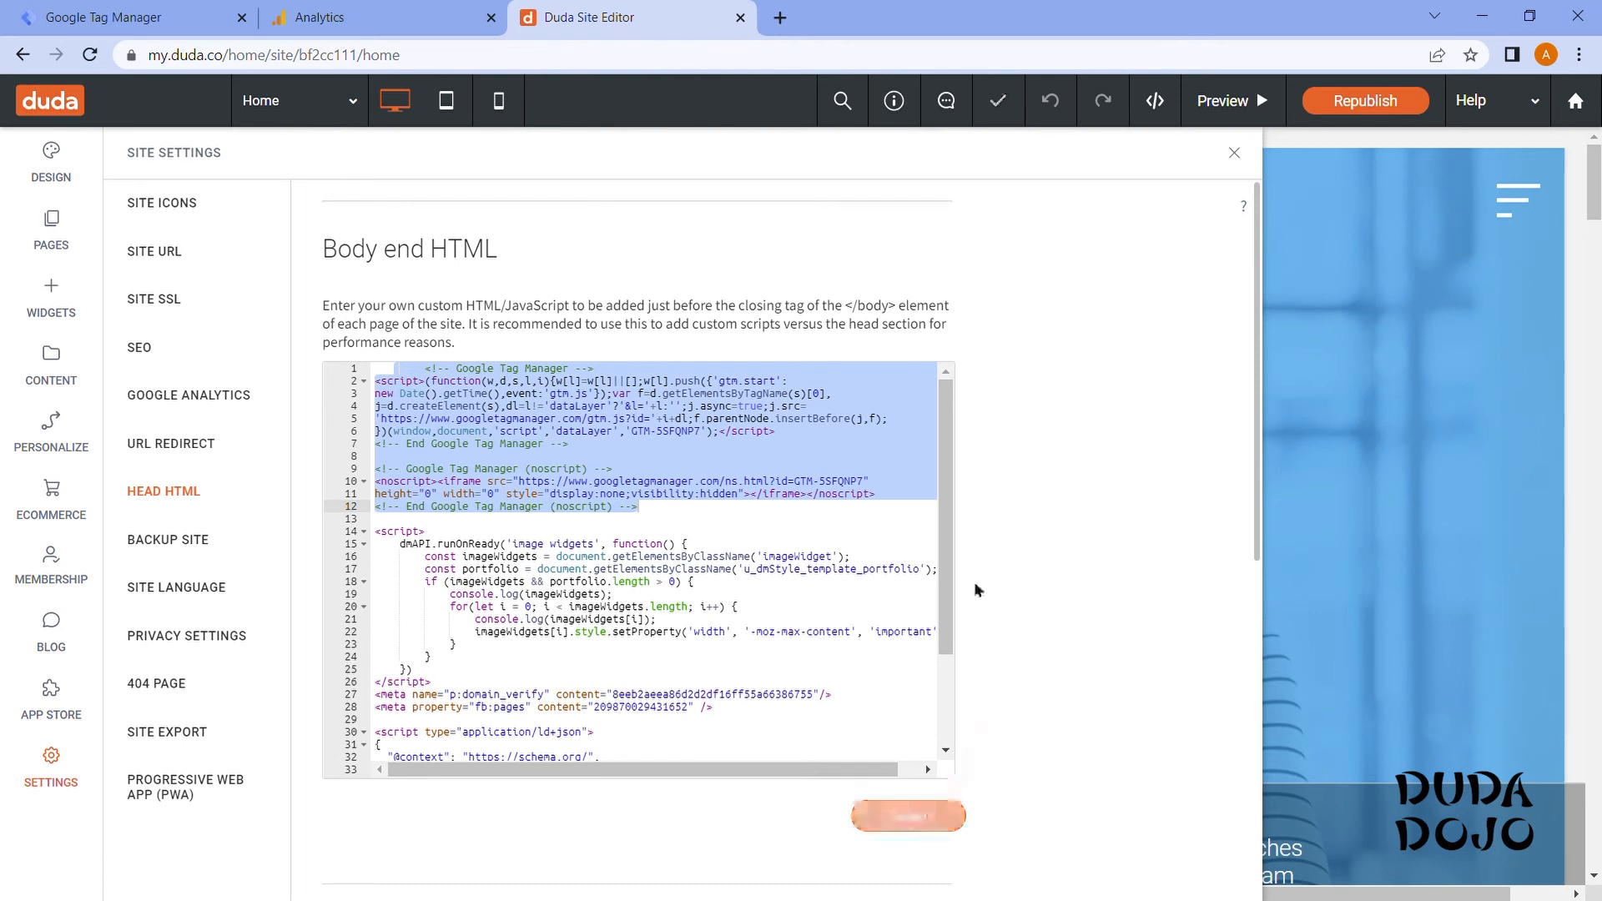
{"action": "left_click", "coordinate": [908, 816]}
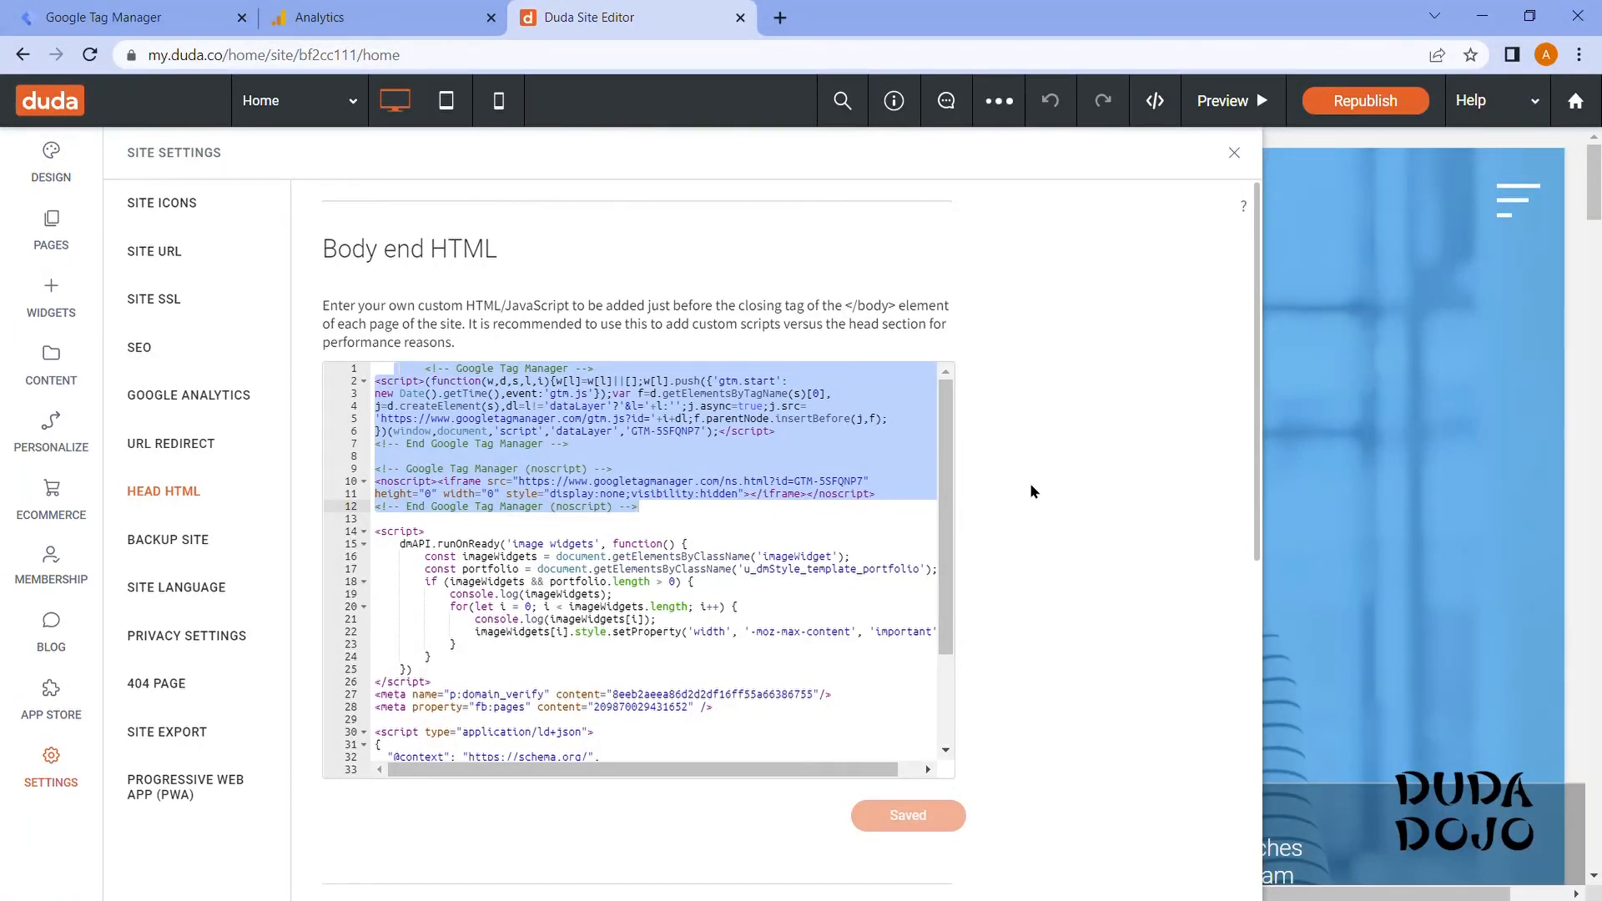
{"action": "mouse_move", "coordinate": [1366, 100]}
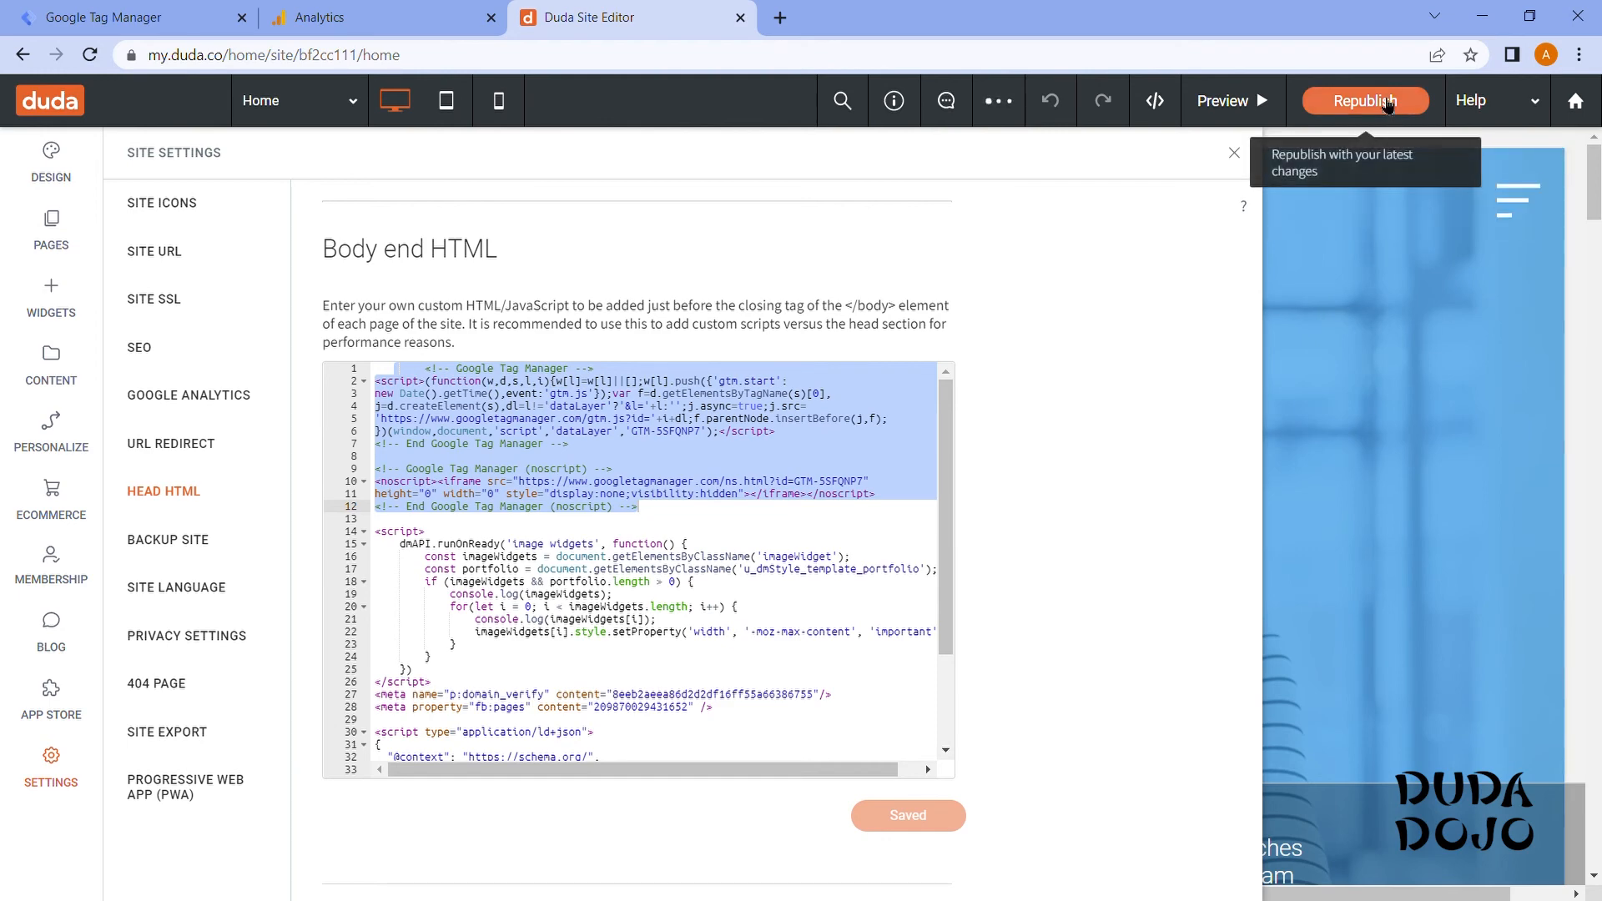
{"action": "left_click", "coordinate": [1364, 100]}
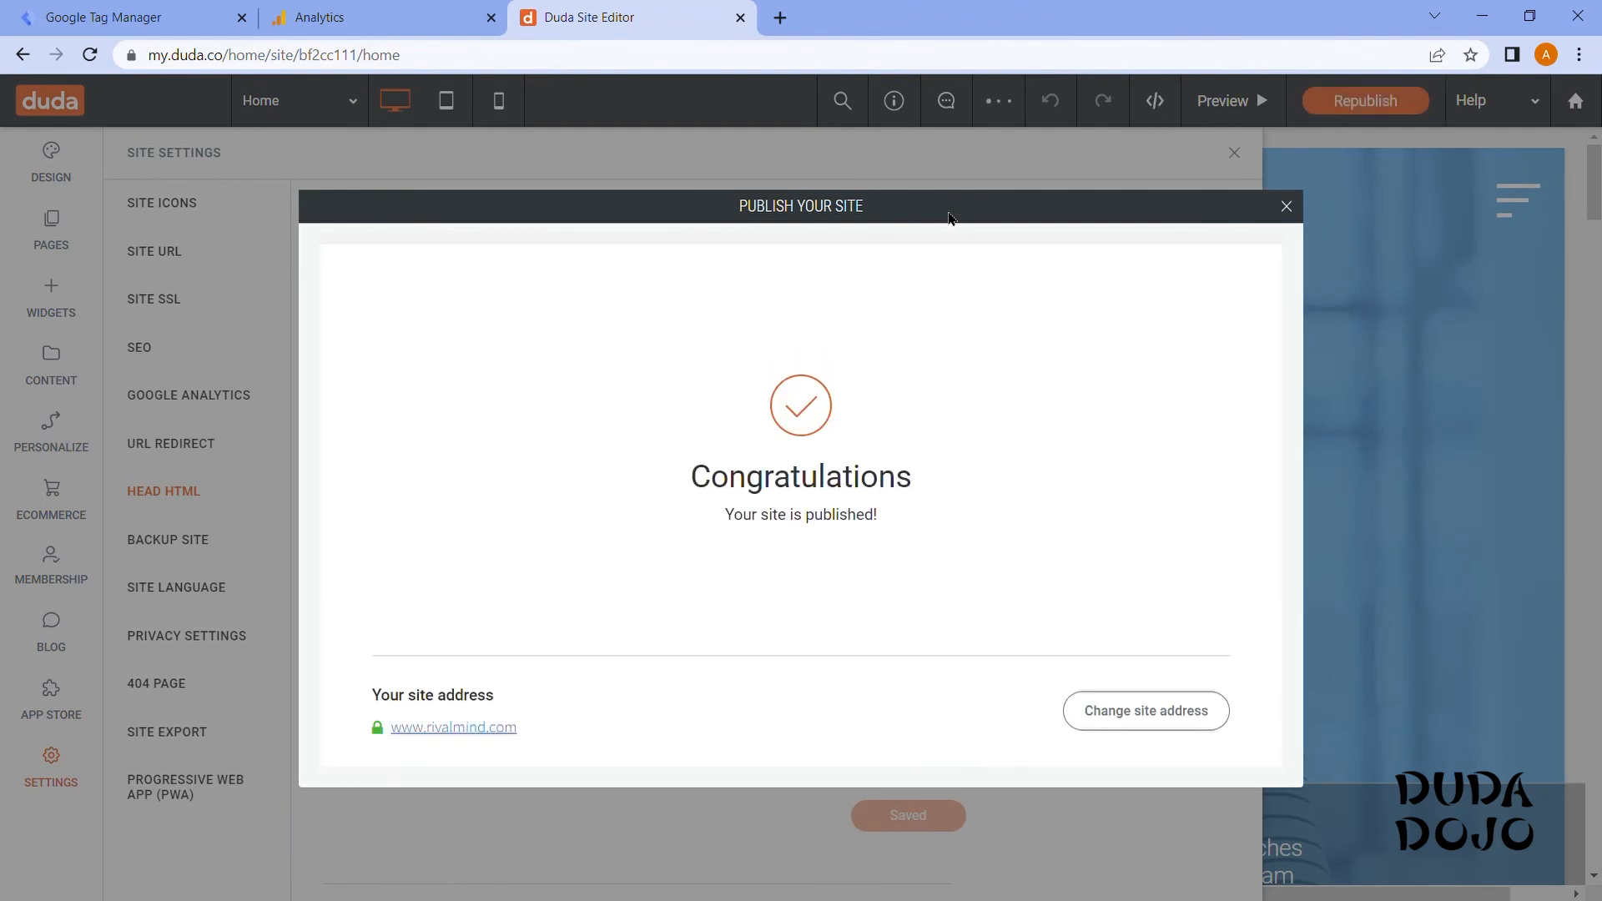
{"action": "mouse_move", "coordinate": [899, 248]}
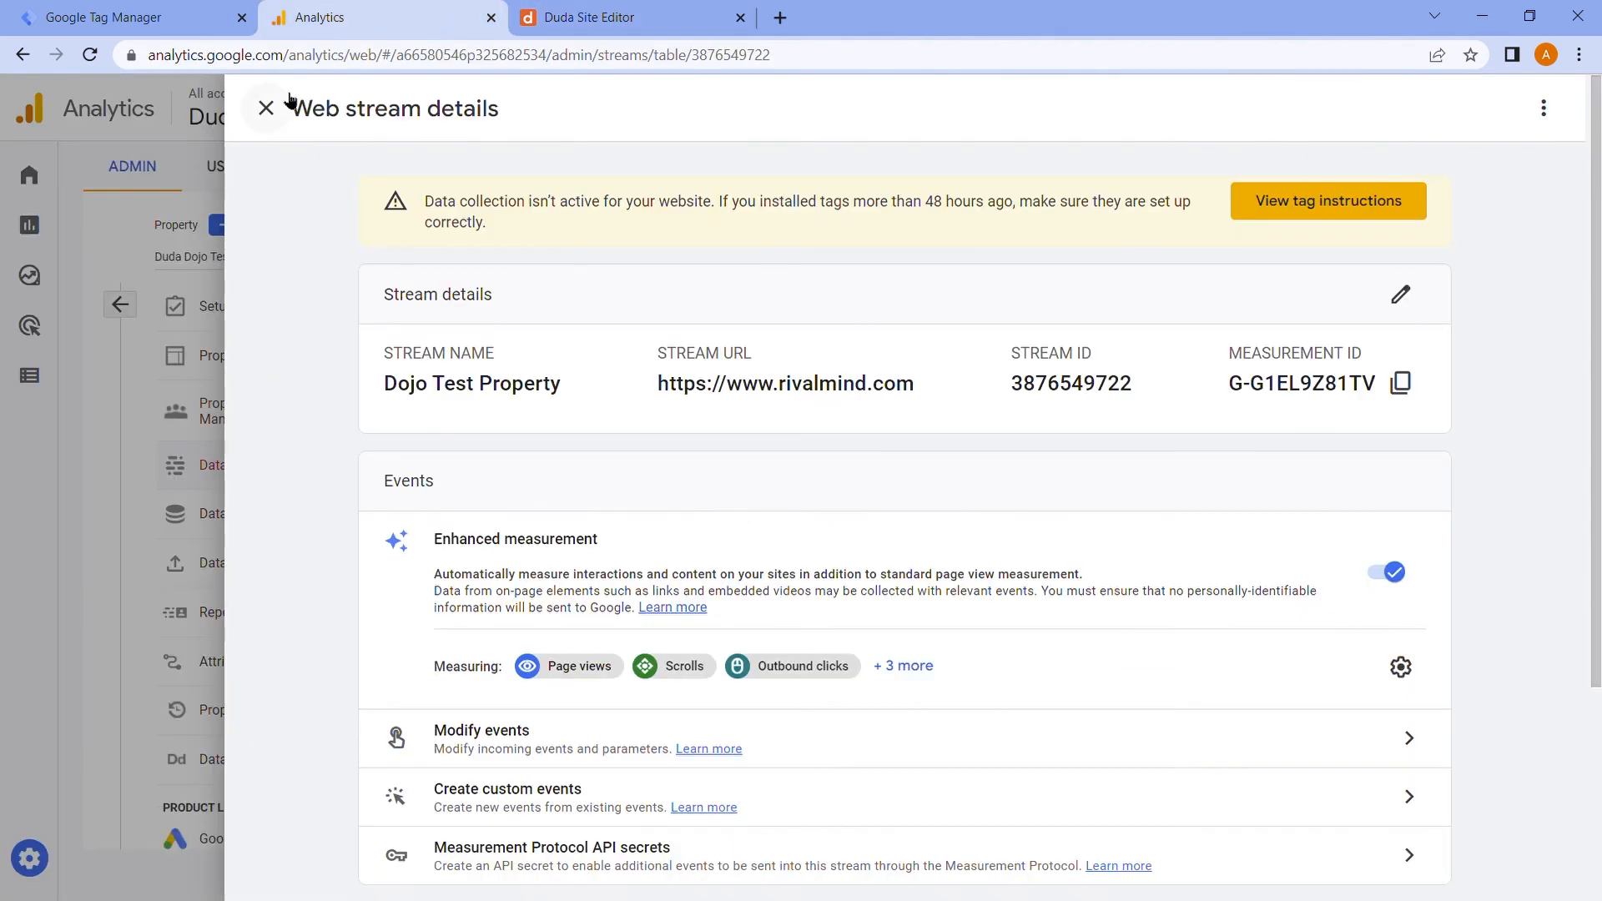
Visit rivalmind.com and confirm the Realtime overview registers its page views.
{"action": "left_click", "coordinate": [266, 108]}
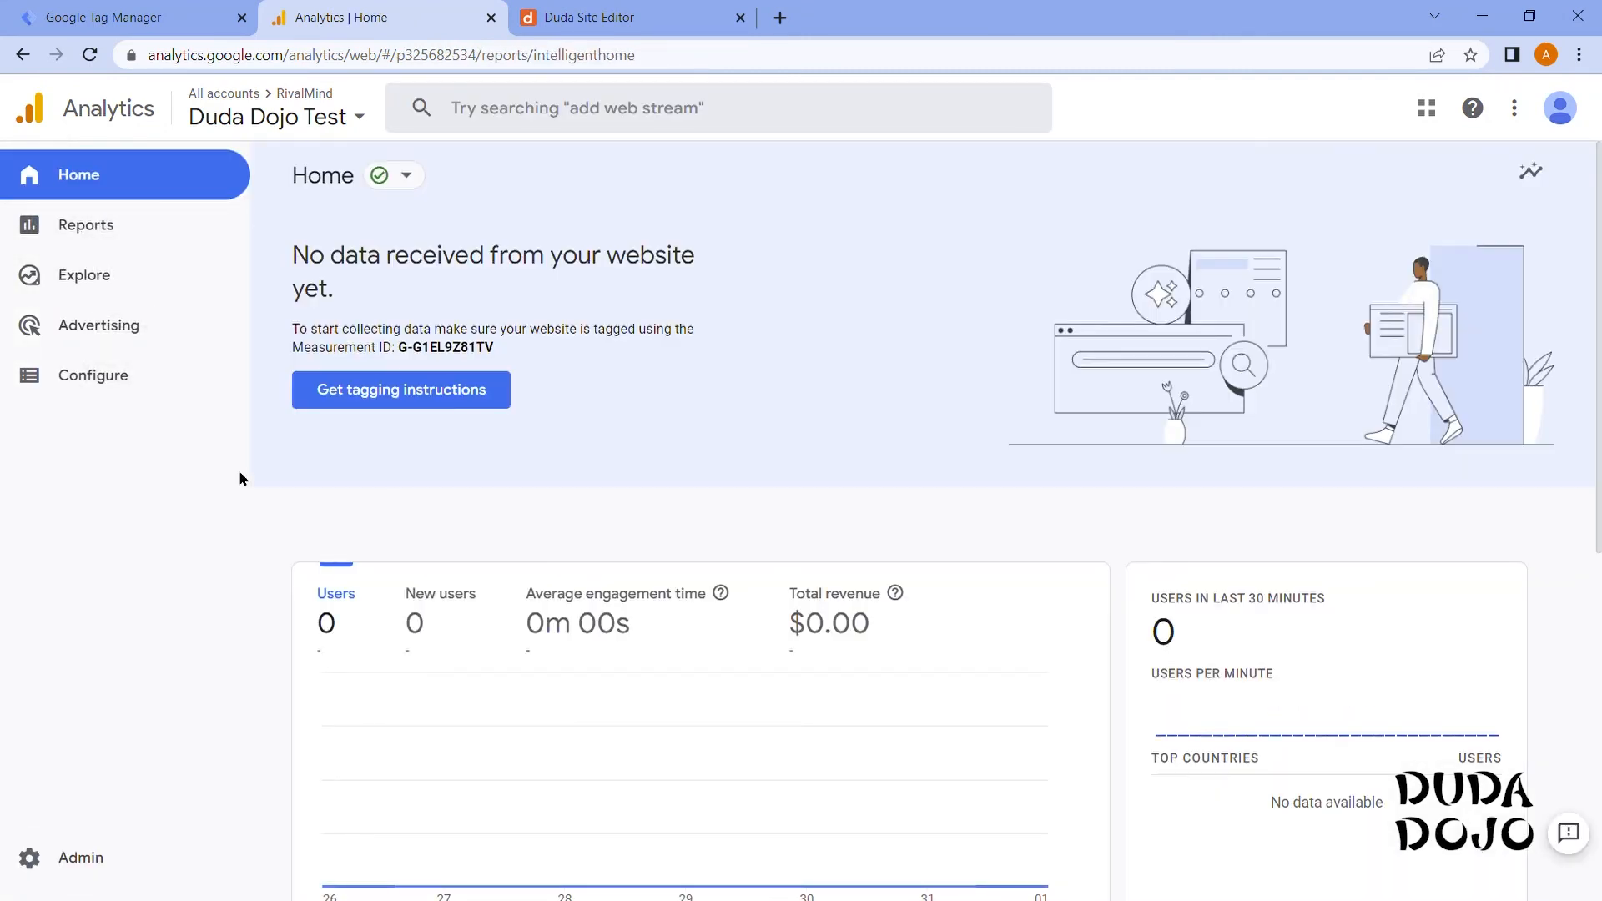
{"action": "left_click", "coordinate": [86, 225]}
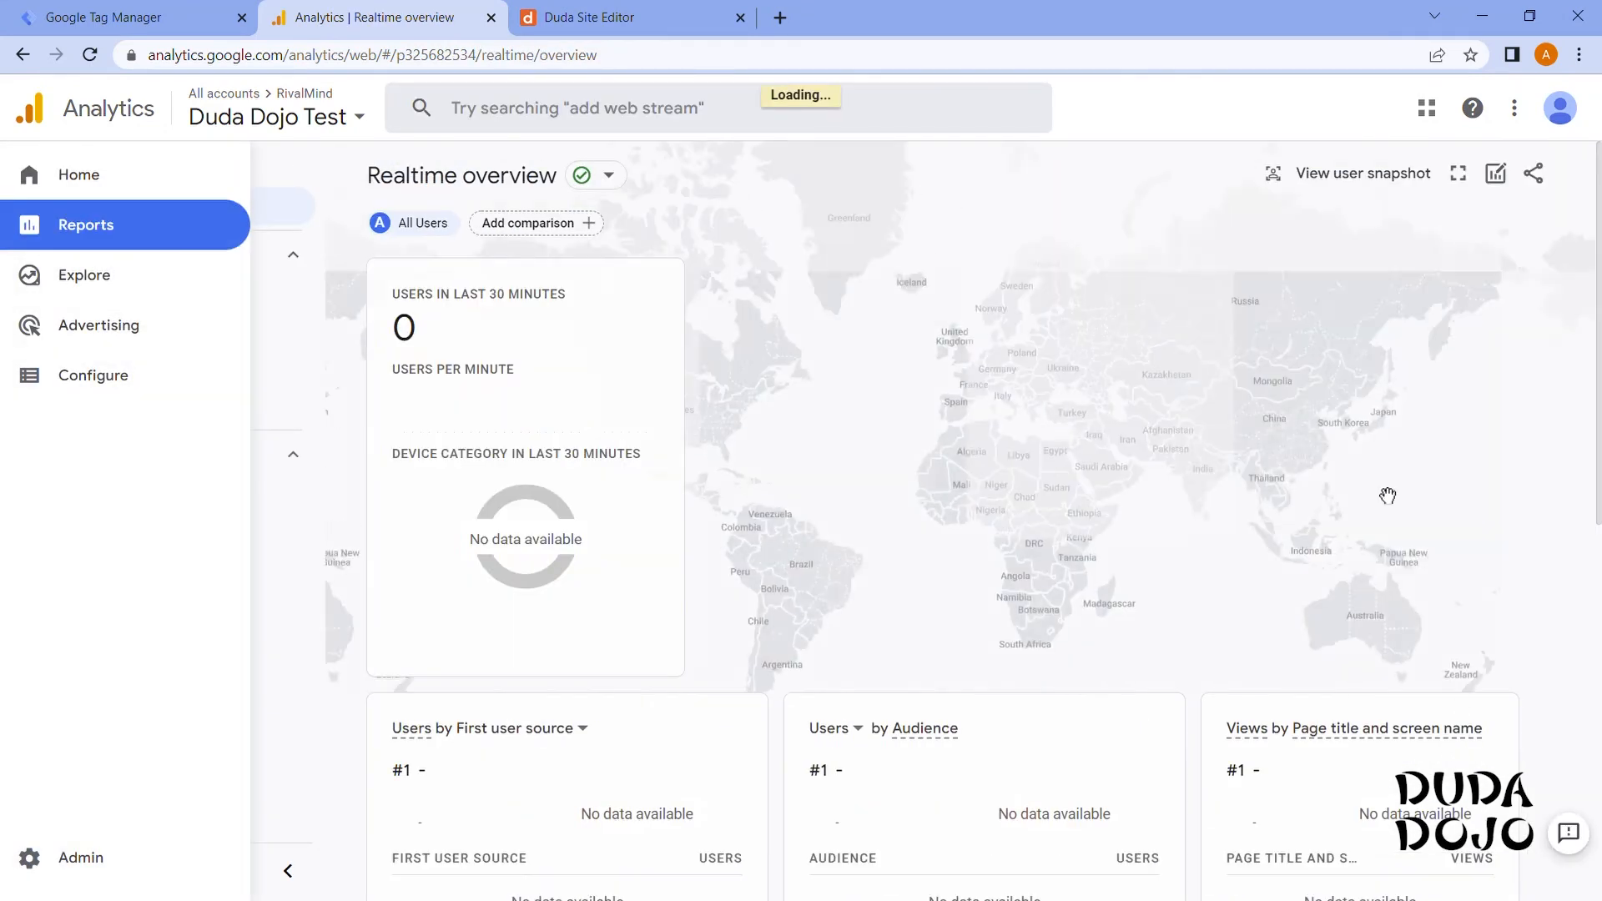
{"action": "left_click", "coordinate": [1029, 17]}
{"action": "type", "text": "rivalmind.com"}
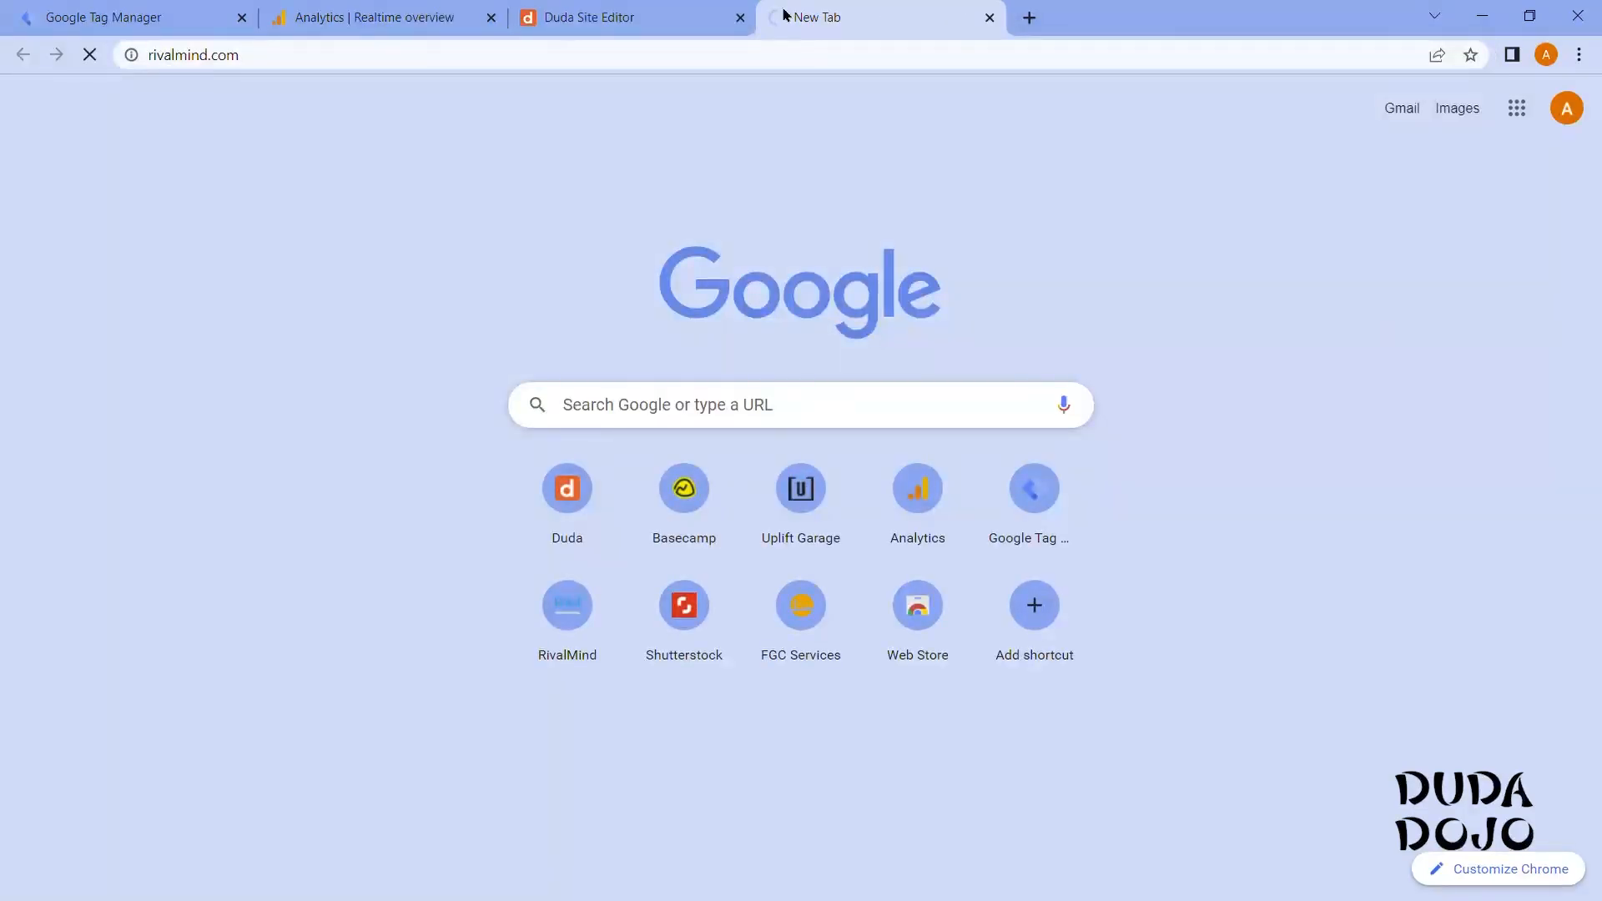
{"action": "left_click", "coordinate": [367, 16]}
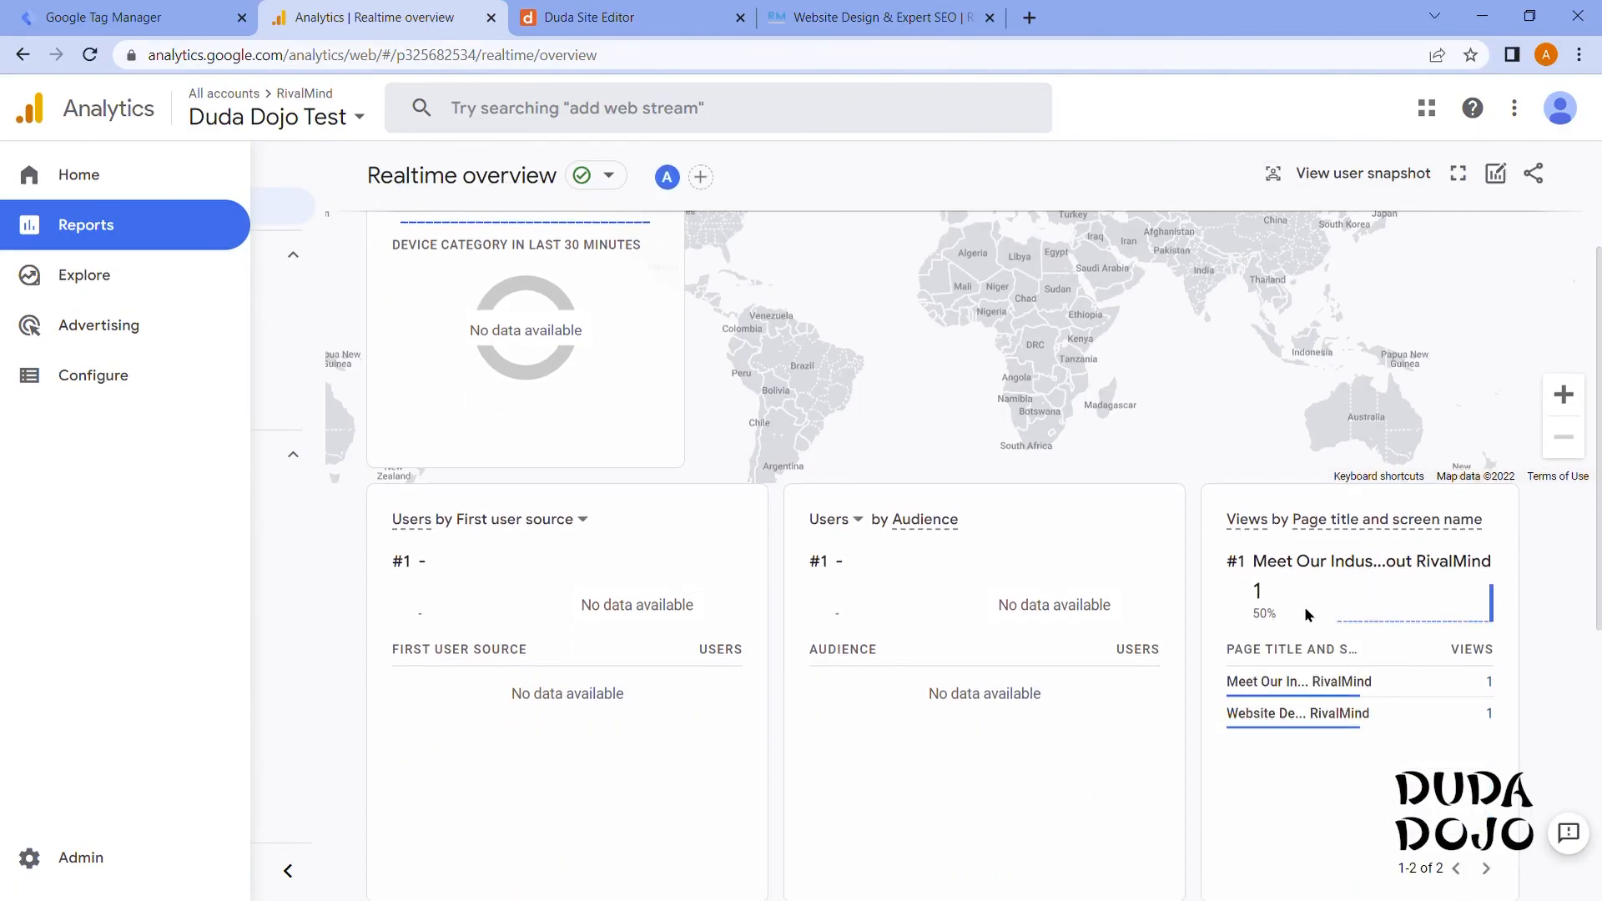
{"action": "mouse_move", "coordinate": [1497, 599]}
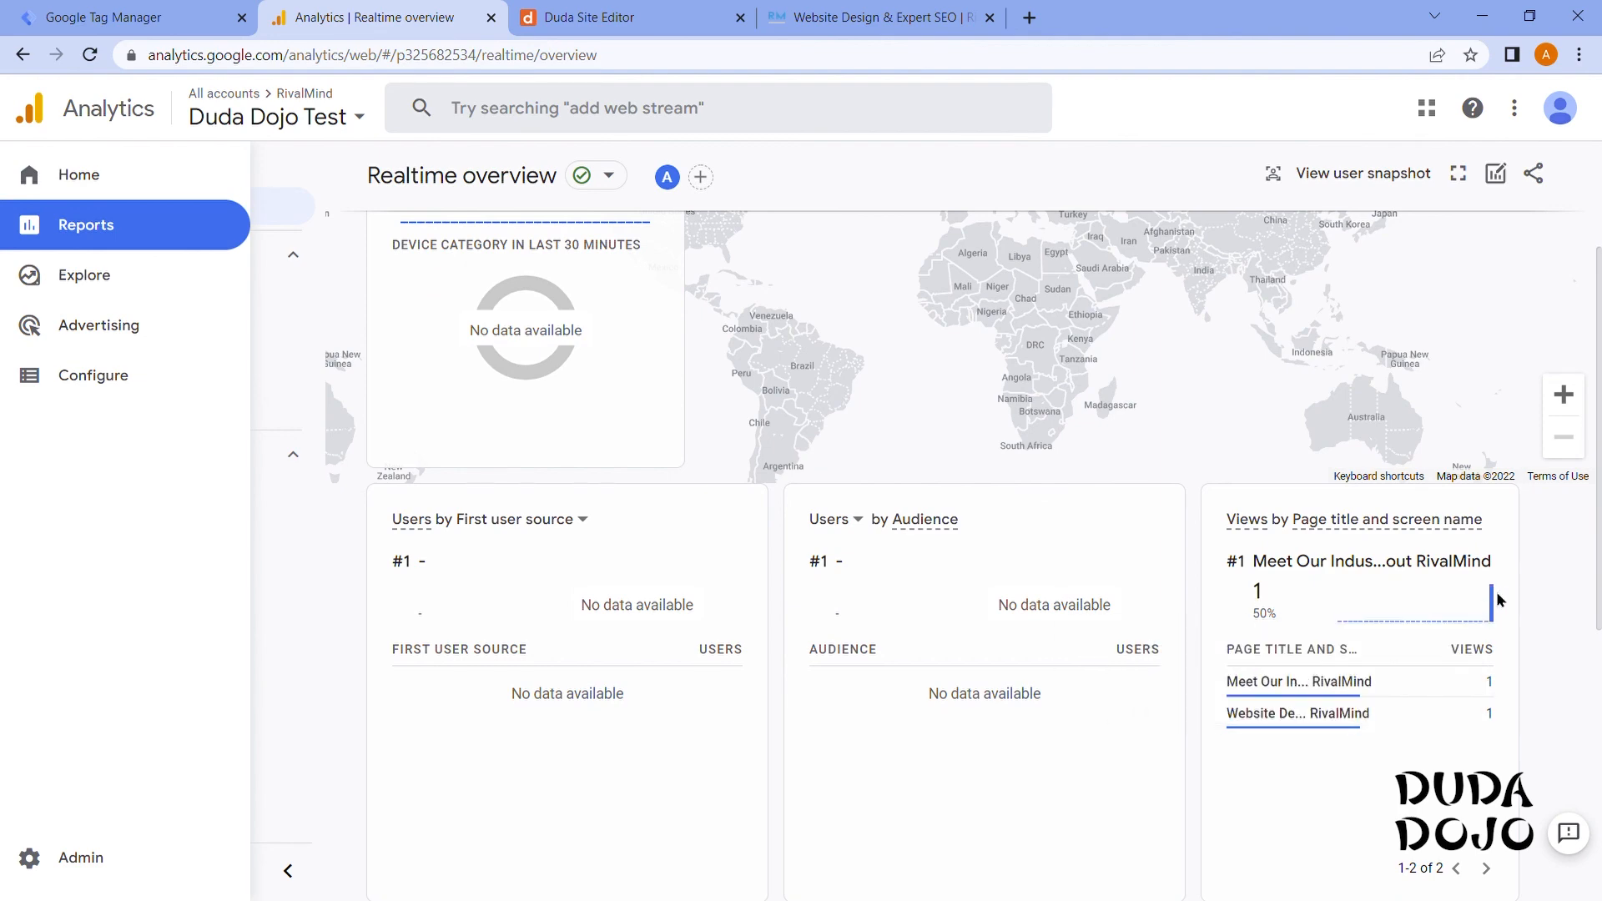